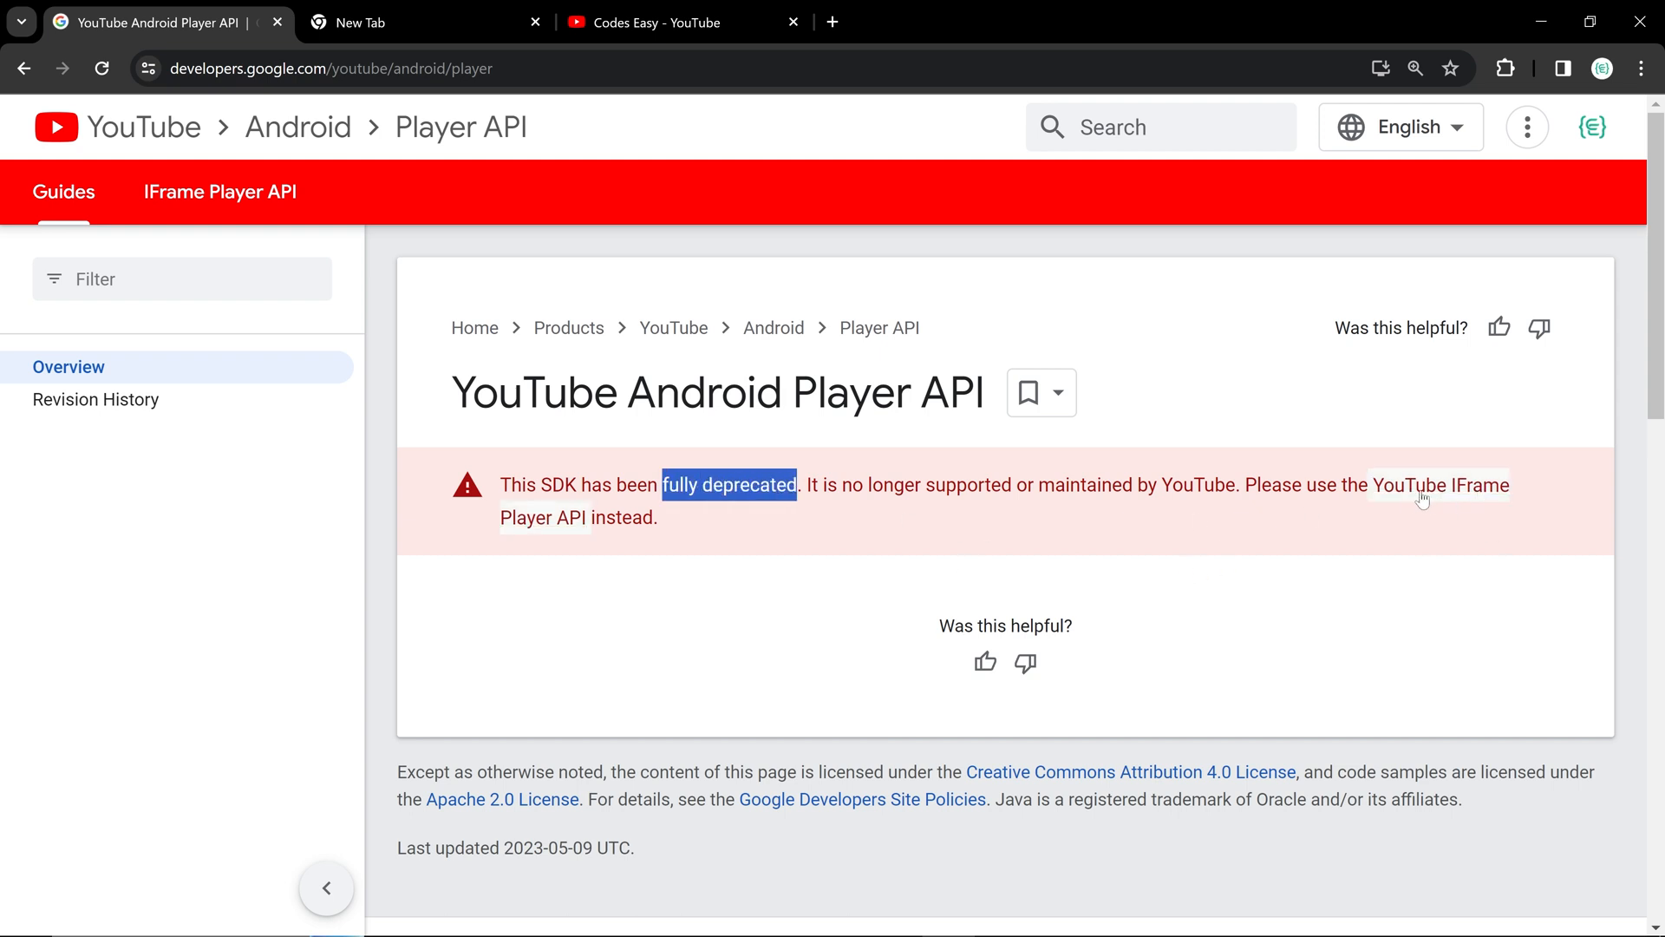
pyautogui.moveTo(1476, 496)
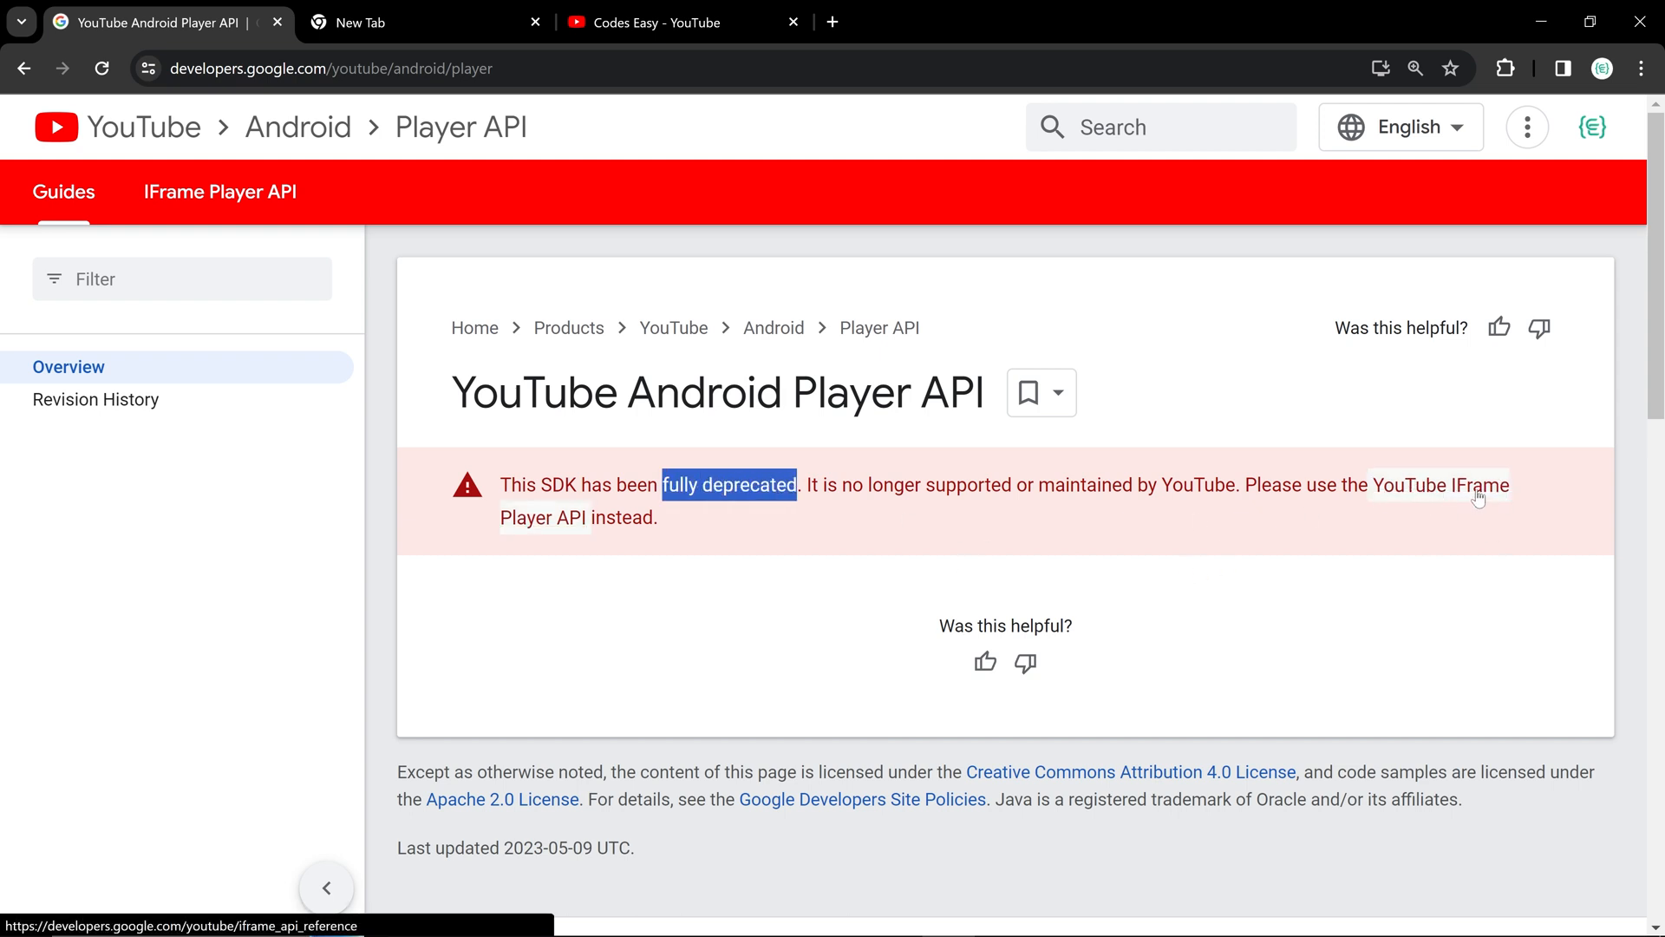
# - View the YouTube IFrame Player API reference from the deprecation notice, then go to the Codes Easy videos page
pyautogui.click(1477, 486)
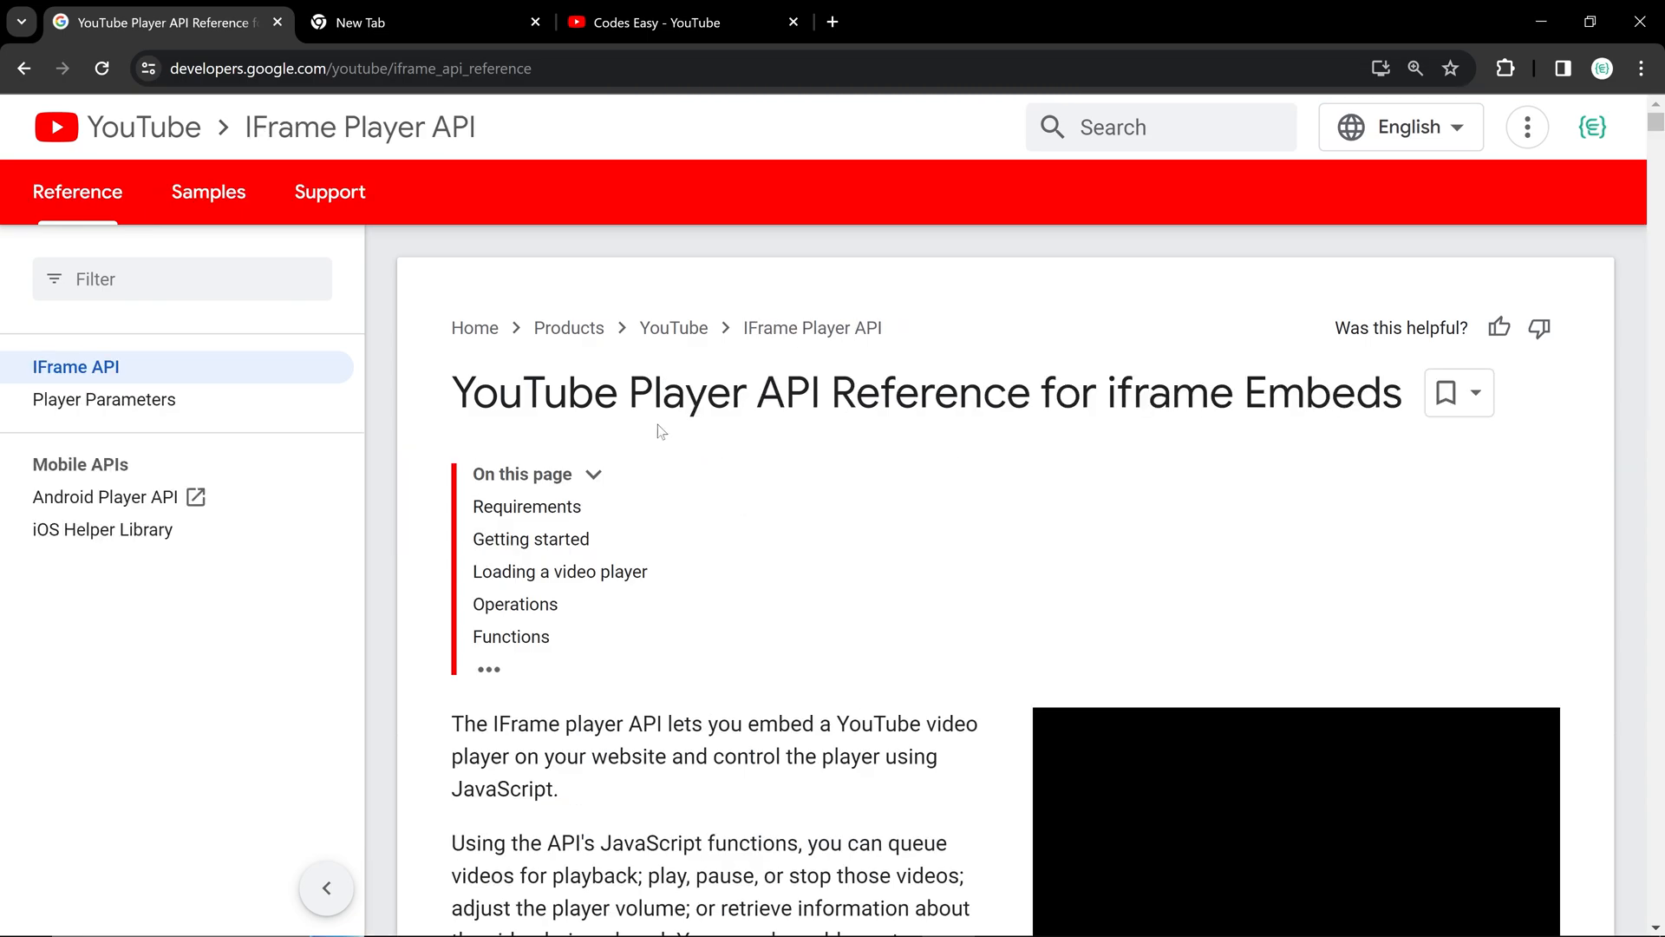
pyautogui.scroll(-3)
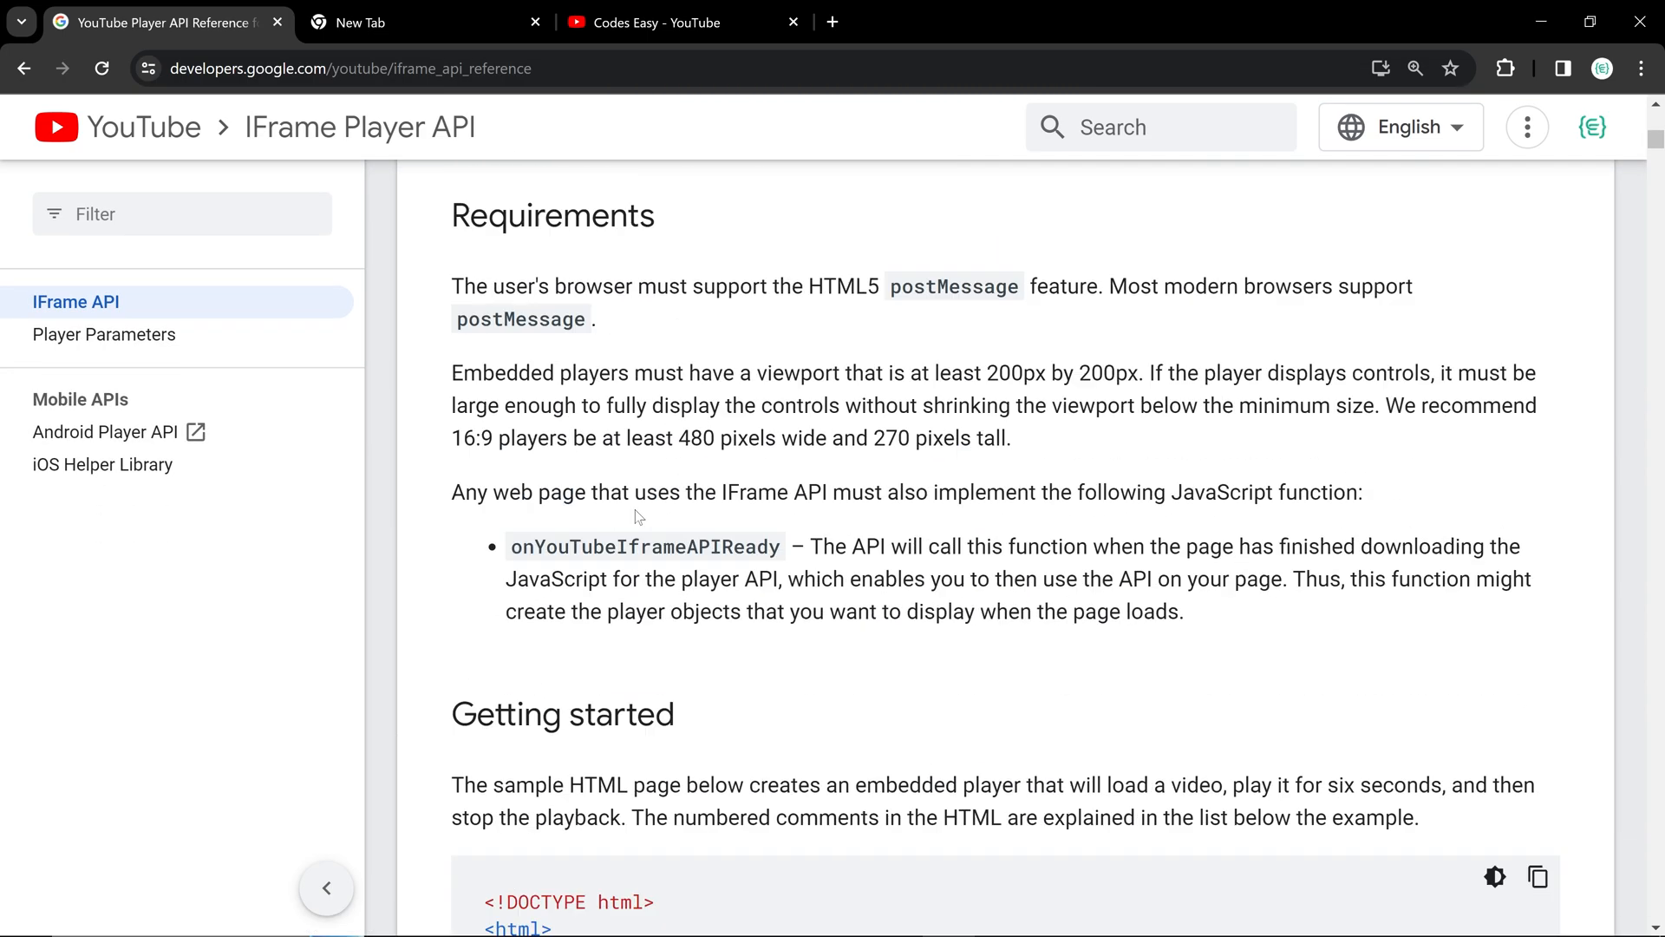
pyautogui.scroll(3)
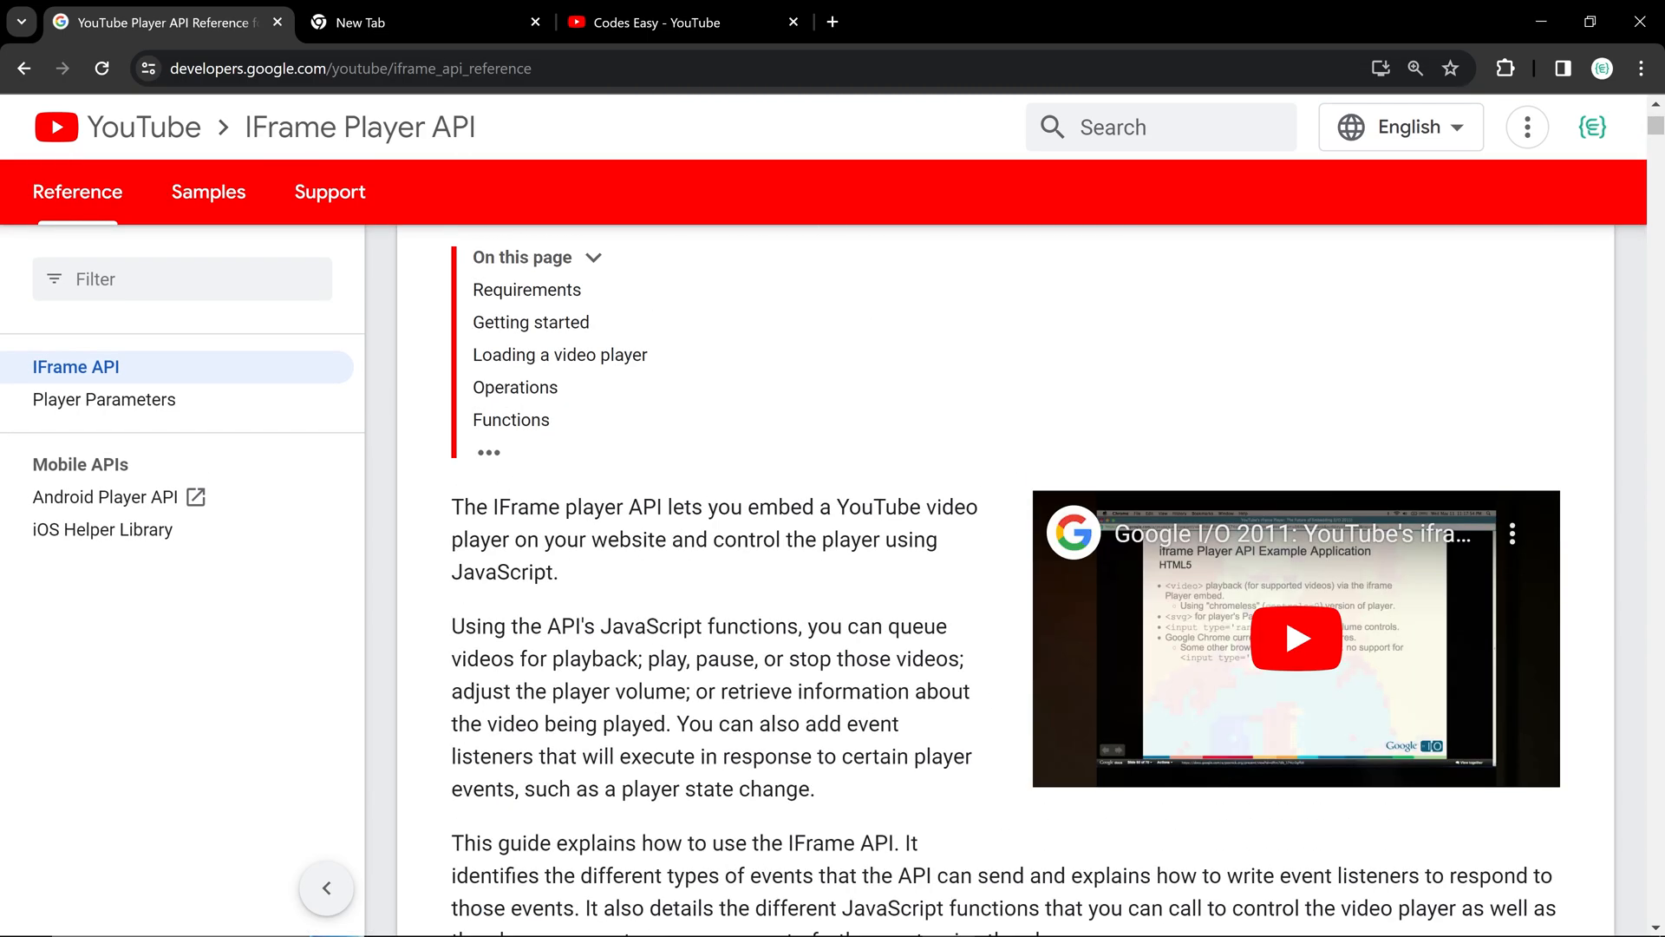
pyautogui.click(660, 23)
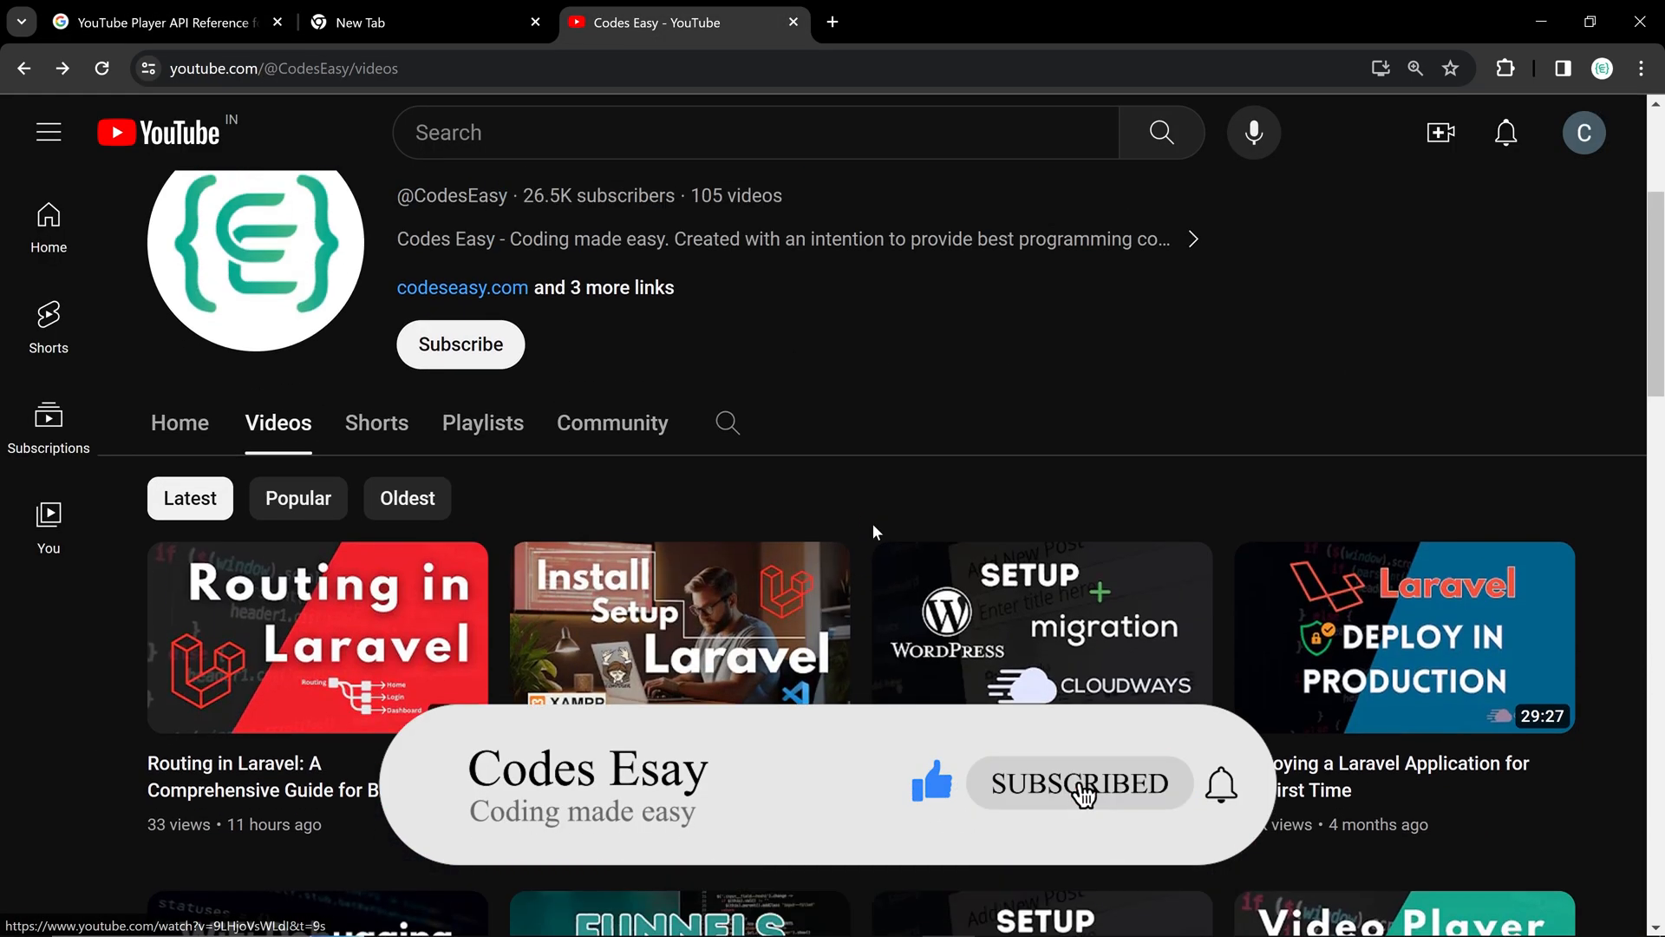
# - Get the embed code for the 'Install and Setup Laravel' video via its Share > Embed option
pyautogui.scroll(-3)
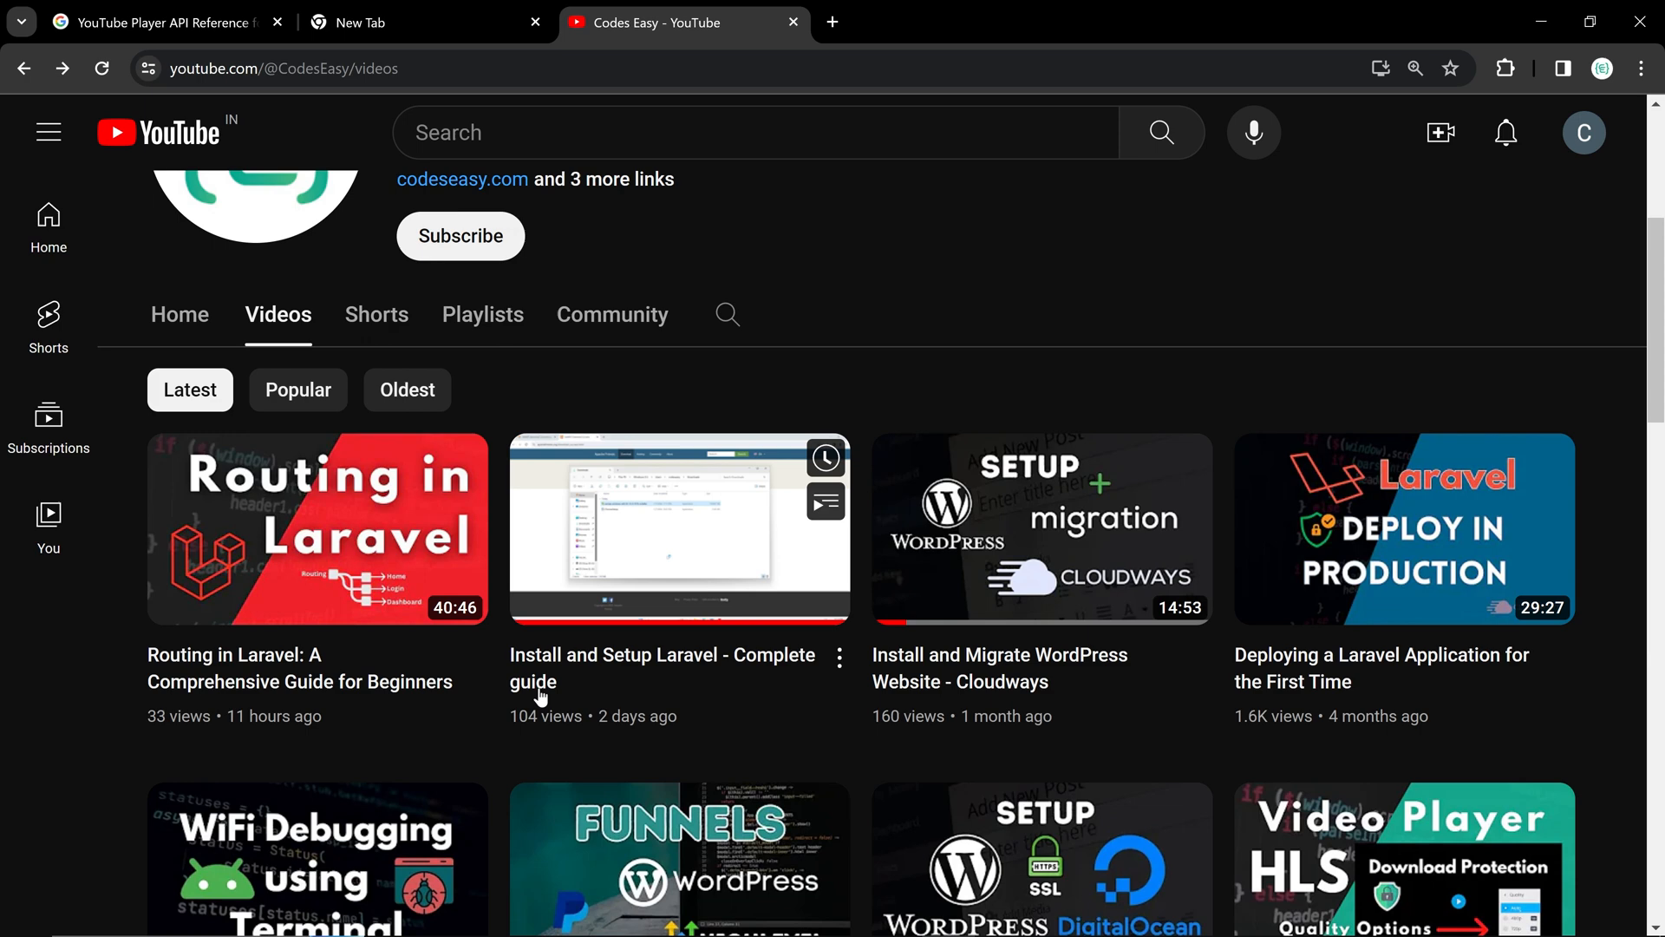
pyautogui.click(840, 659)
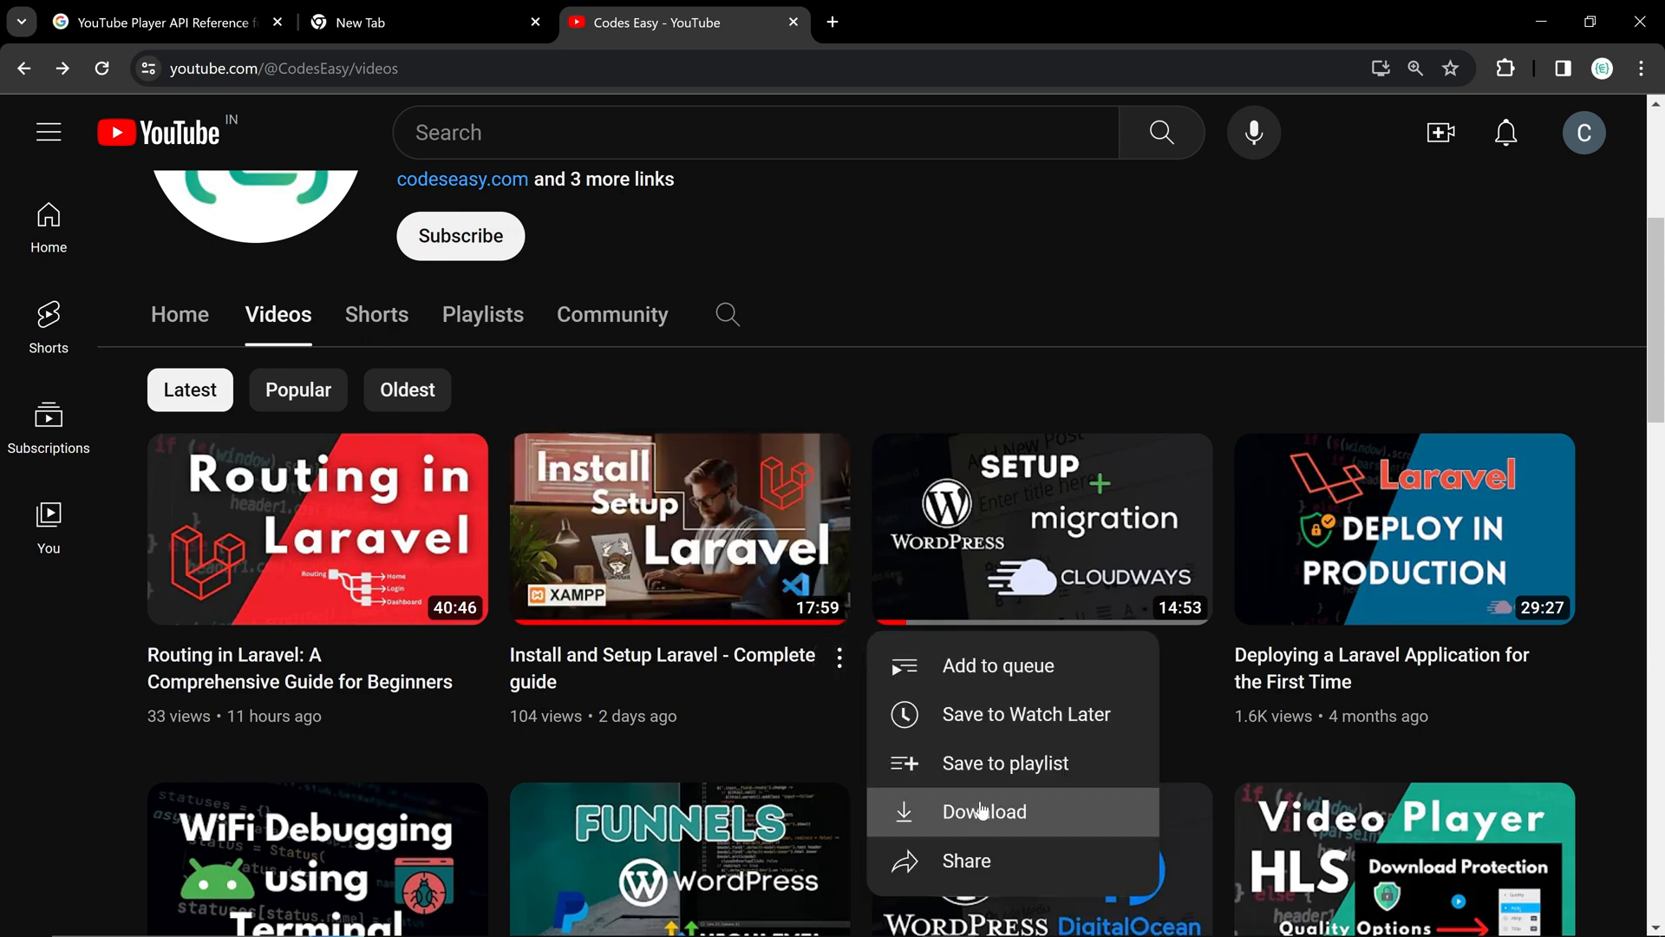
pyautogui.click(966, 861)
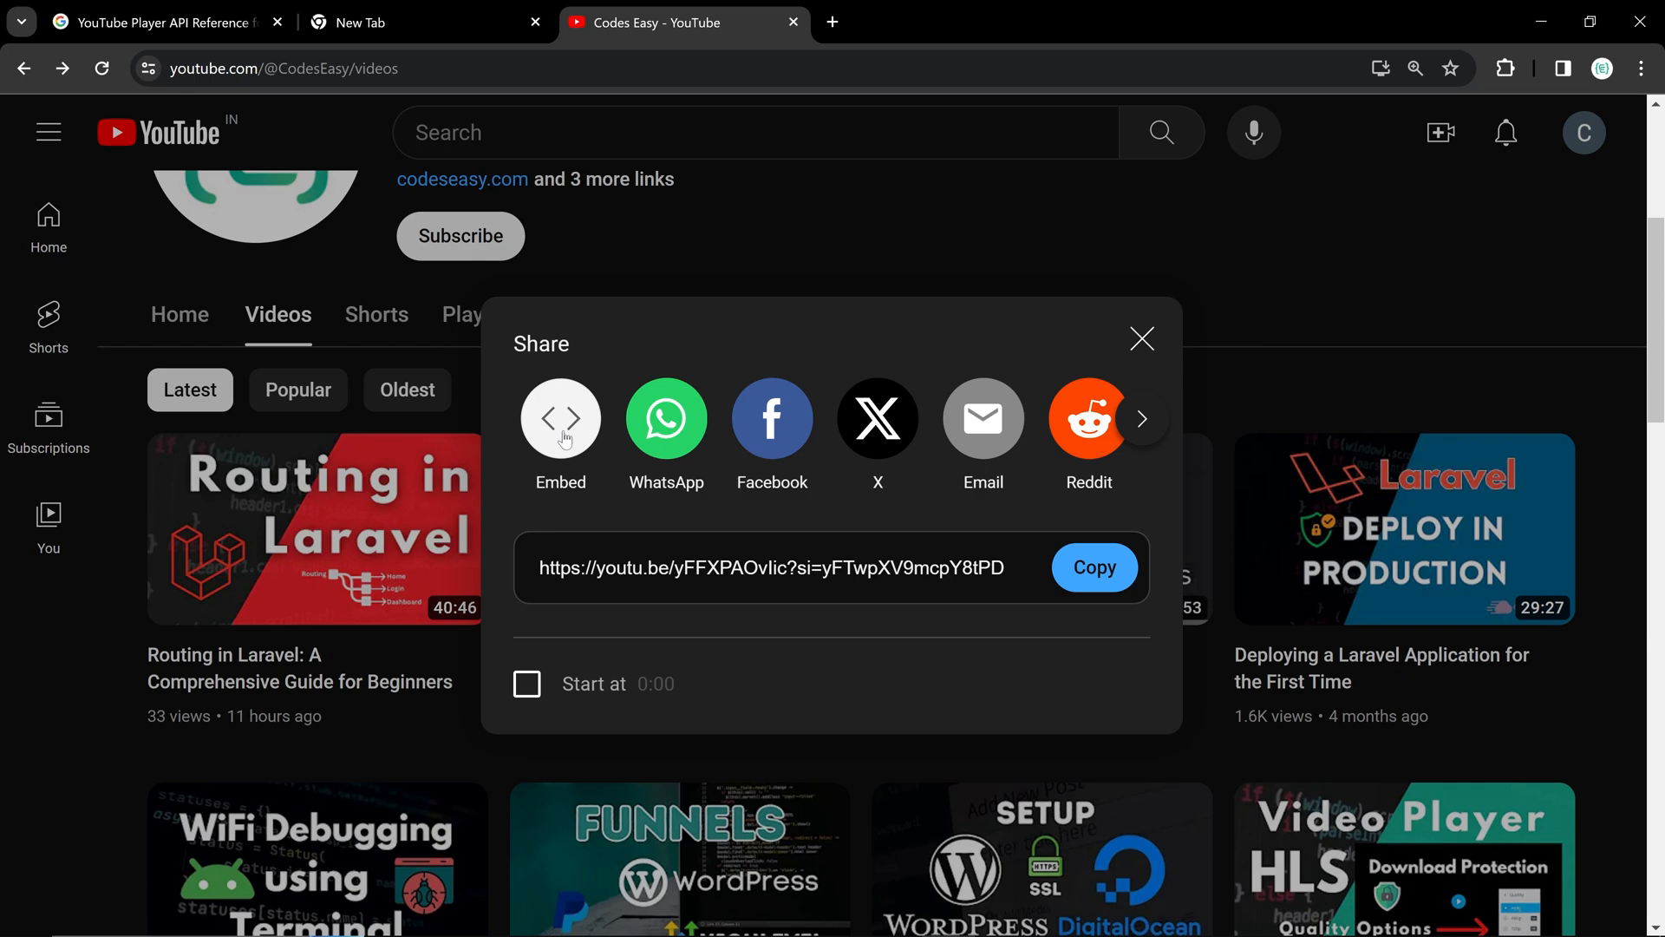
pyautogui.click(560, 418)
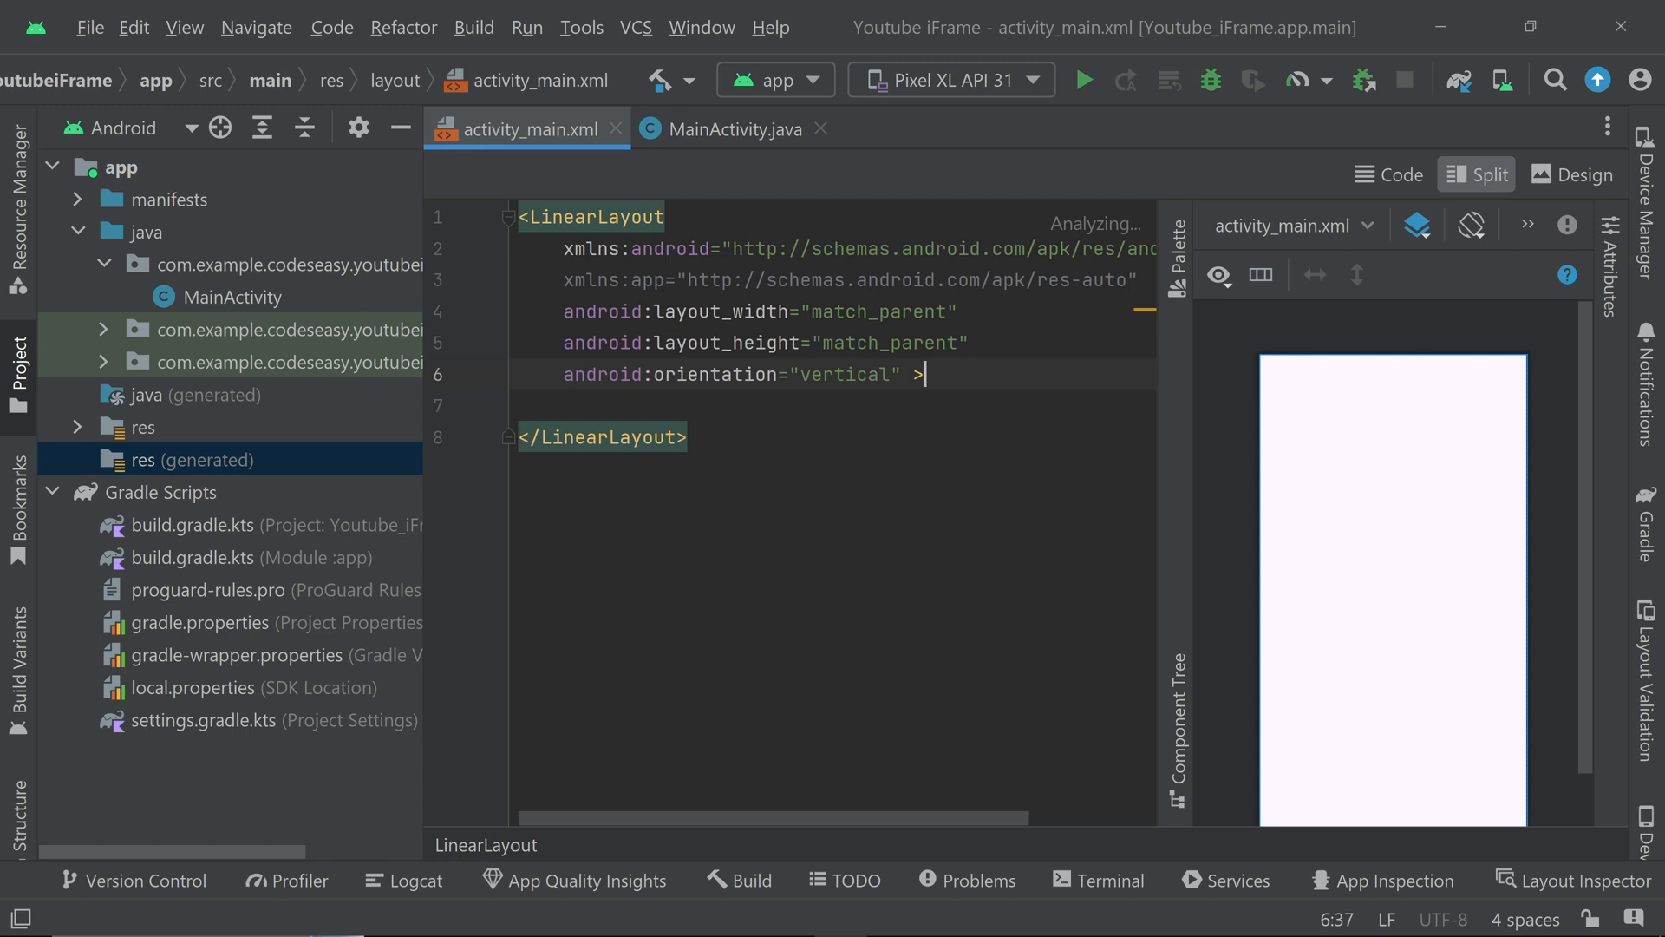
# - Add a WebView with id webYoutube, match_parent width and 250dp height to activity_main.xml
pyautogui.press('enter')
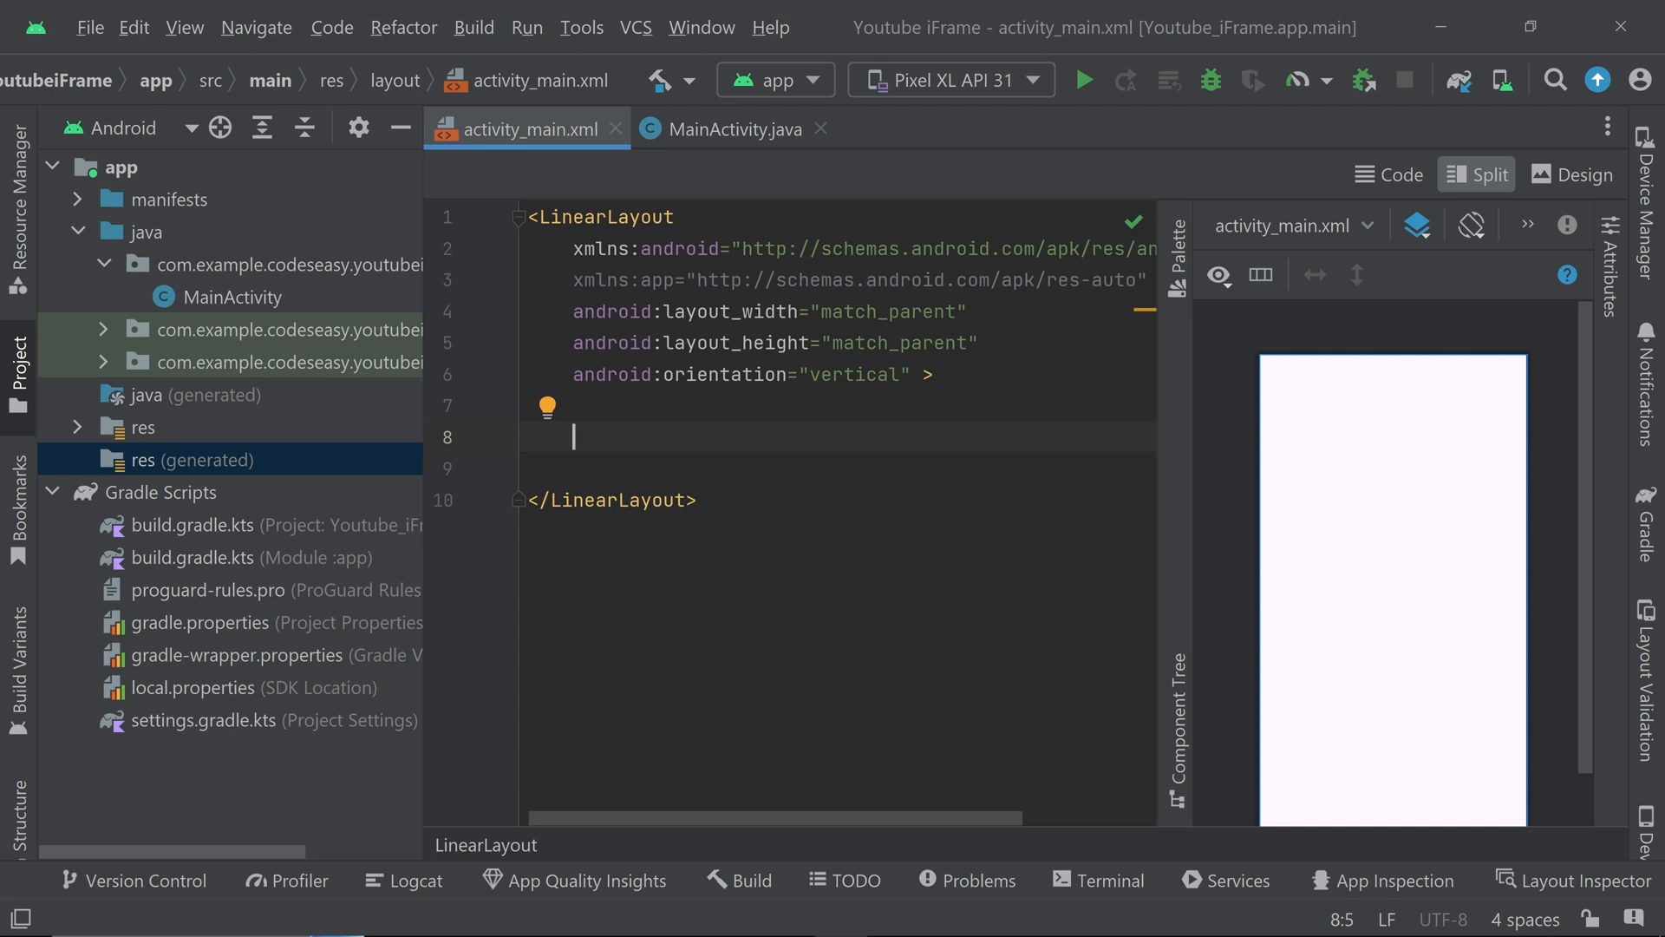
pyautogui.write('<WWebVie')
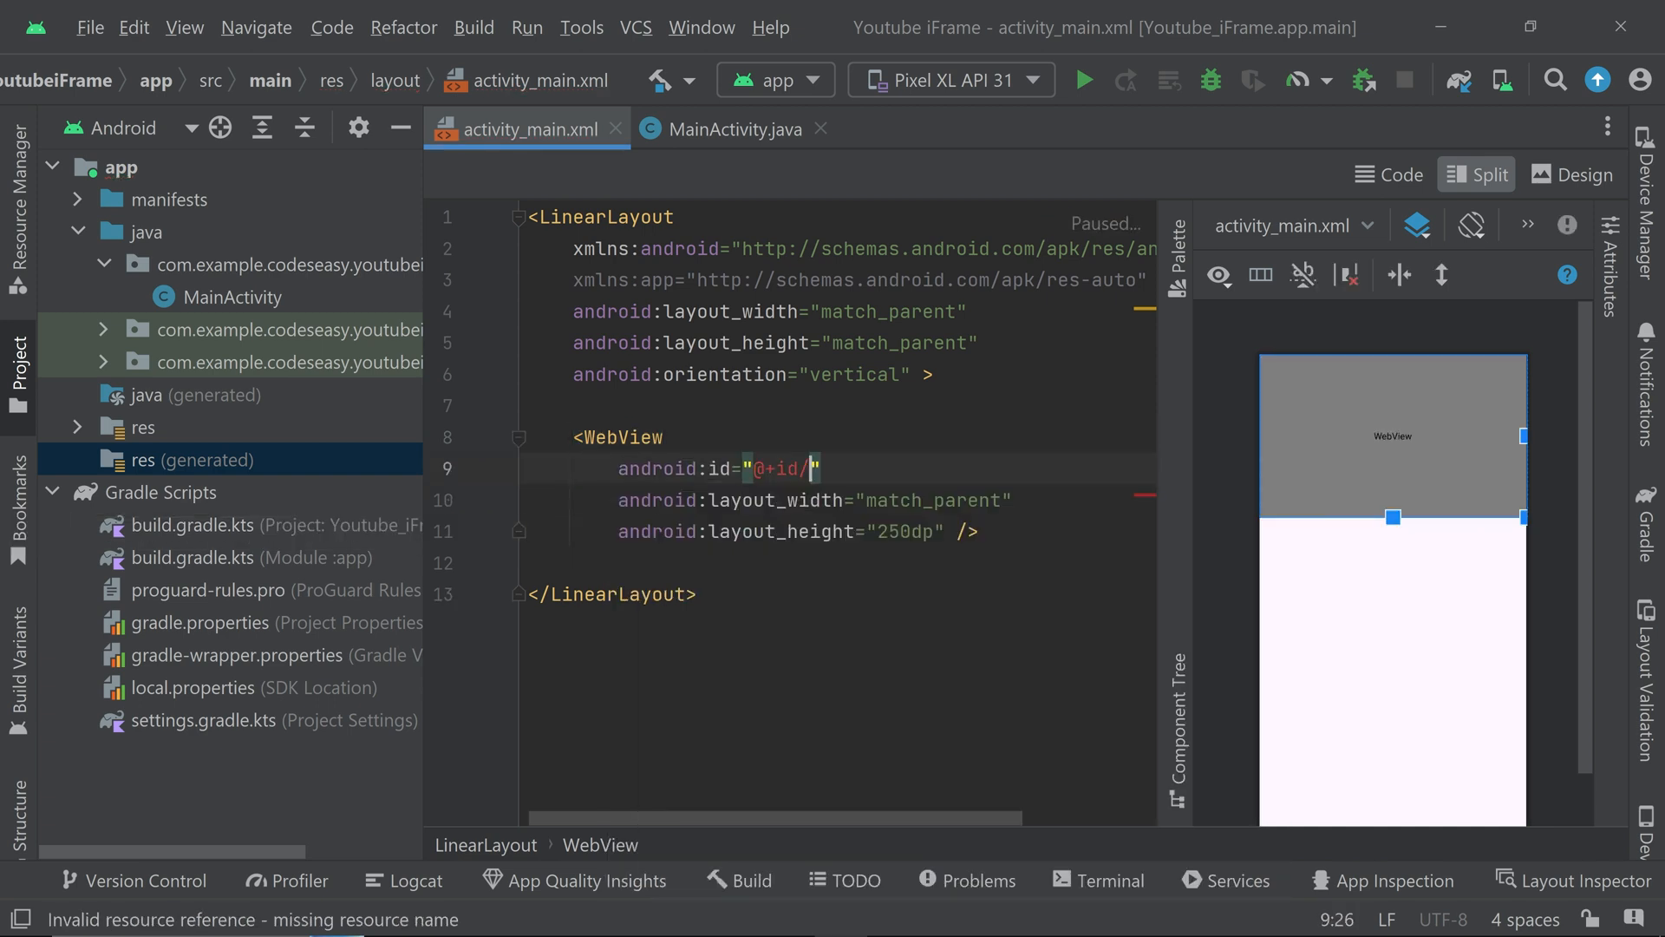
pyautogui.write('webYoutube')
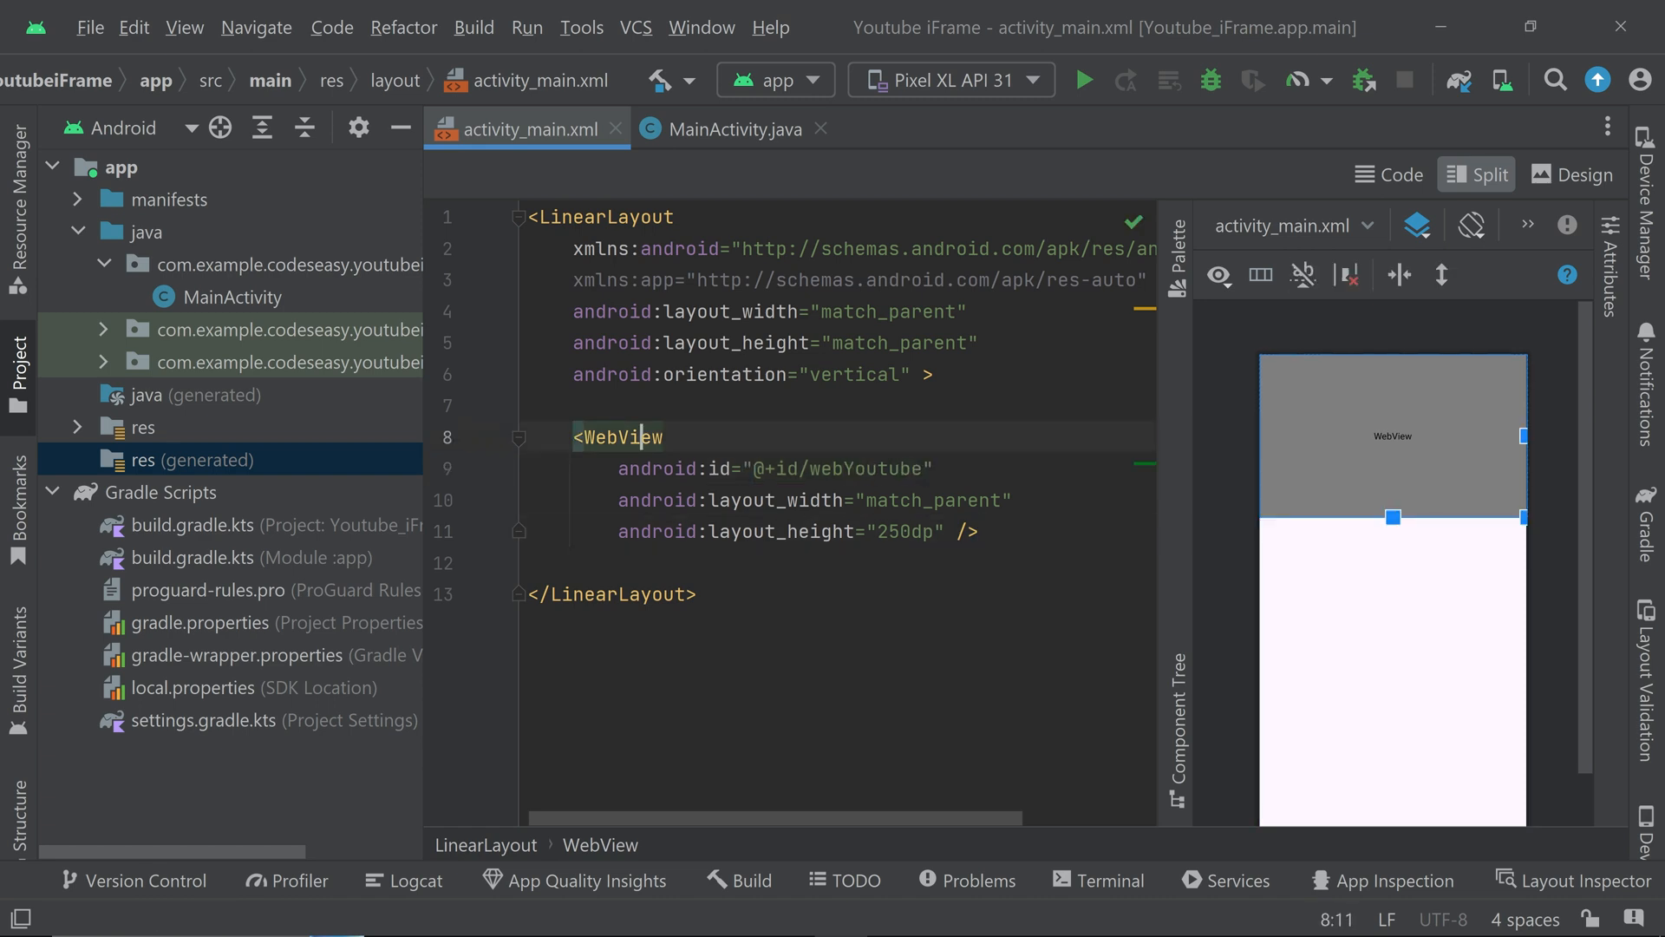
pyautogui.doubleClick(862, 468)
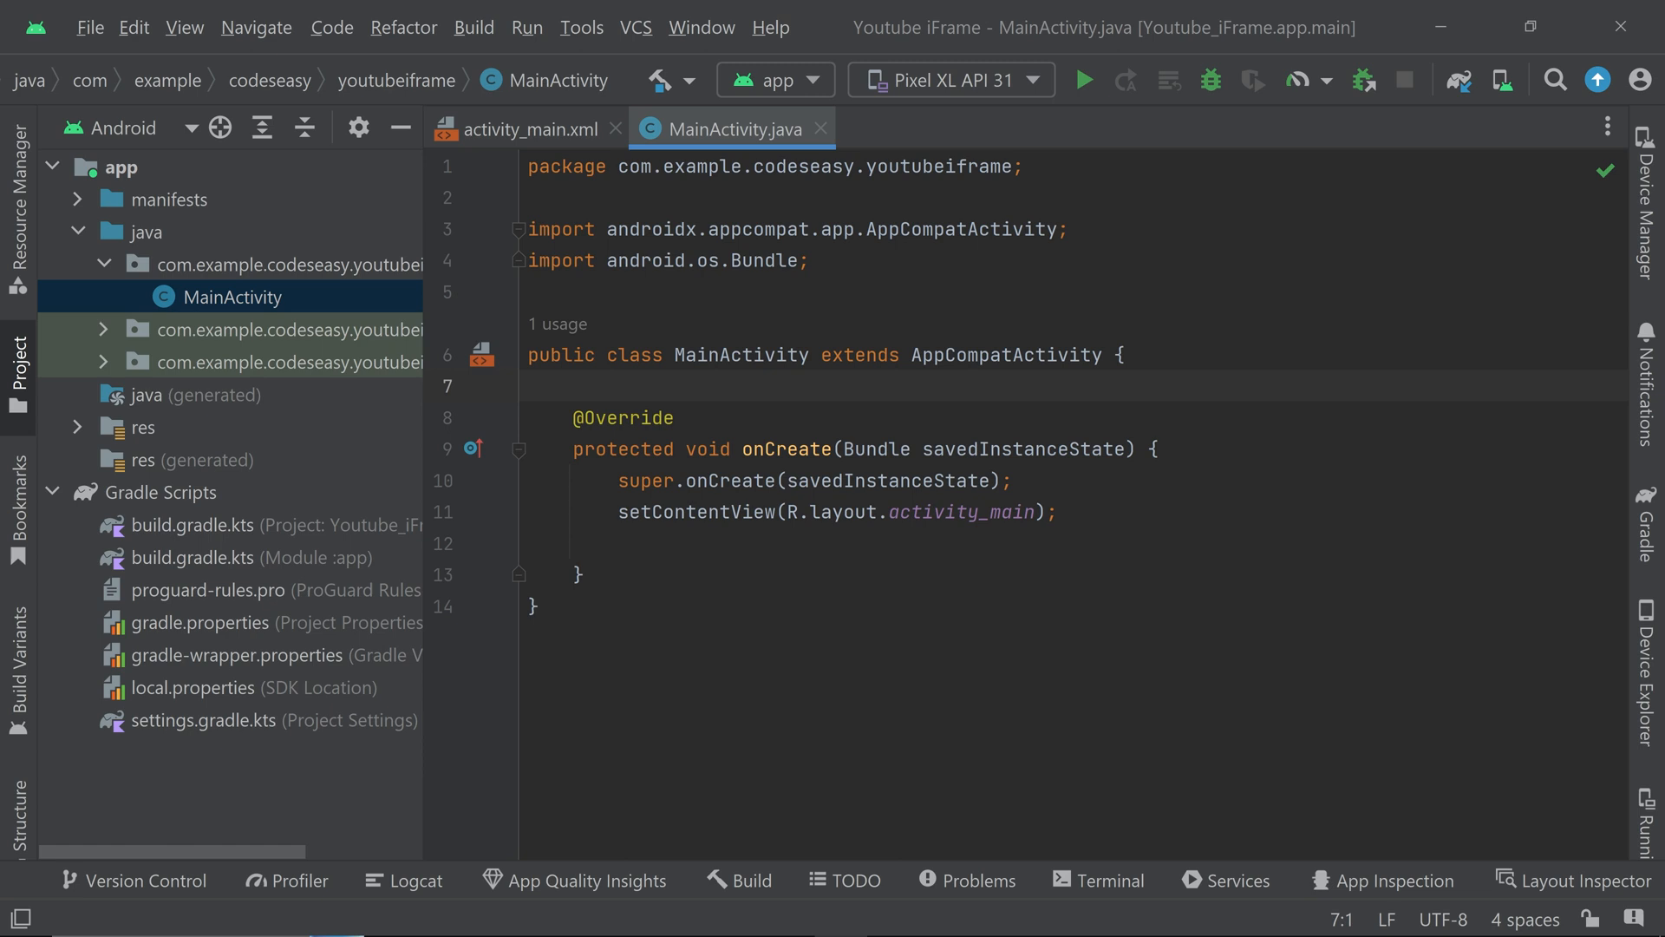
# - Declare 'WebView webView;' and assign it with findViewById(R.id.webYoutube) in onCreate
pyautogui.write('WebVie')
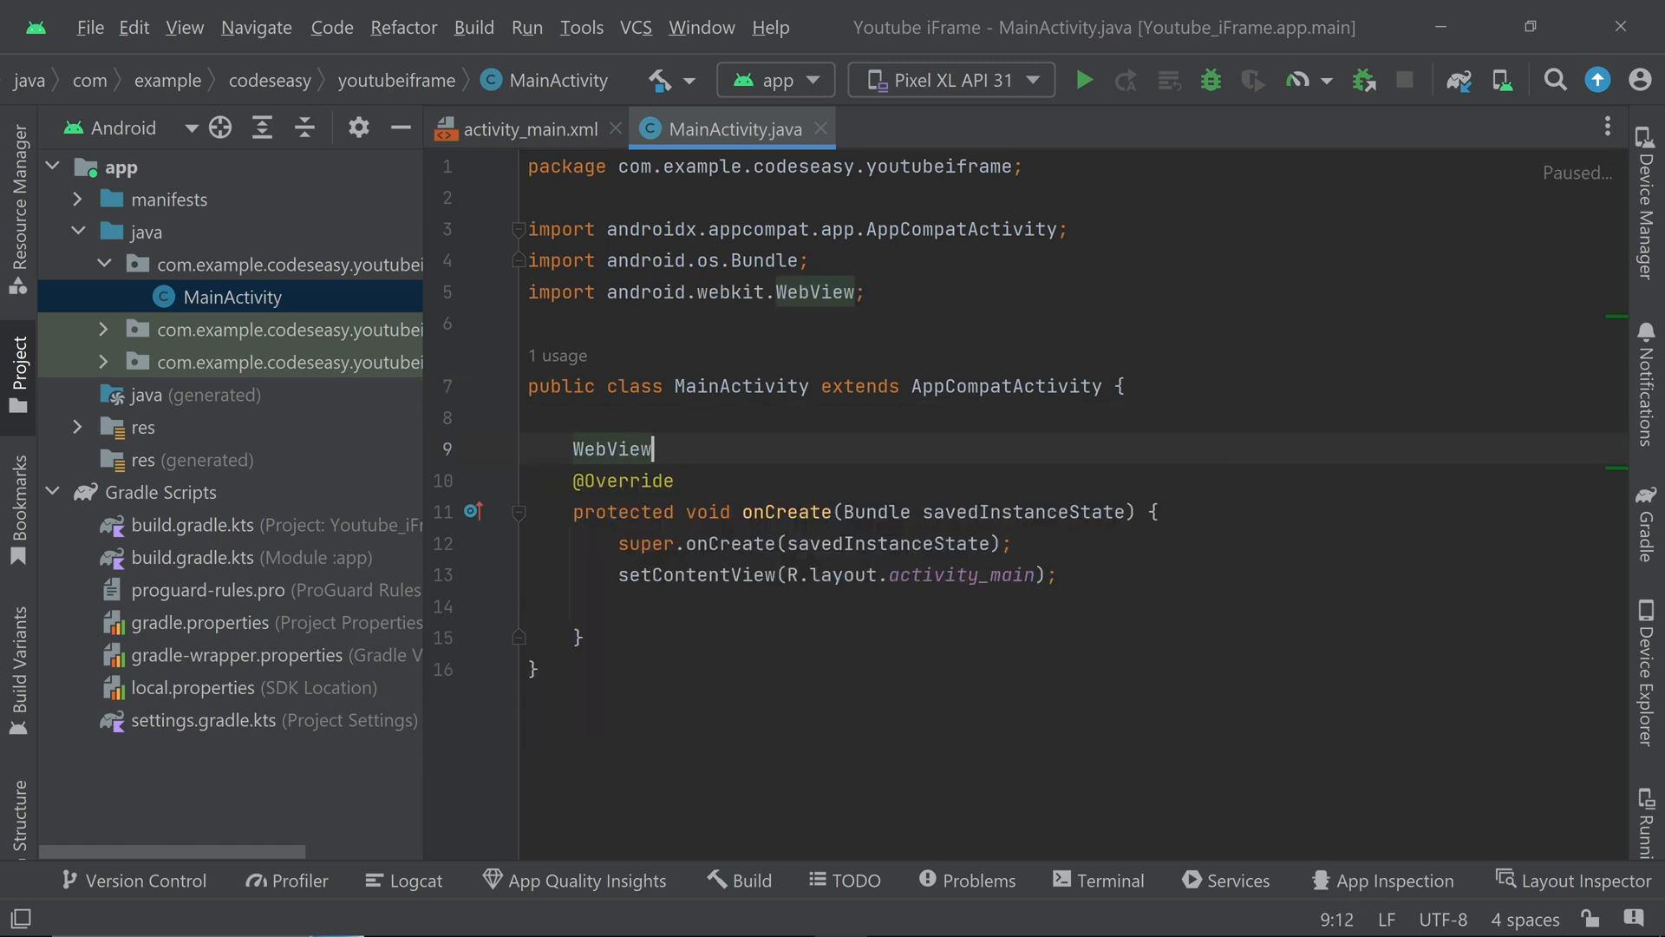
pyautogui.write('webView')
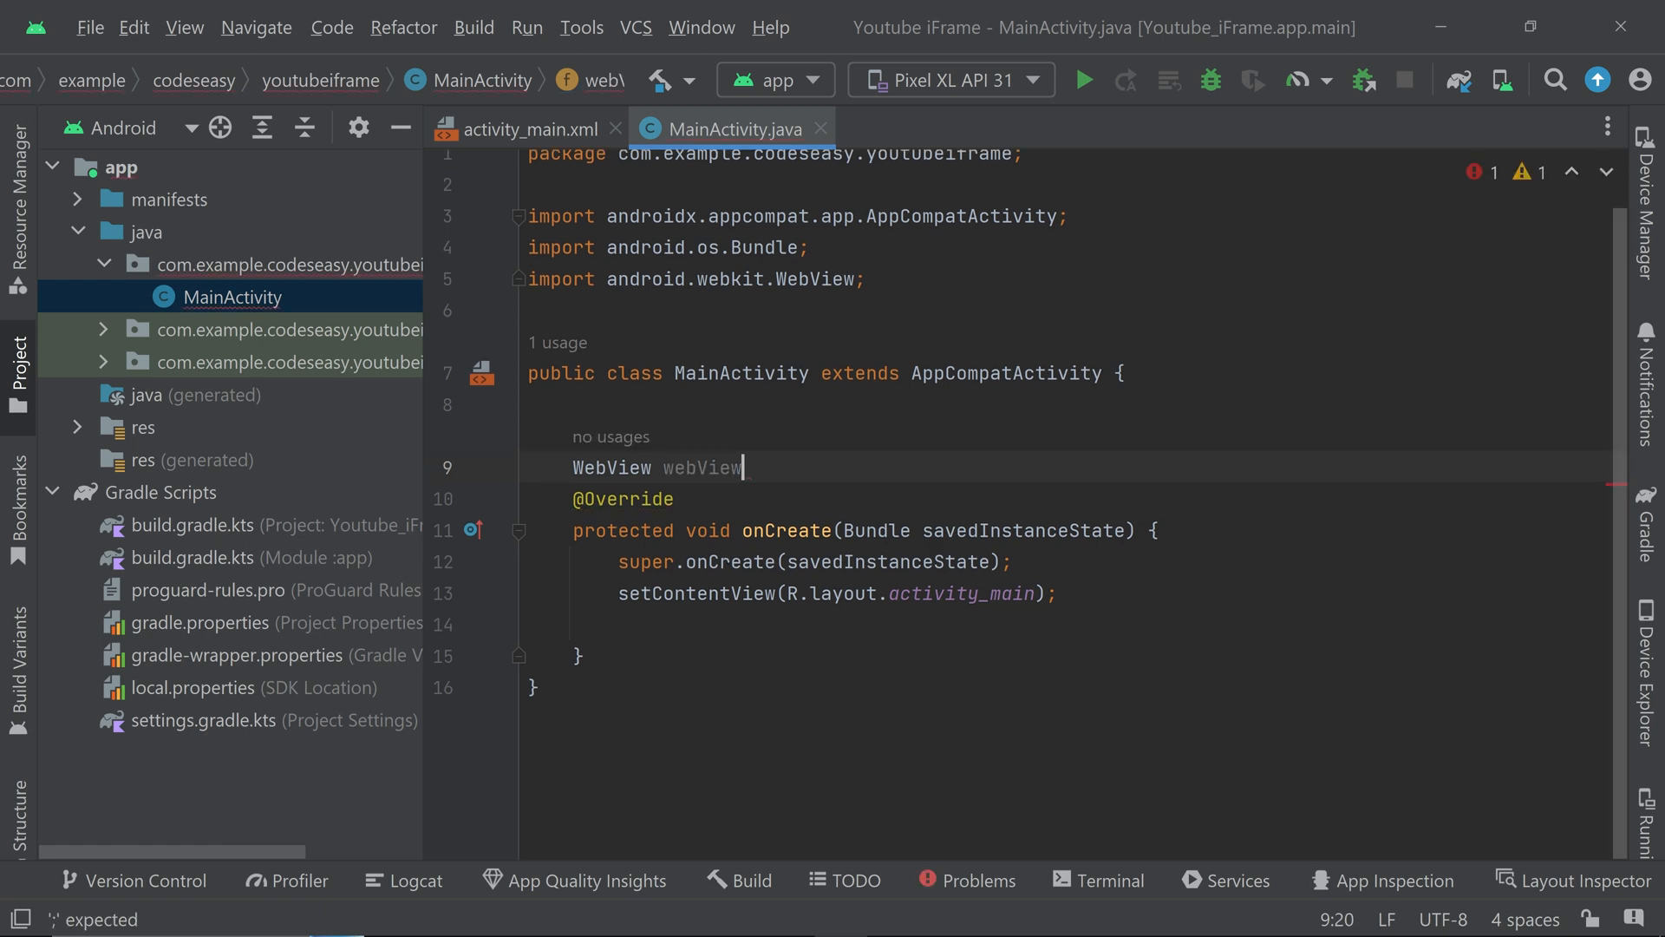
pyautogui.write(';')
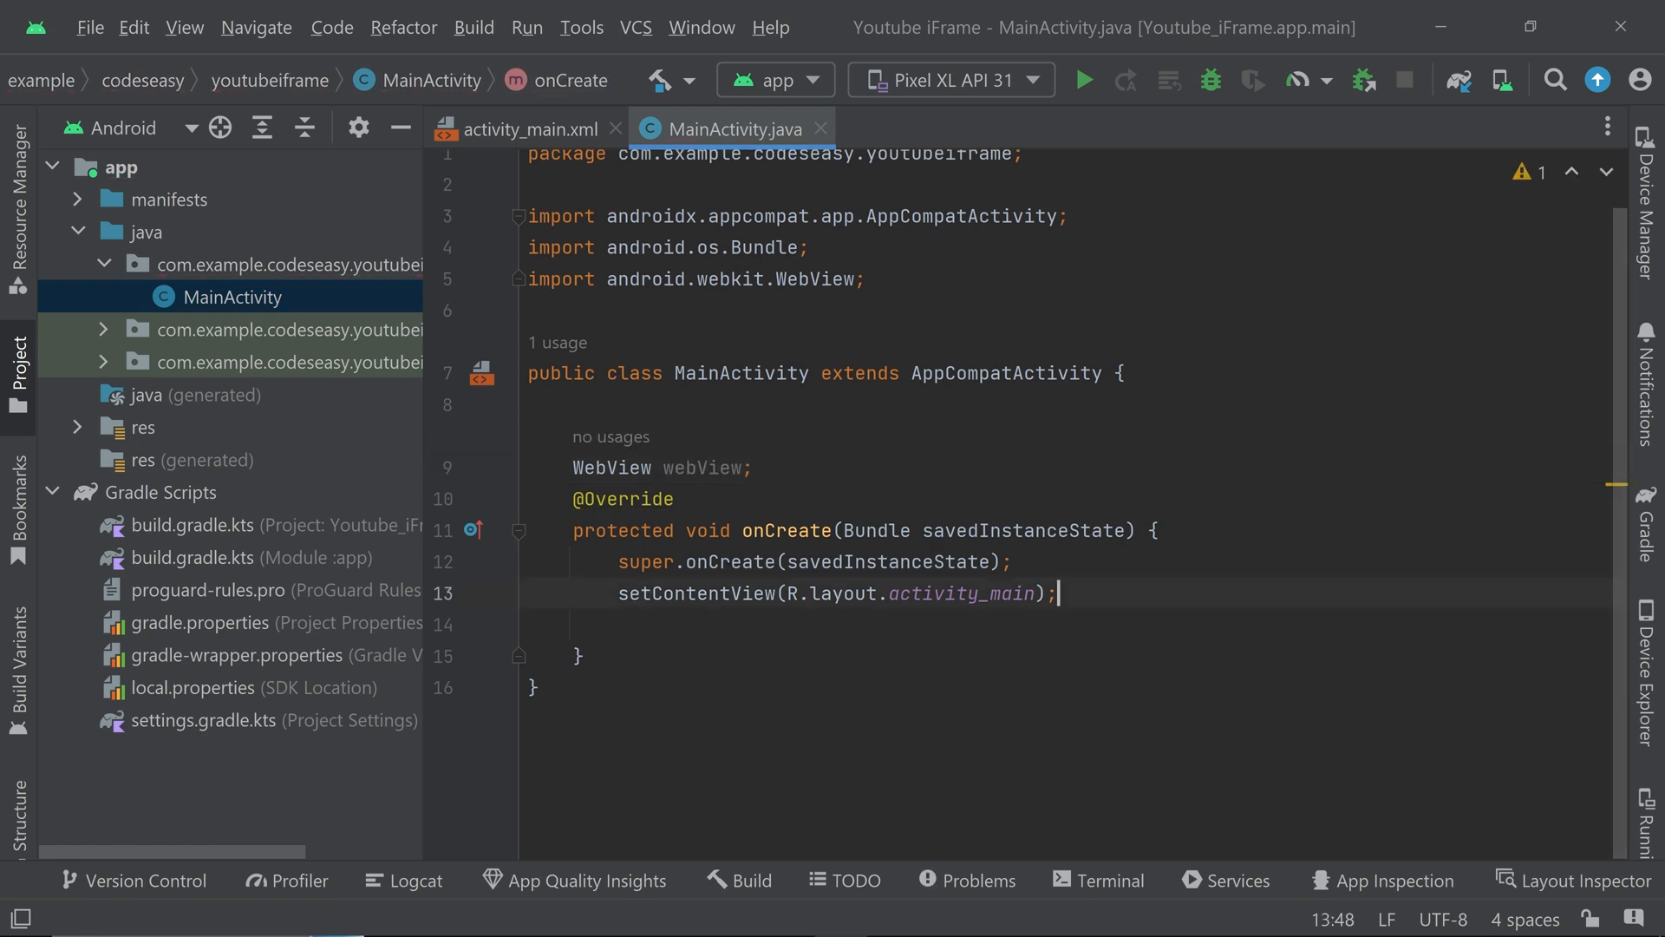
pyautogui.write('webView')
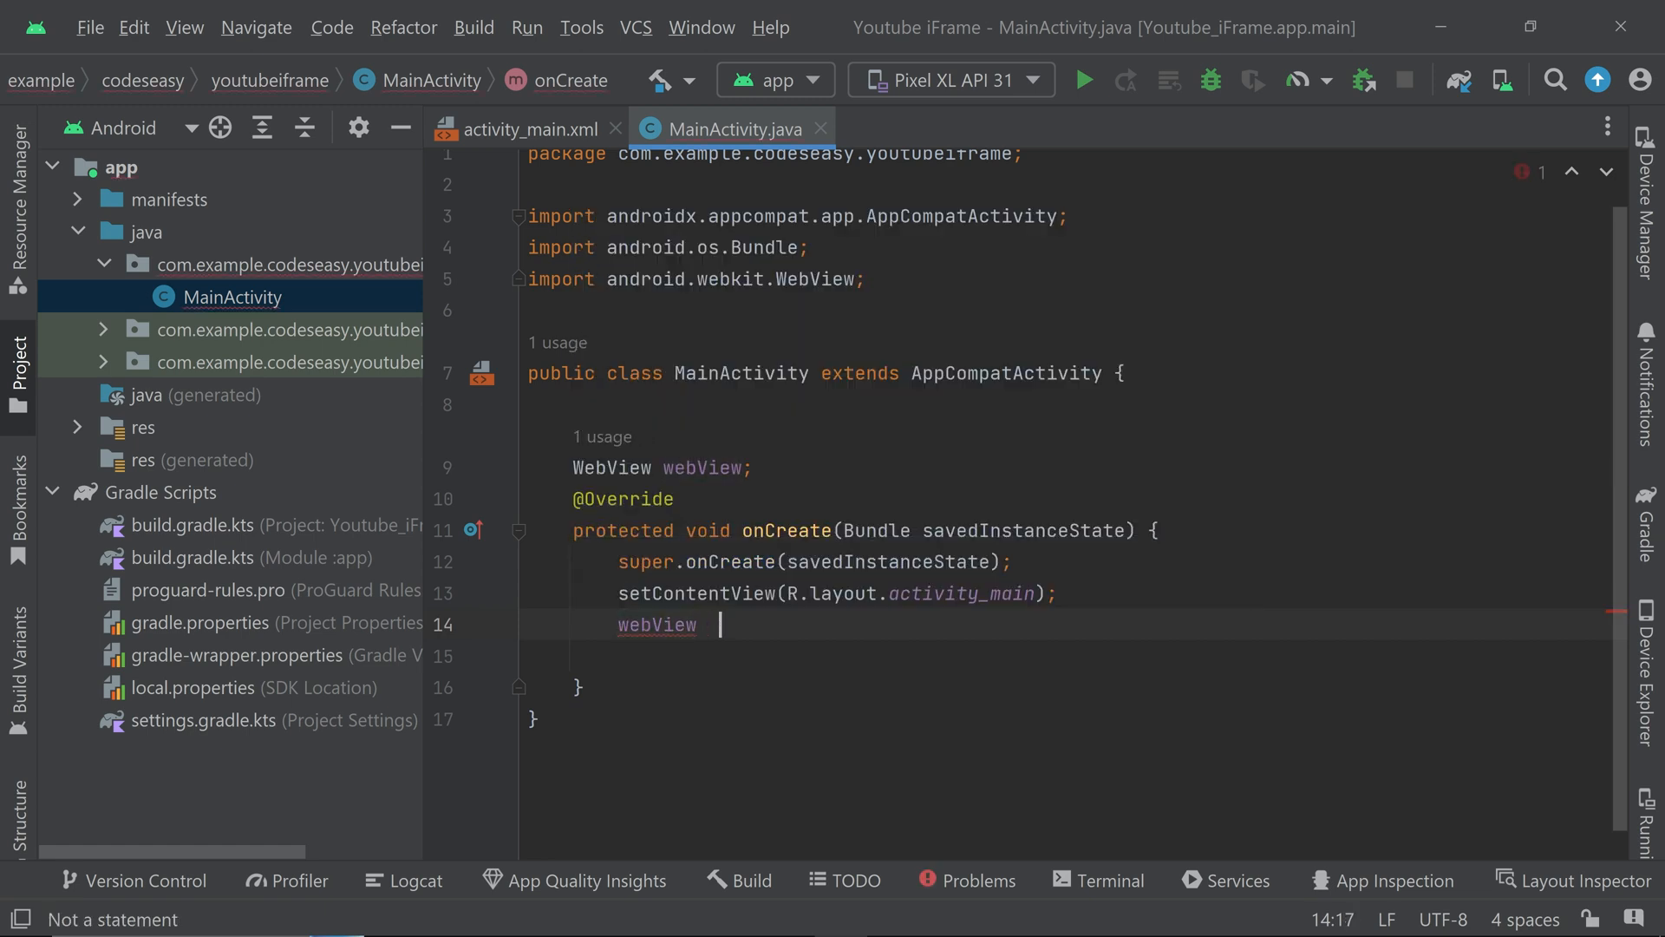
pyautogui.write('= findViewById()')
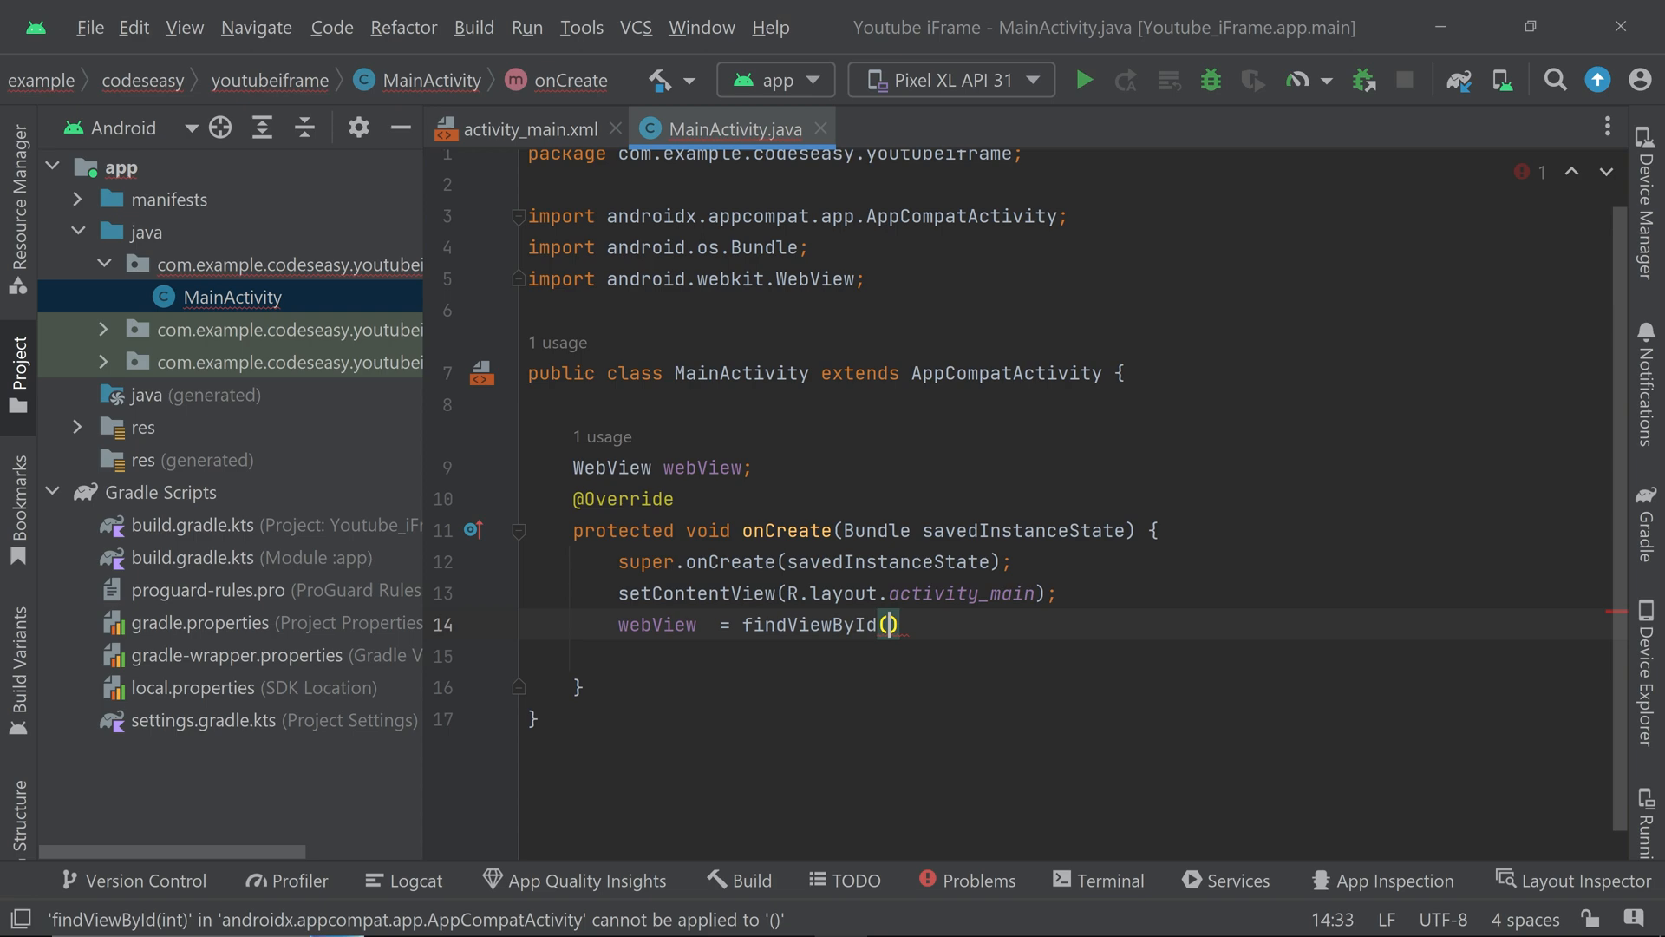
pyautogui.write('R.id.')
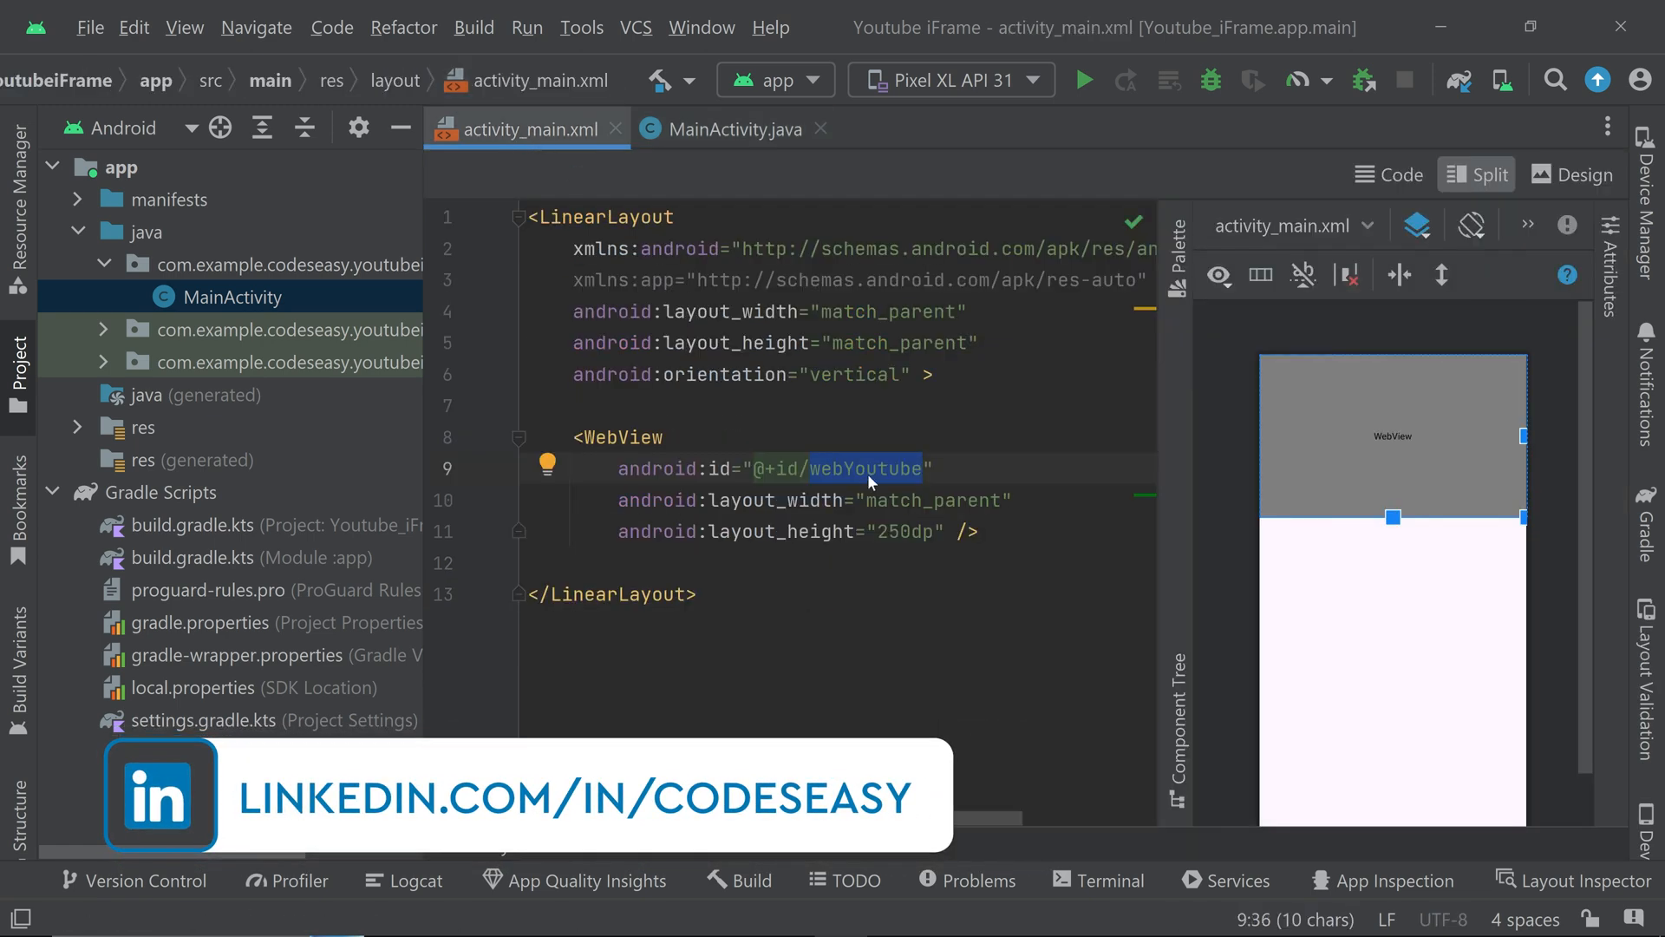
pyautogui.click(730, 129)
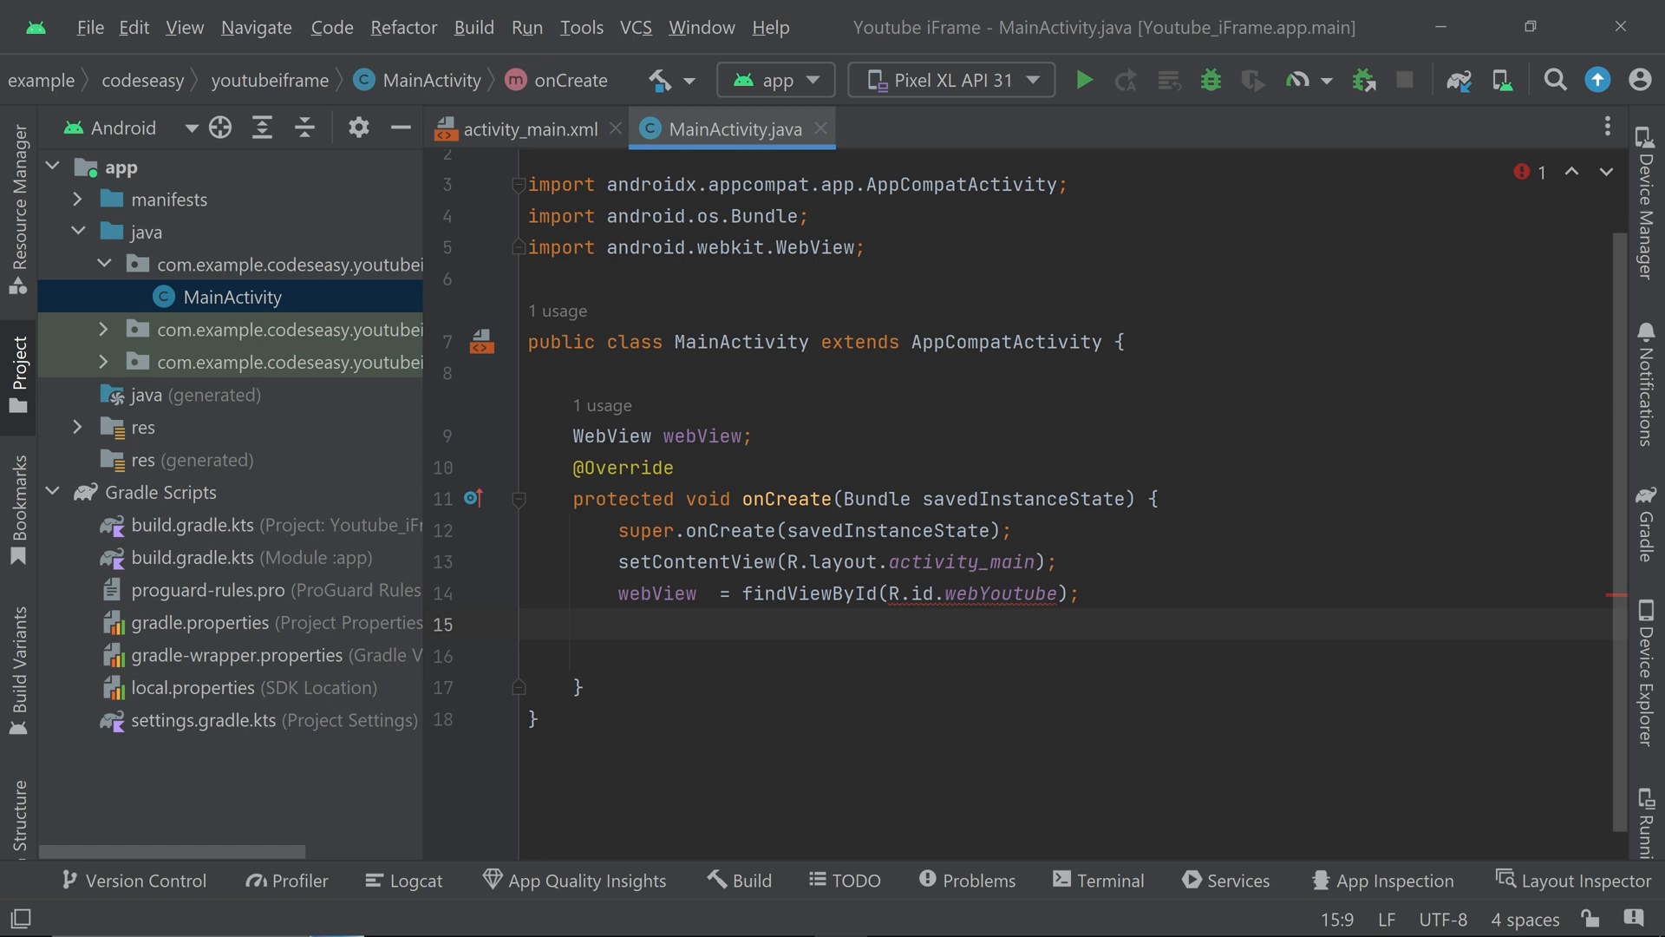
# - Create String videoData holding the YouTube iframe embed HTML (560 by 315) in onCreate
pyautogui.write('Str')
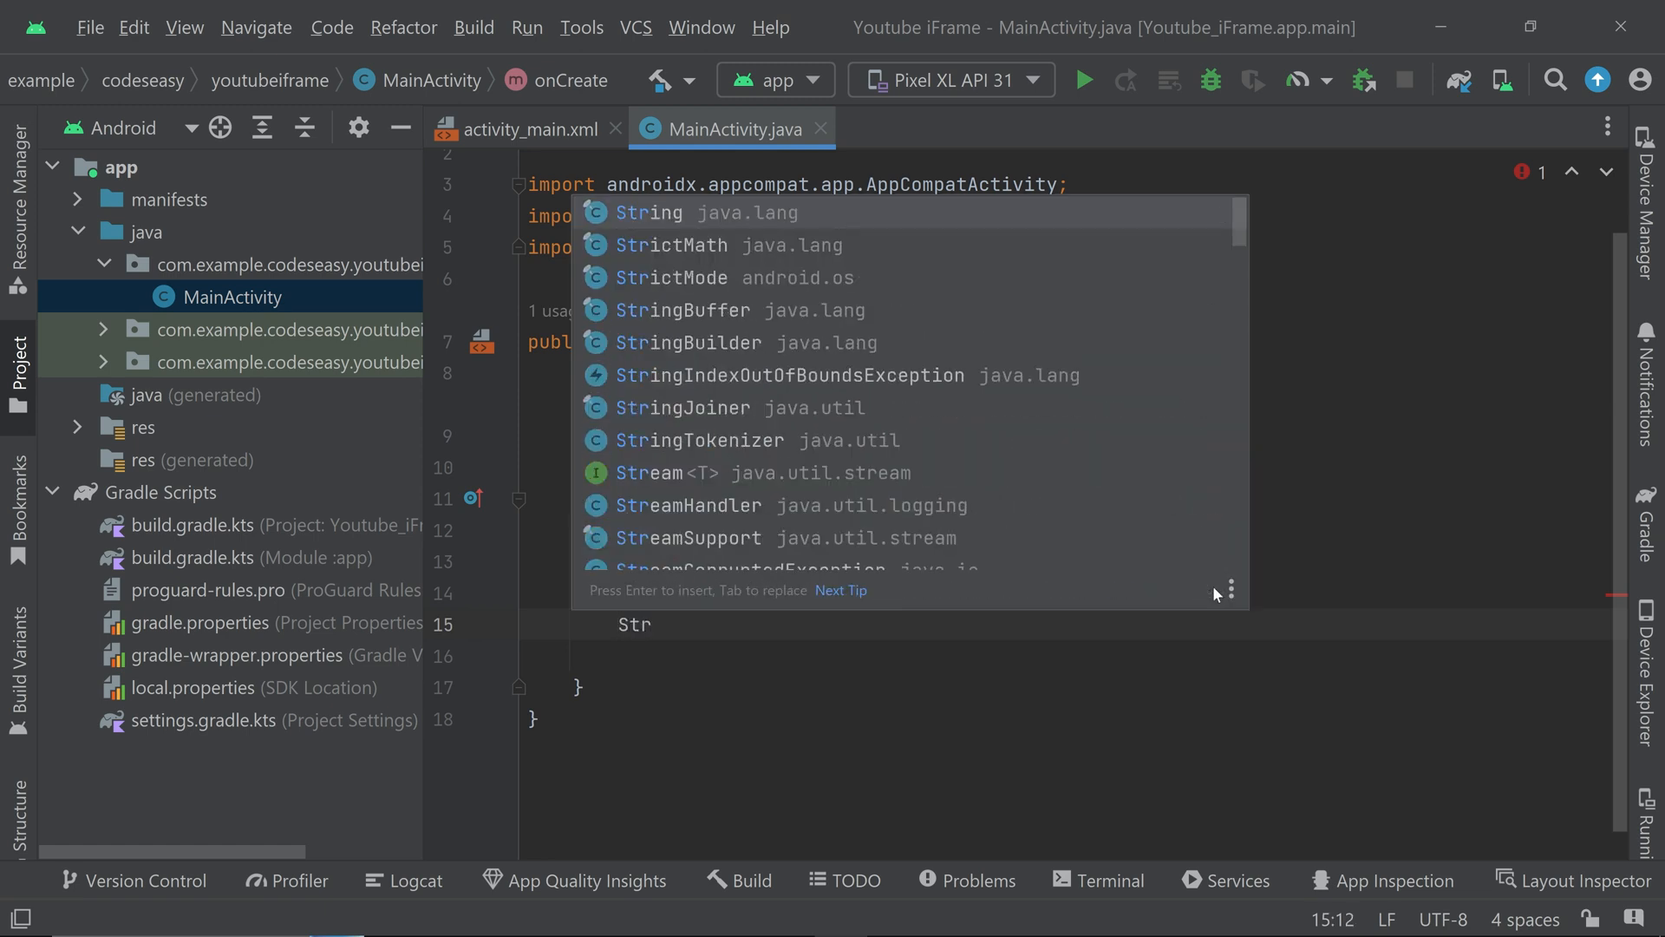
pyautogui.write('v')
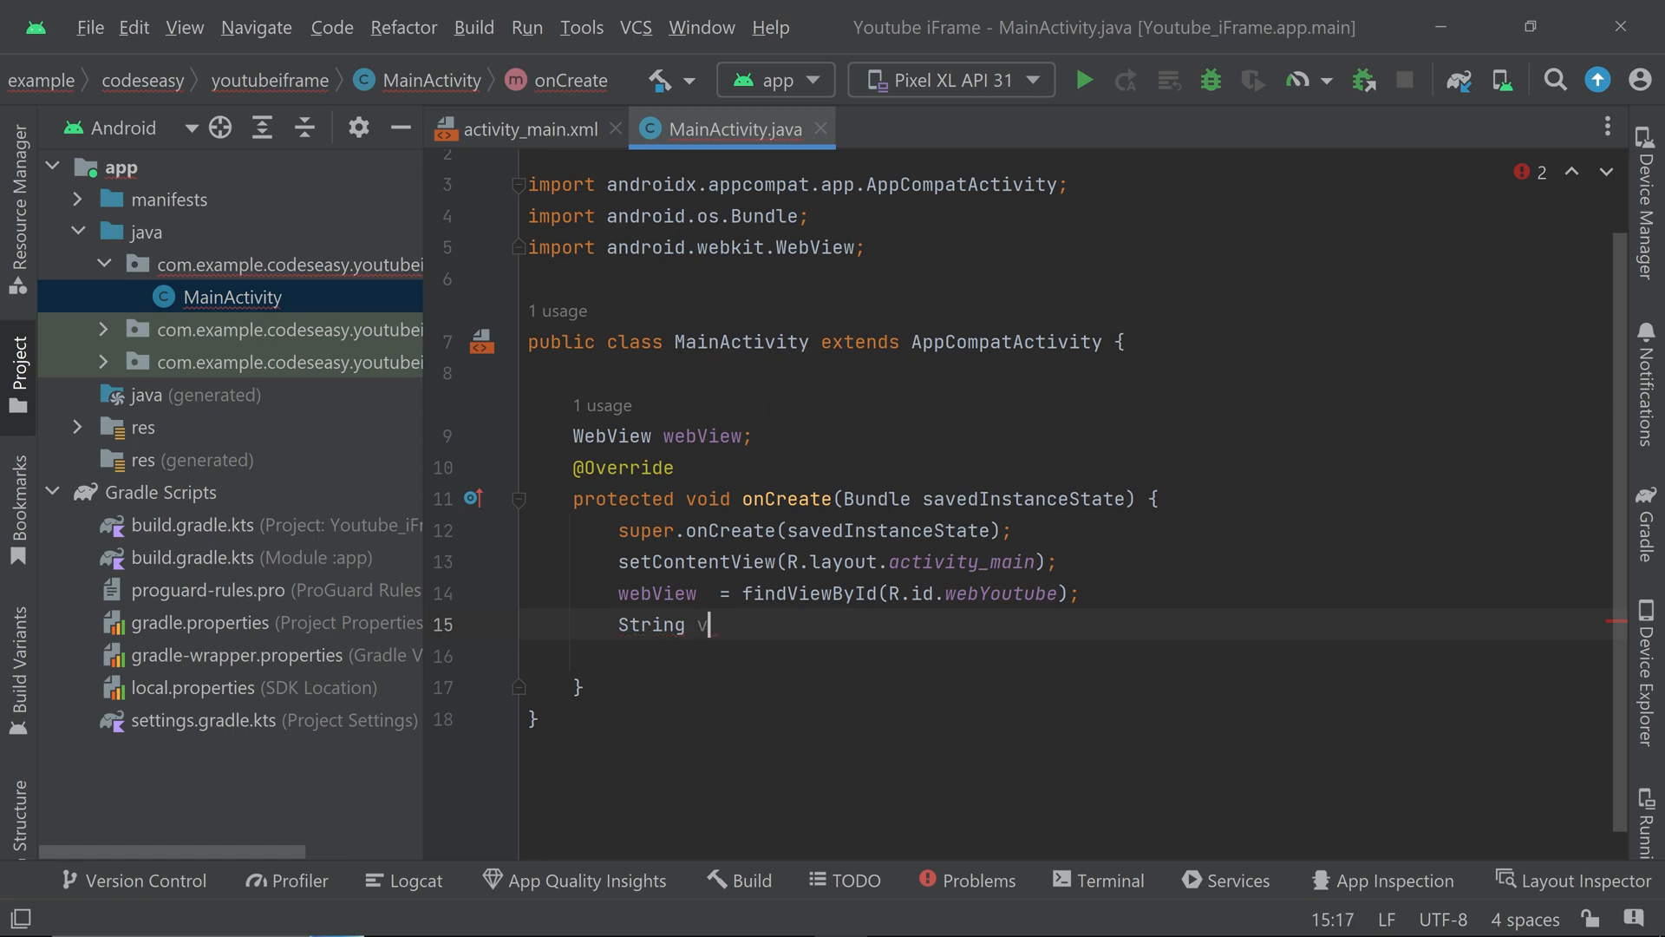
pyautogui.write('ideo')
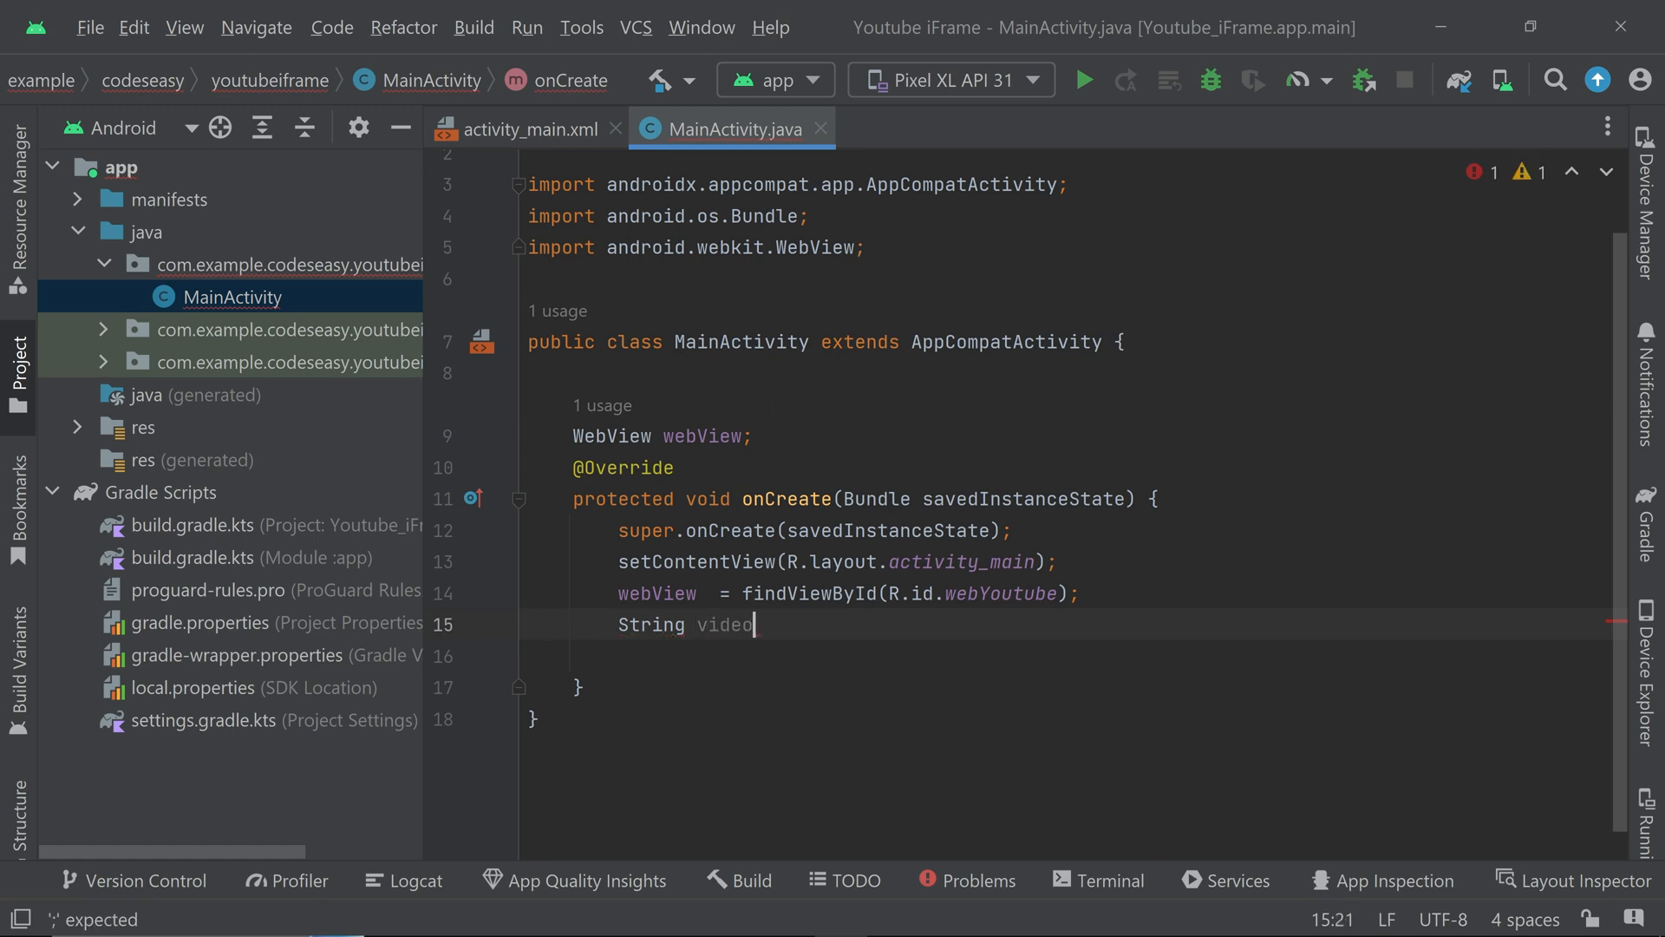
pyautogui.write('Data = "<iframe width=\\"560\\" height=\\"315\\" src=\\"https://www.youtube.com/emb')
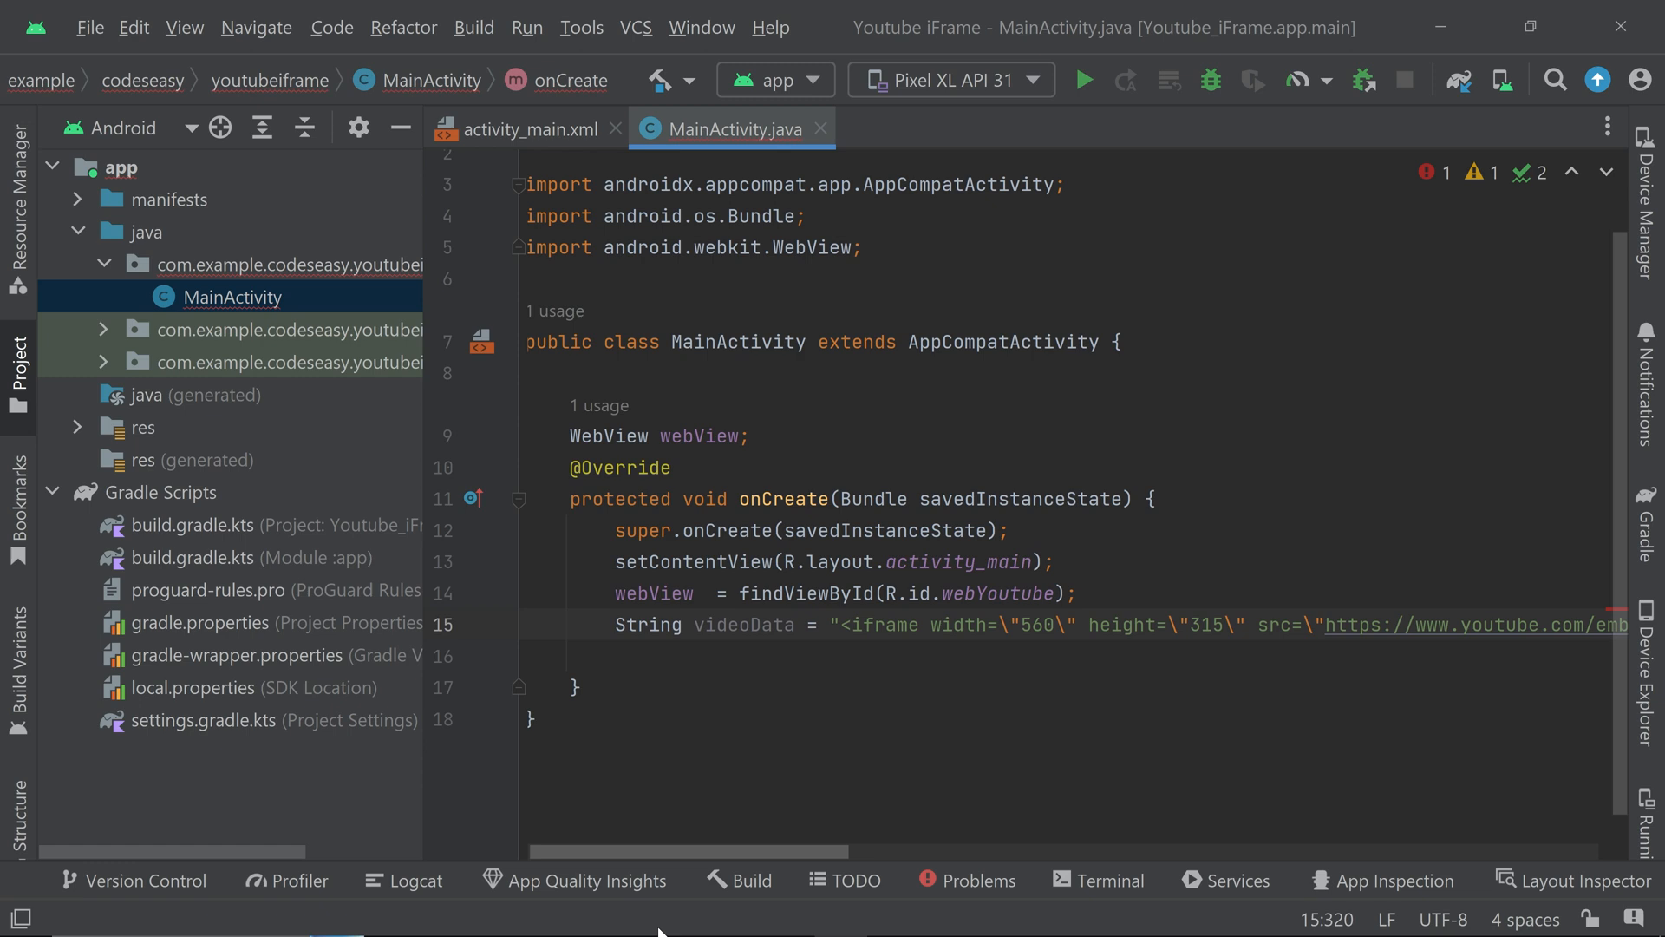
# - Replace the iframe's 560 width and 315 height in videoData with 100% each
pyautogui.hscroll(3)
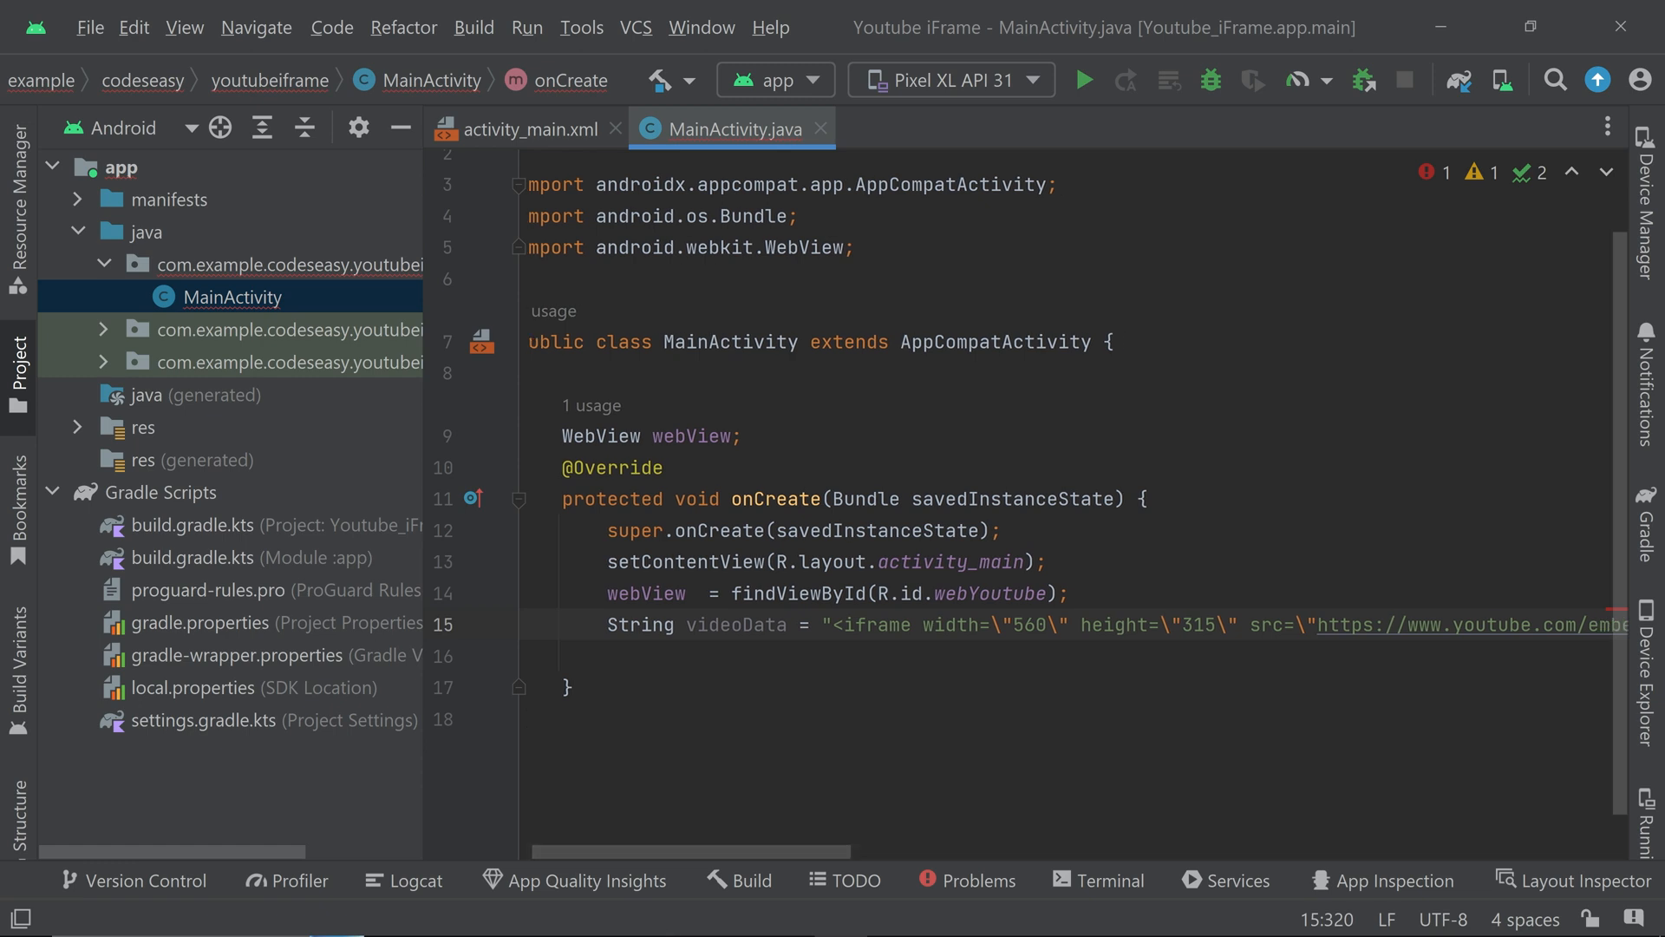
pyautogui.moveTo(924, 625); pyautogui.dragTo(1237, 624)
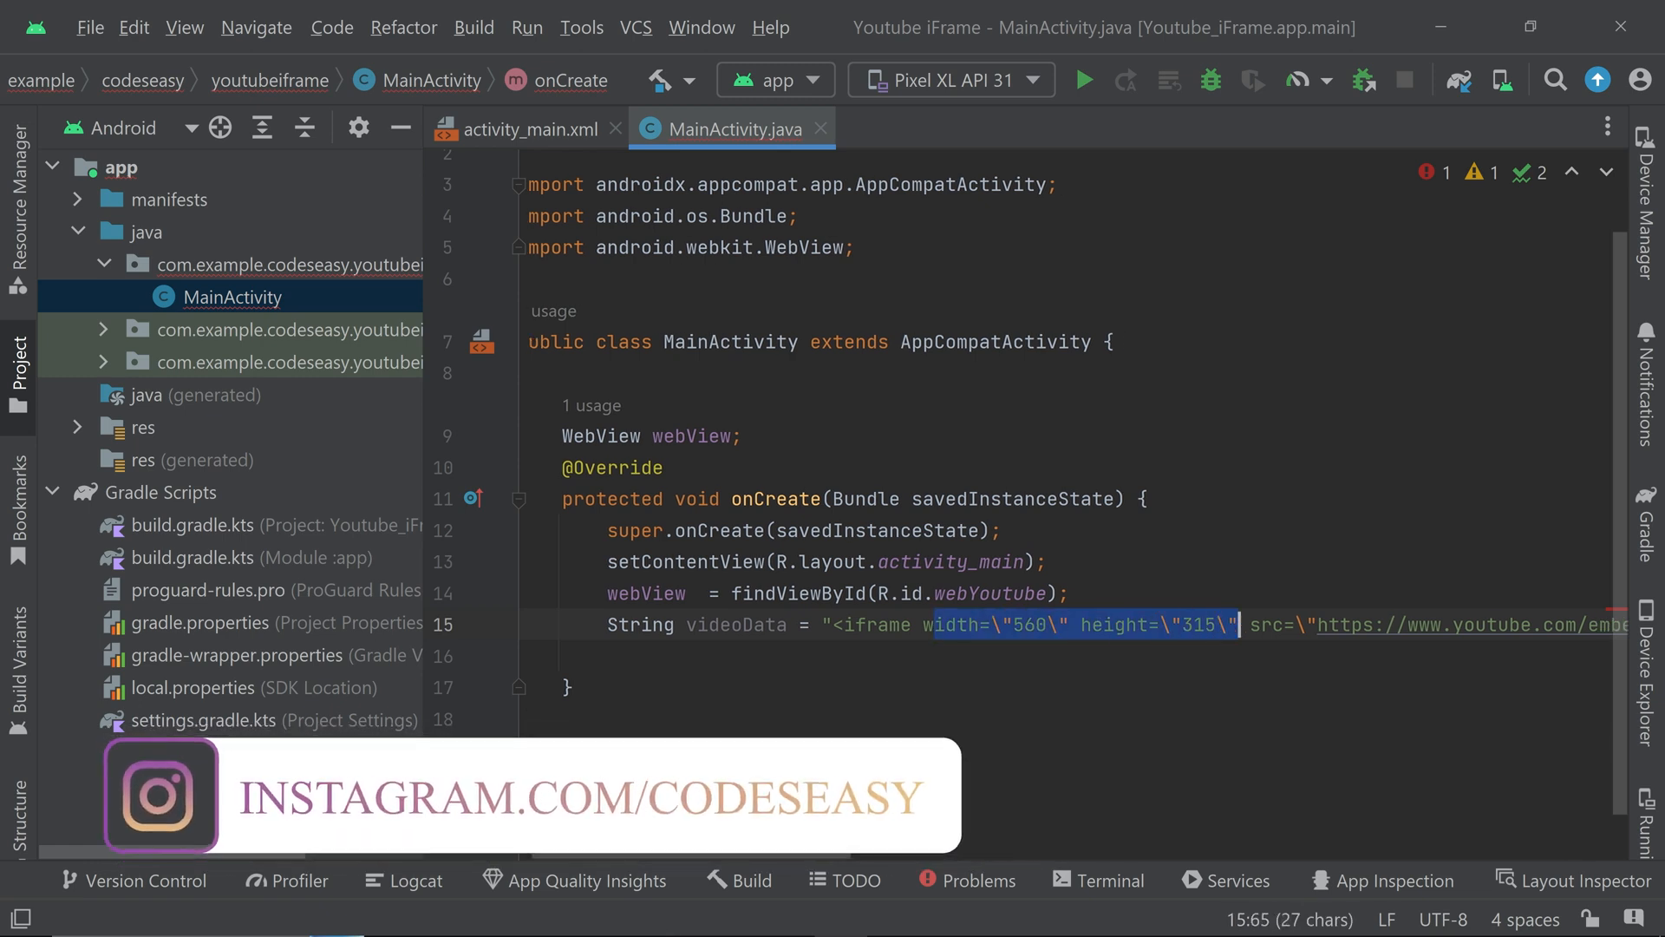
pyautogui.doubleClick(1023, 624)
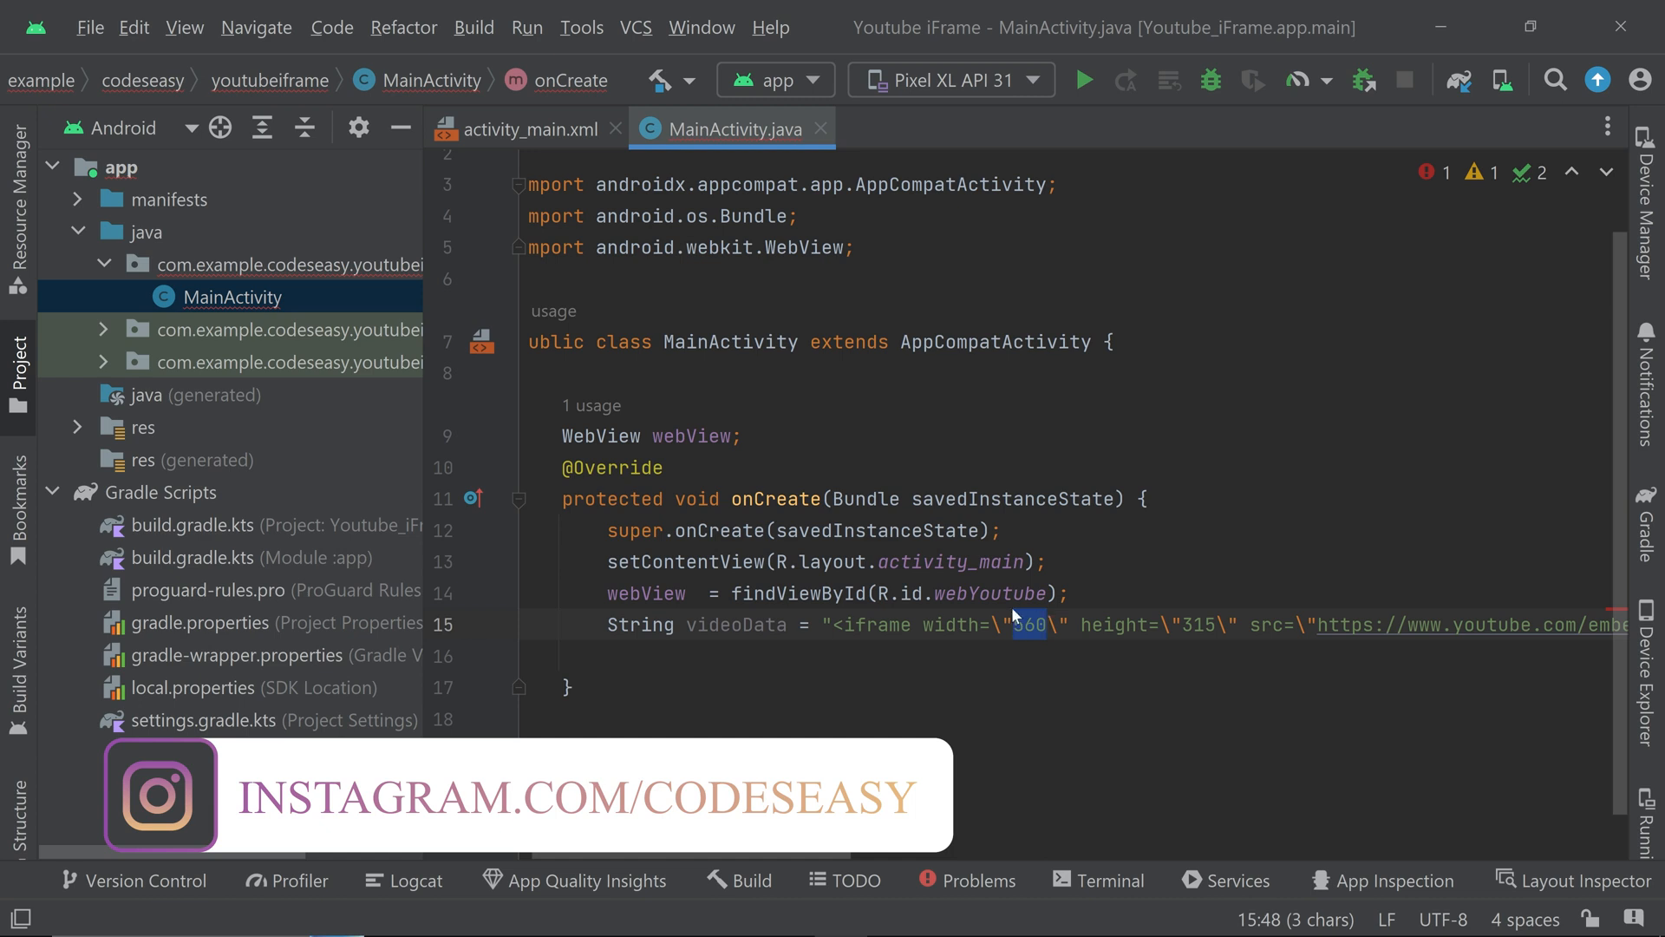
pyautogui.write('100%')
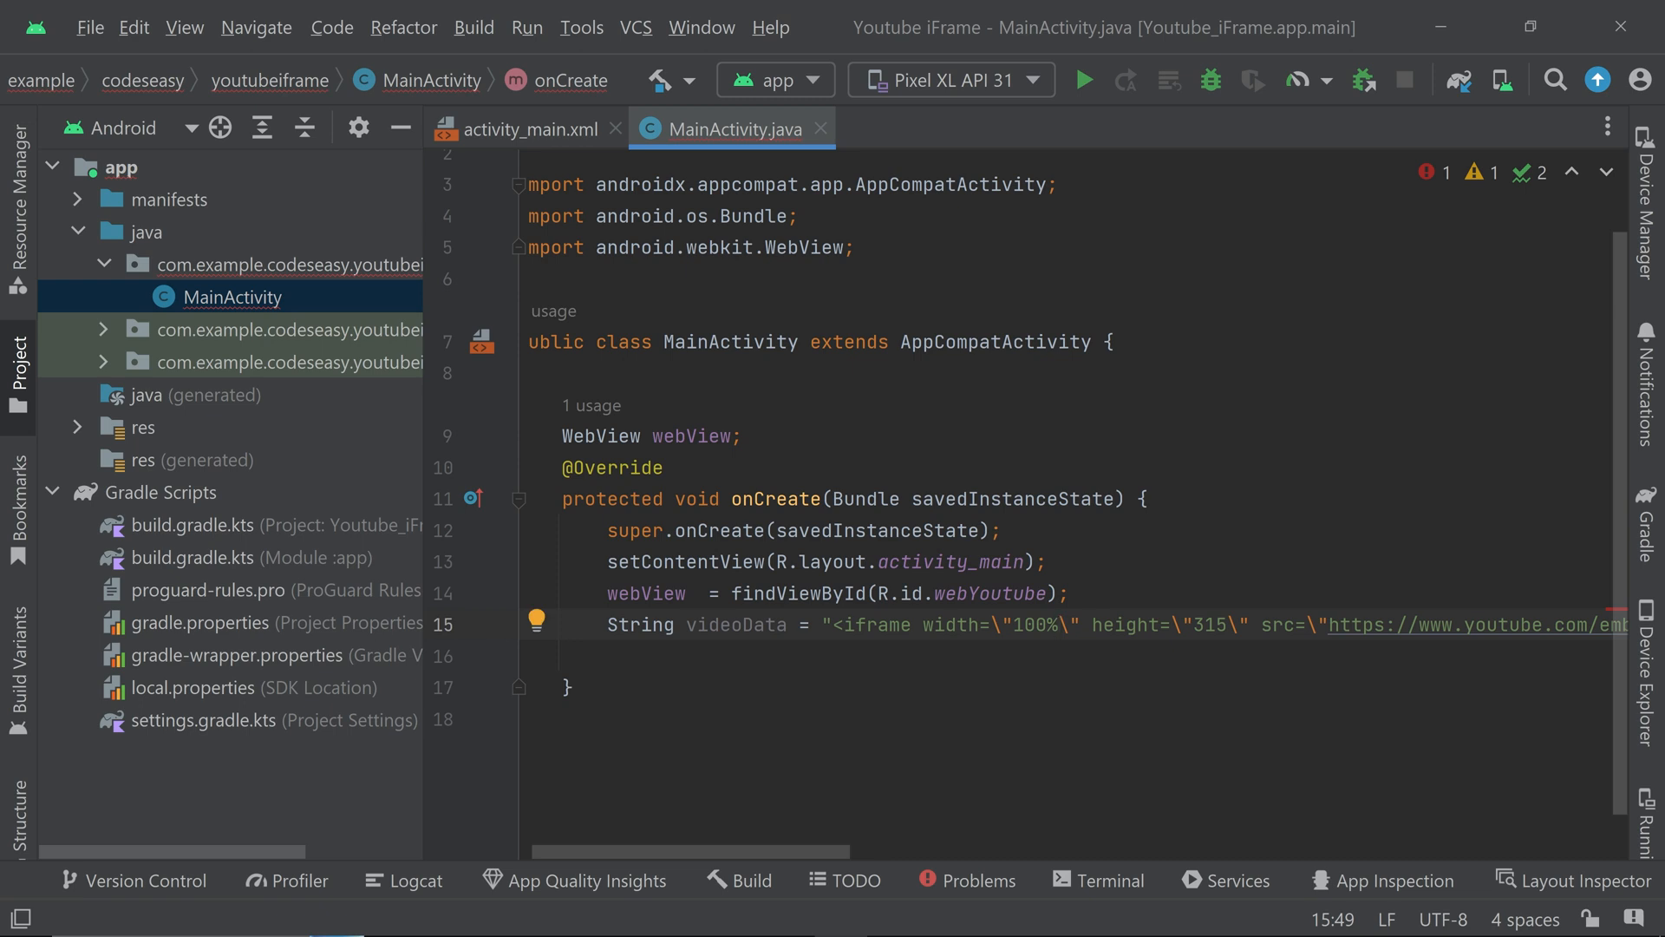
pyautogui.doubleClick(1201, 624)
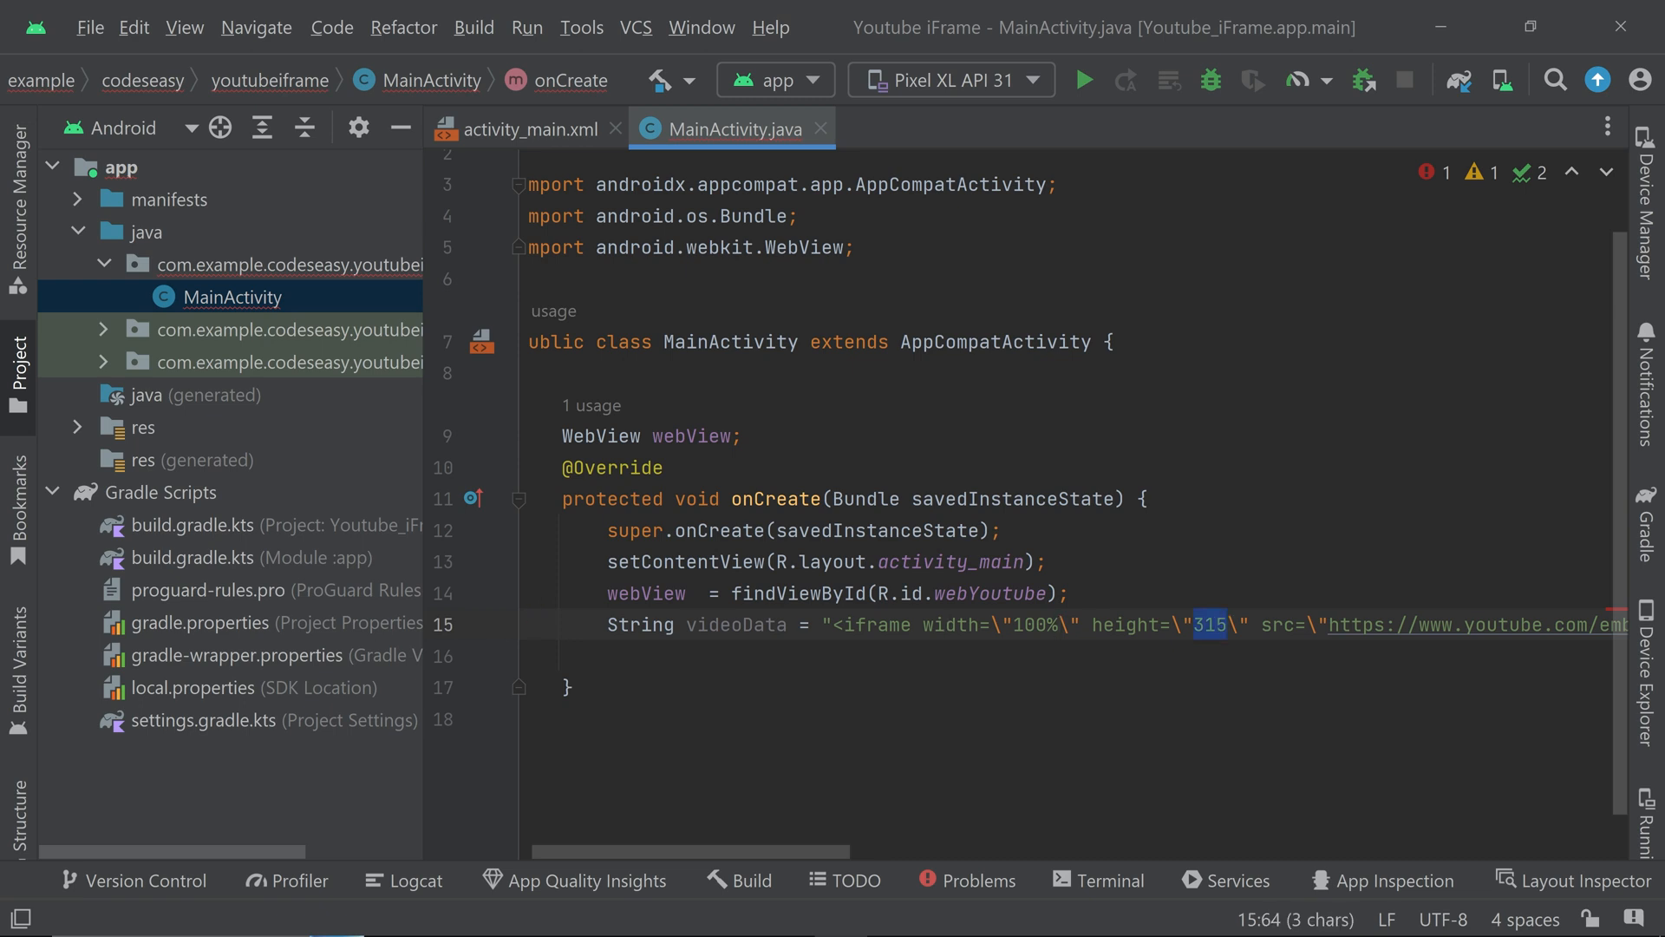
pyautogui.write('100%')
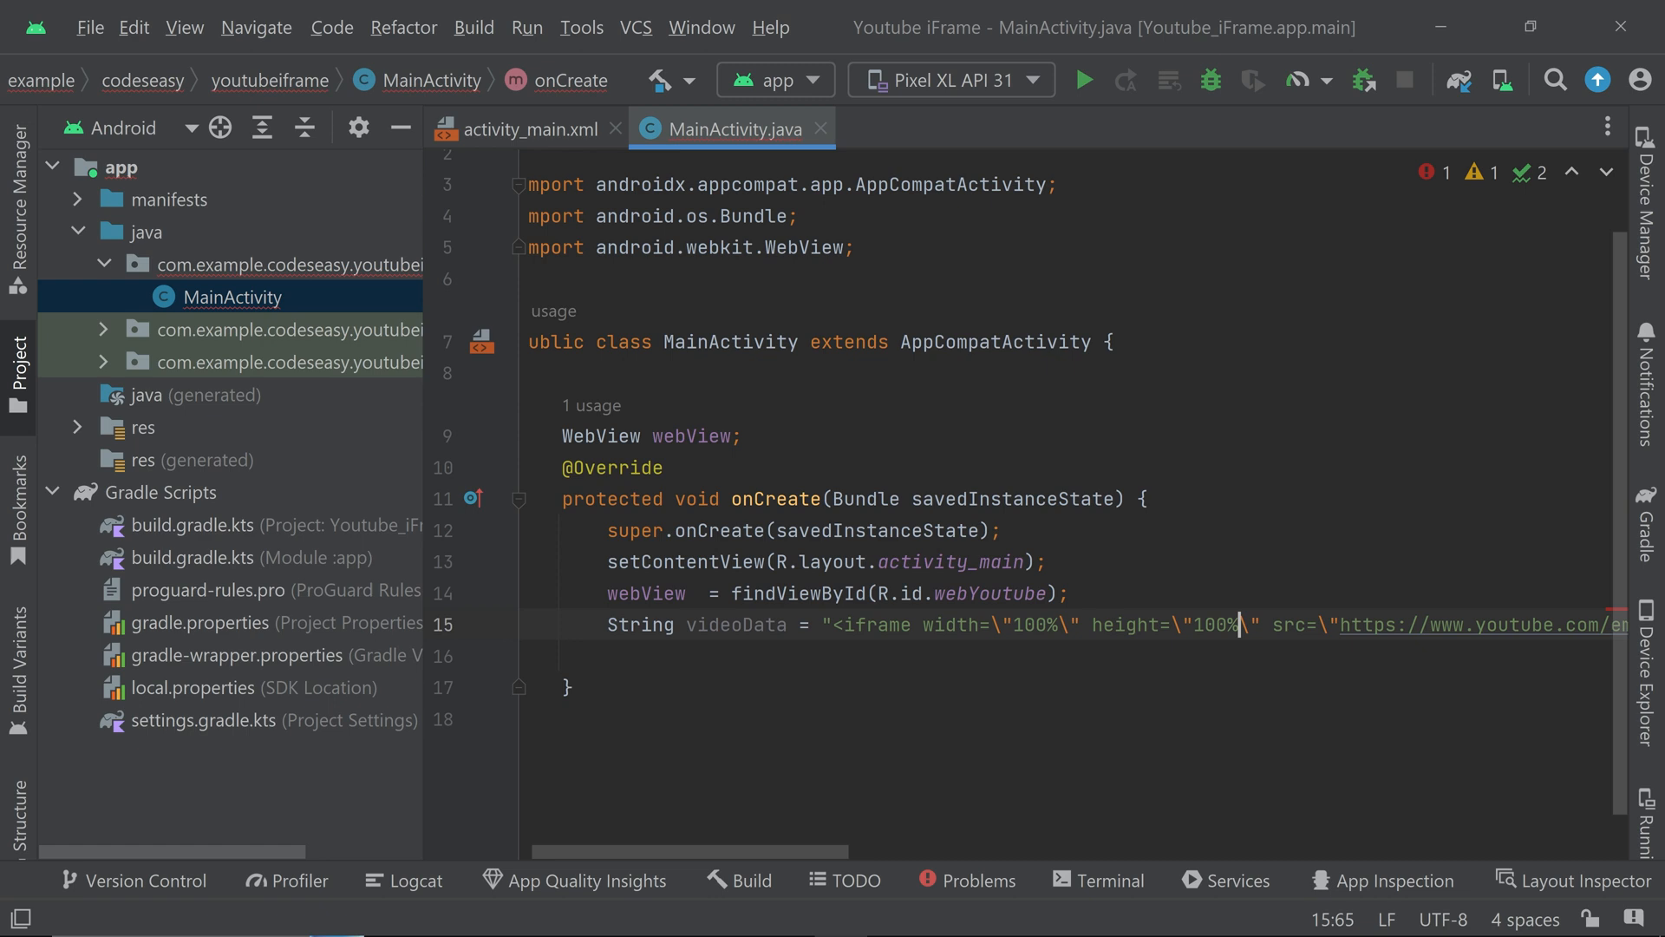
pyautogui.moveTo(800, 879)
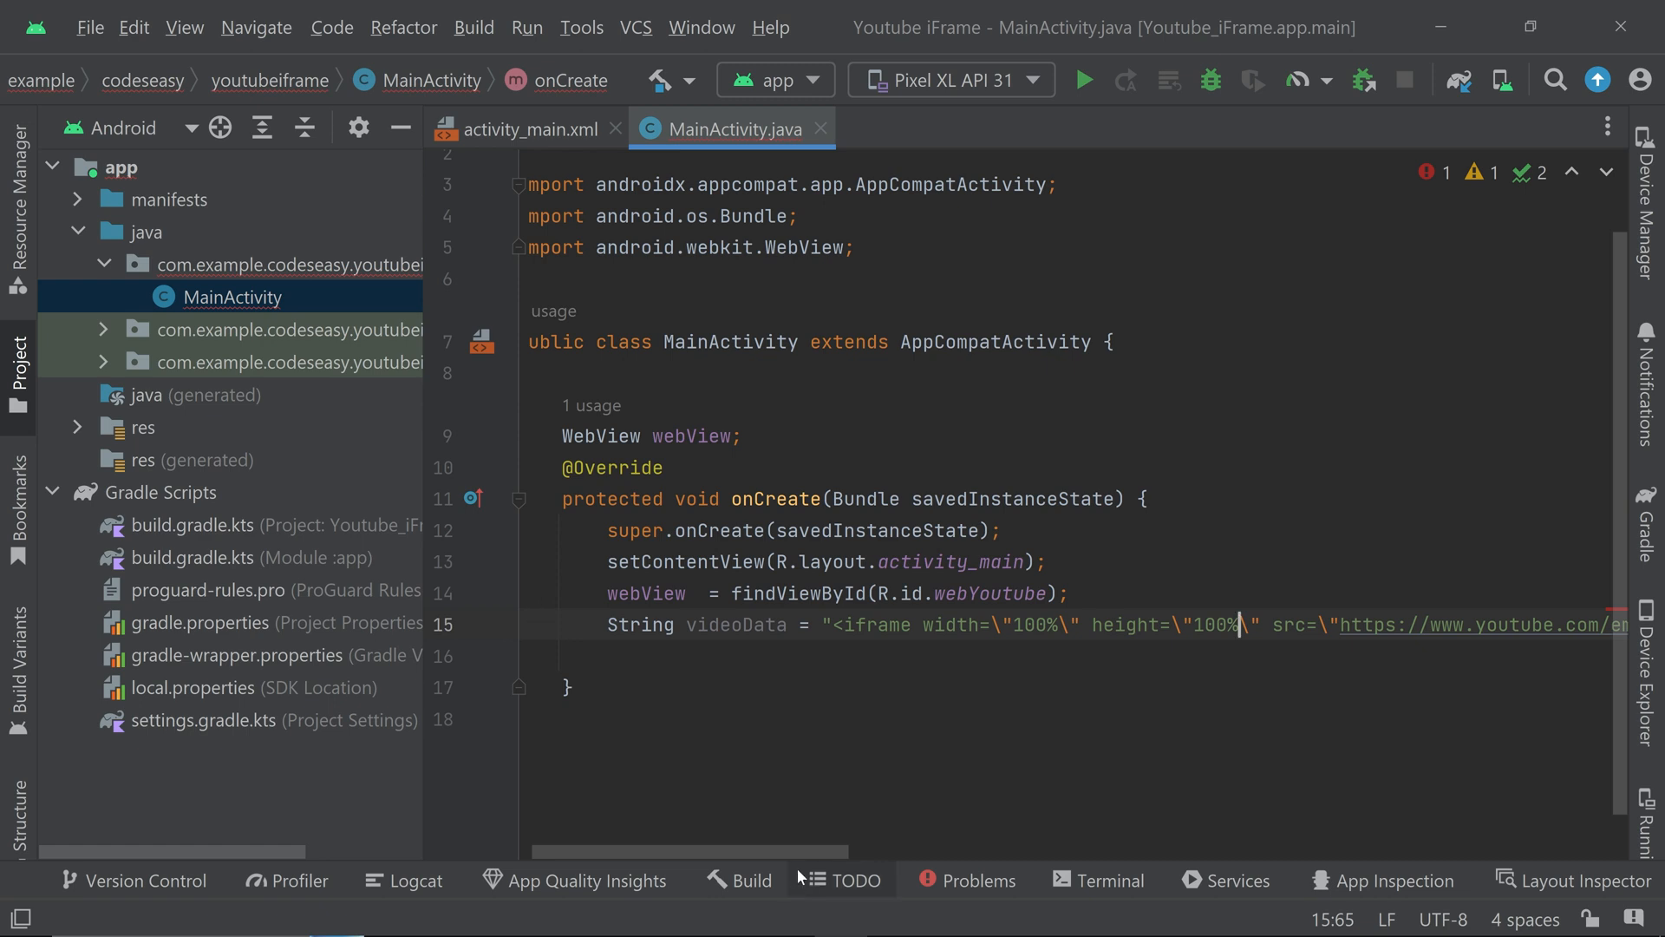
pyautogui.hscroll(3)
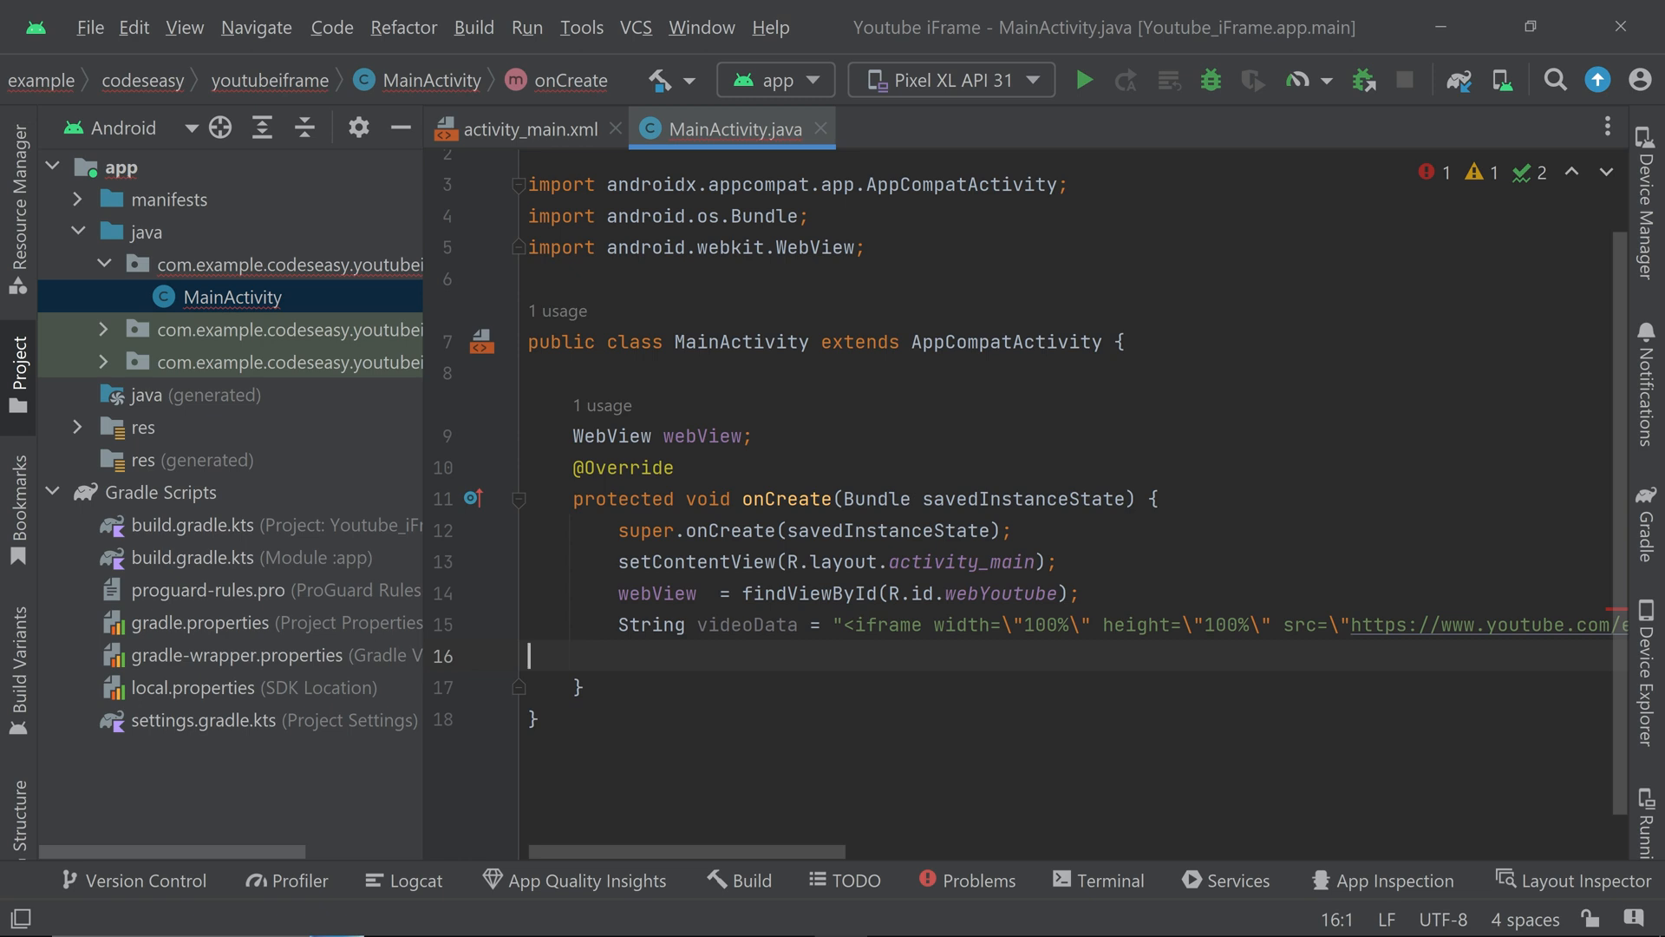
pyautogui.write('web')
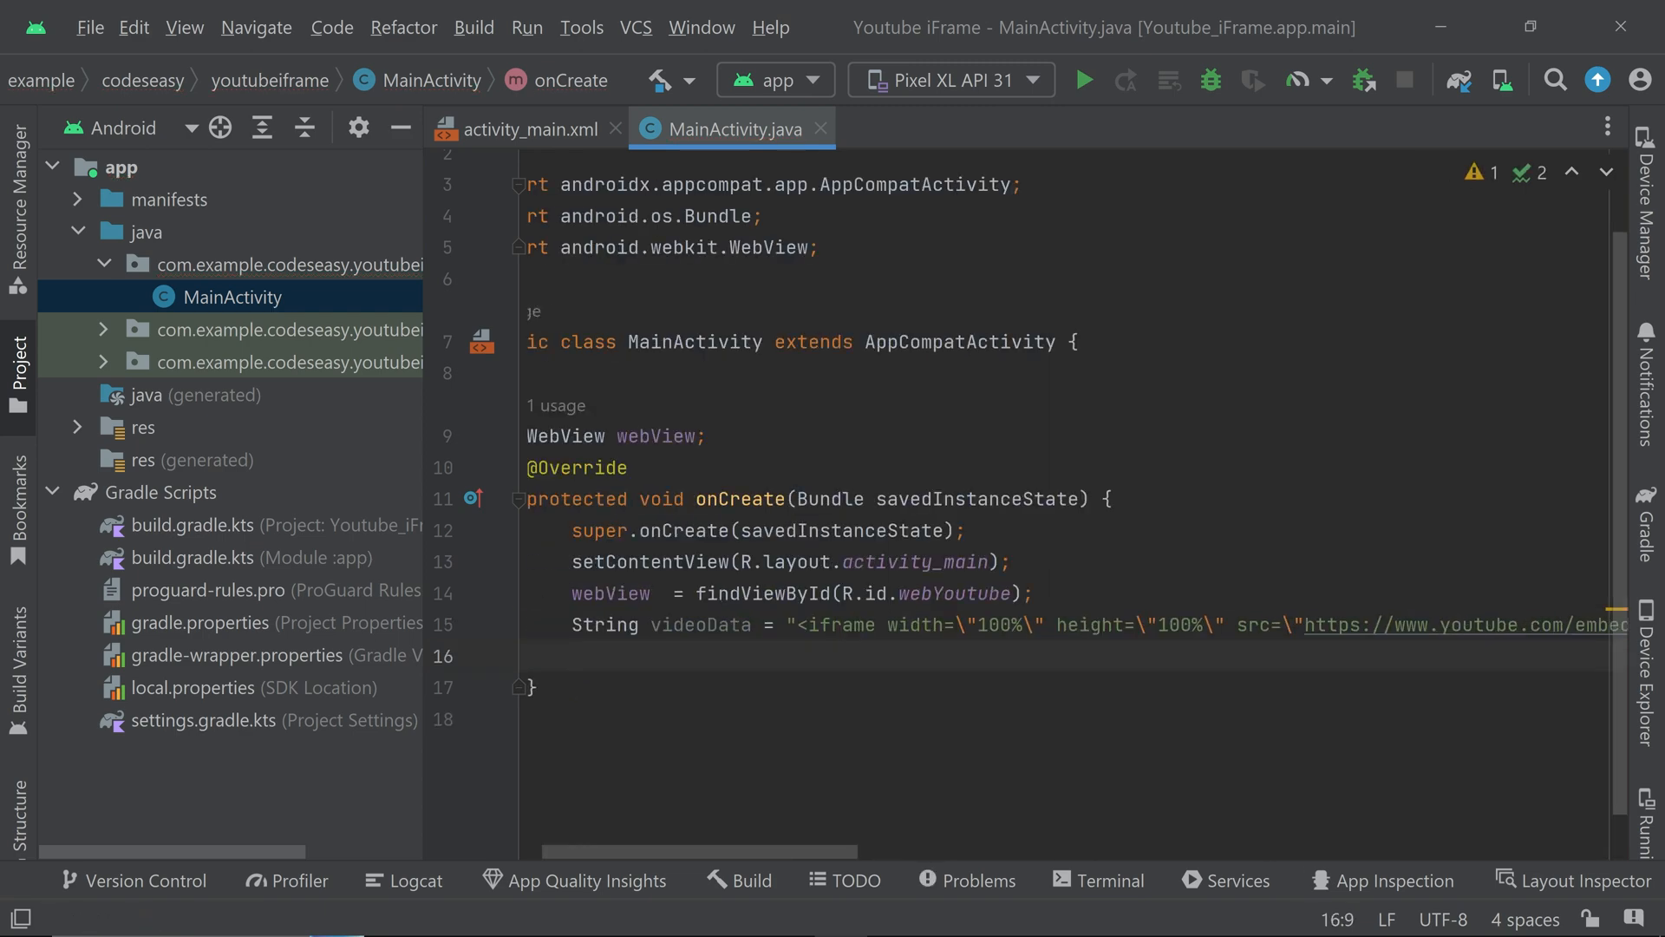
# - Add webView.getSettings().setJavaScriptEnabled(true) and webView.setWebChromeClient(new WebChromeClient())
pyautogui.write('webView')
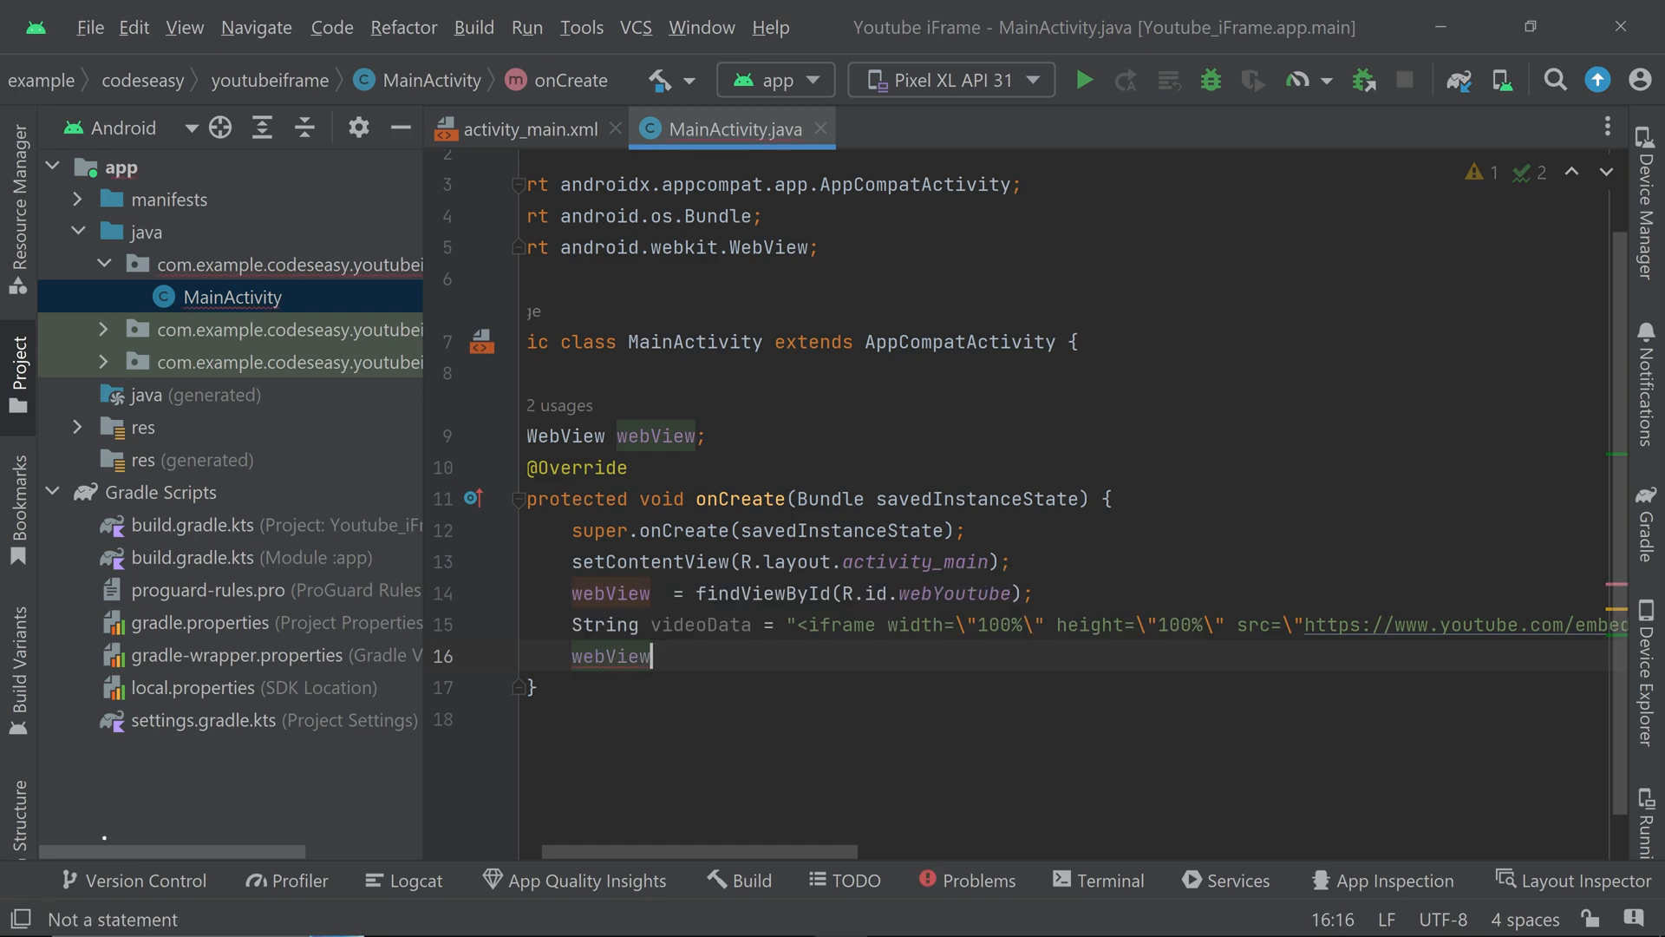
pyautogui.write('.getSettings()')
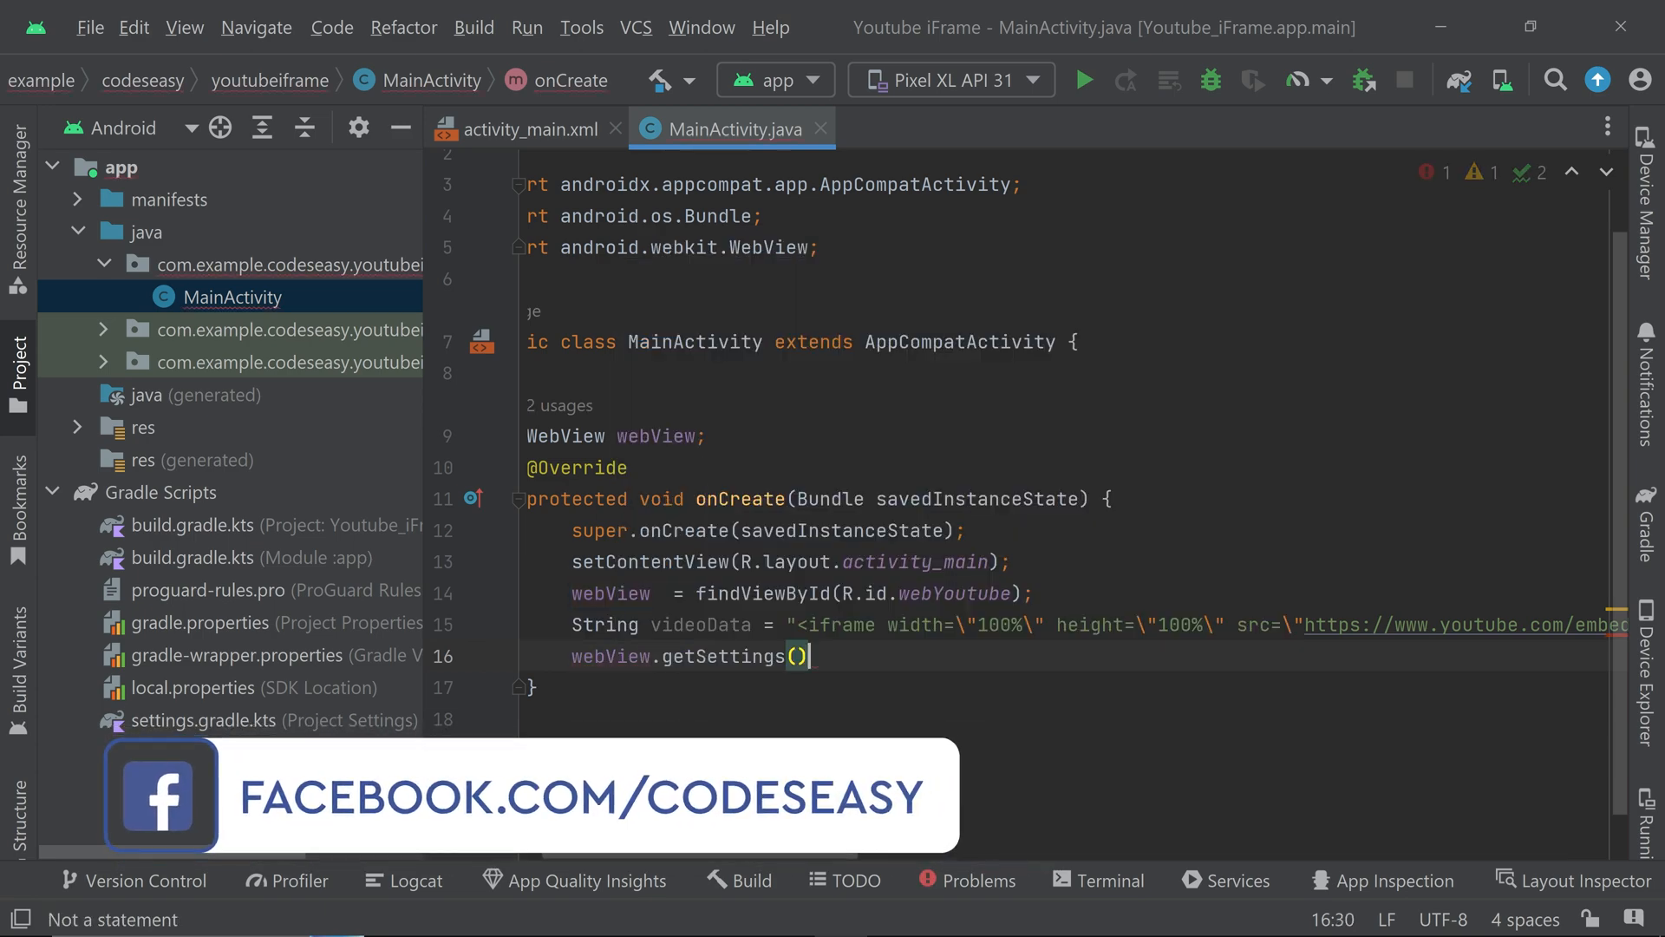
pyautogui.write('.')
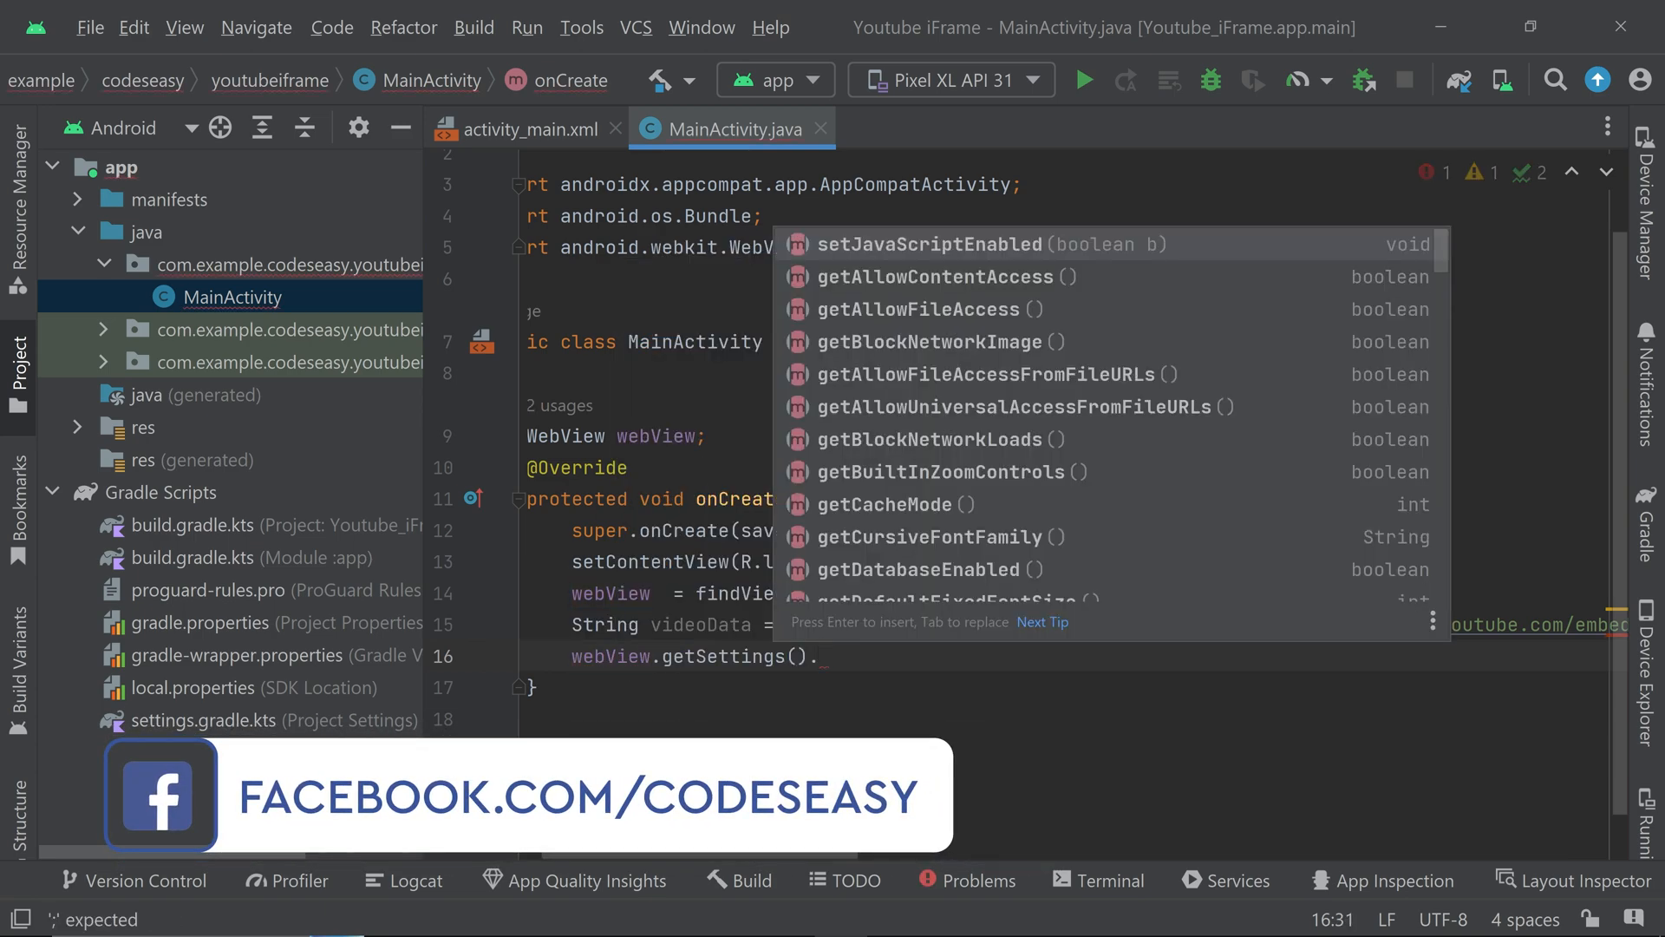
pyautogui.click(928, 245)
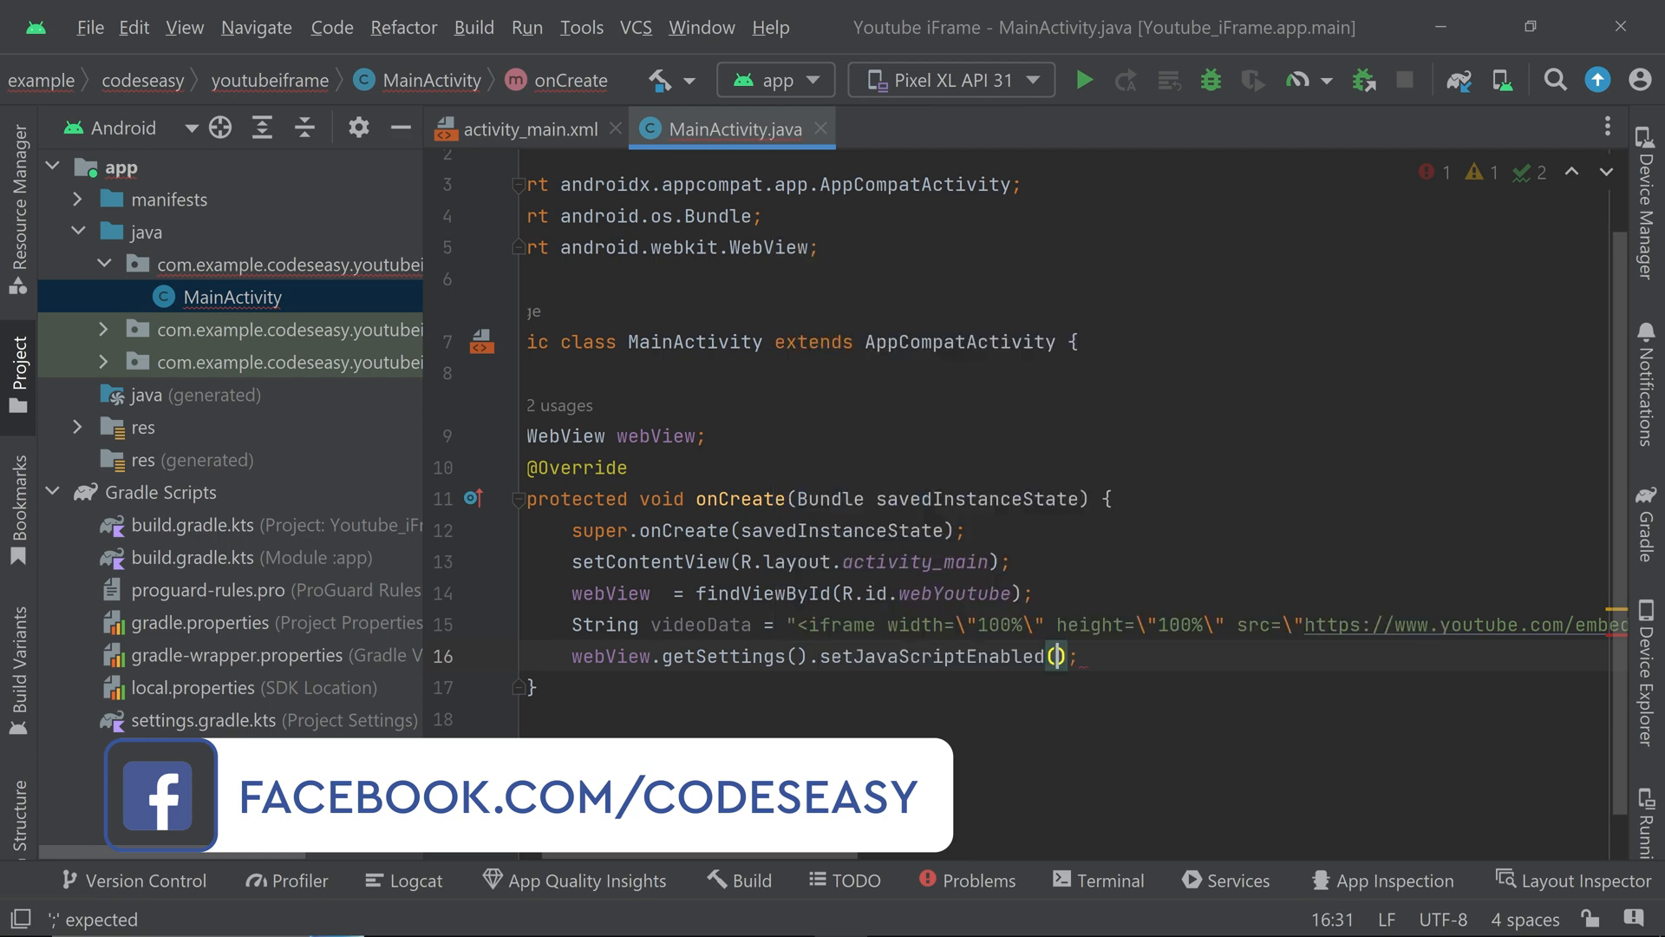
pyautogui.write('true')
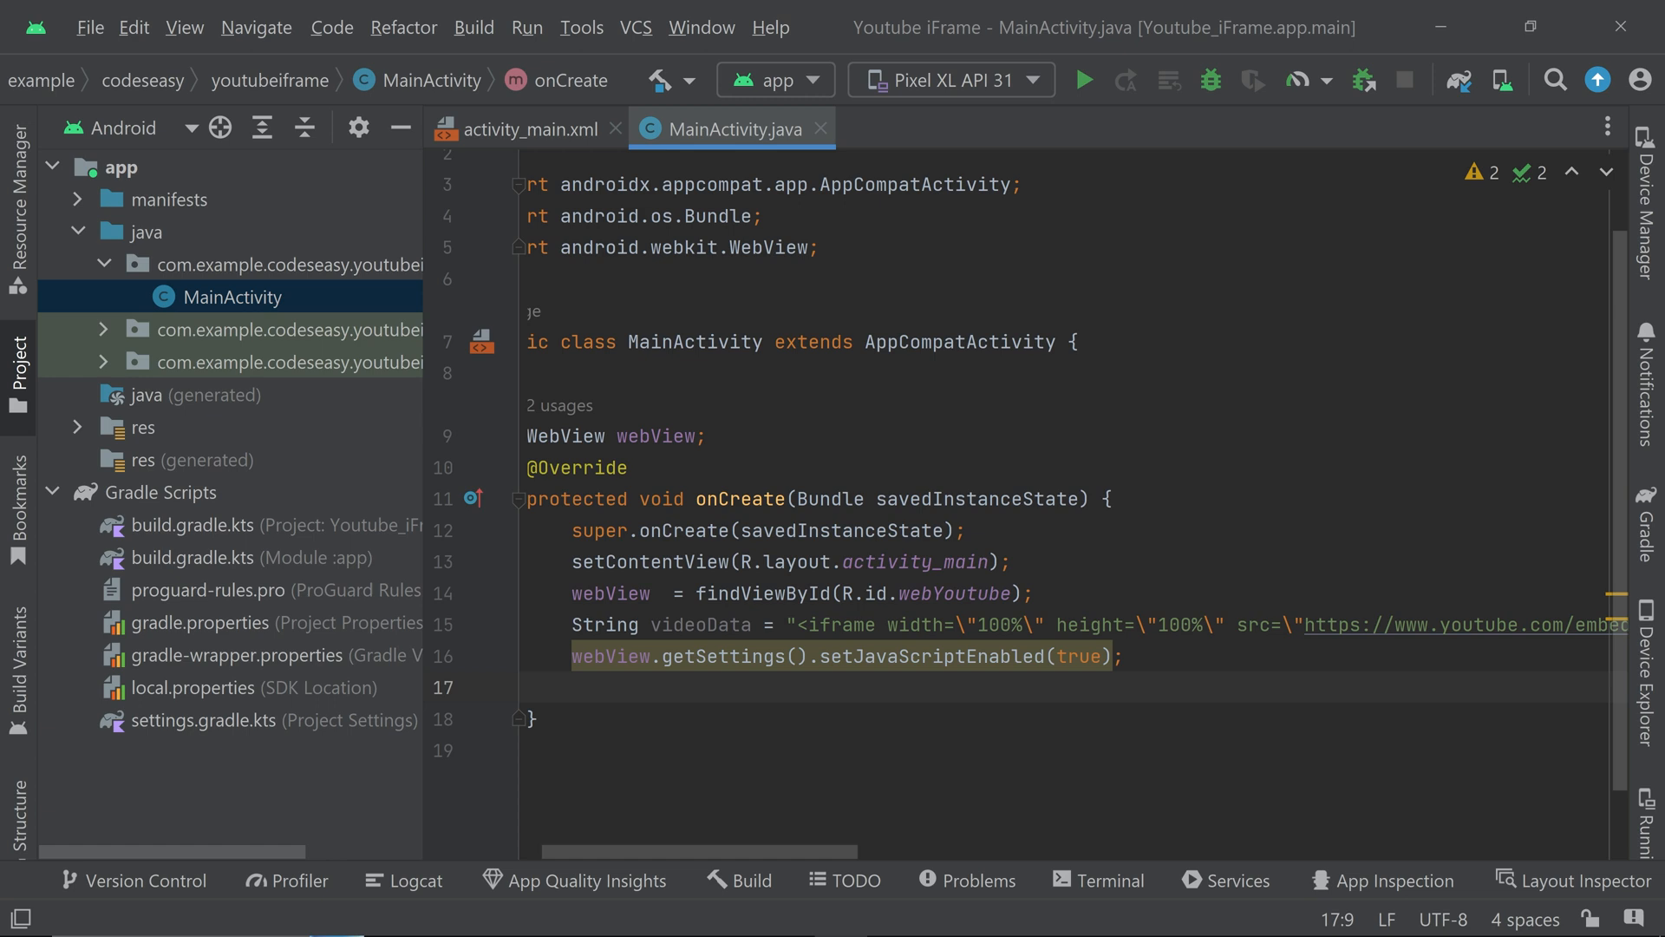
pyautogui.write('webView.setWebChromeClient();')
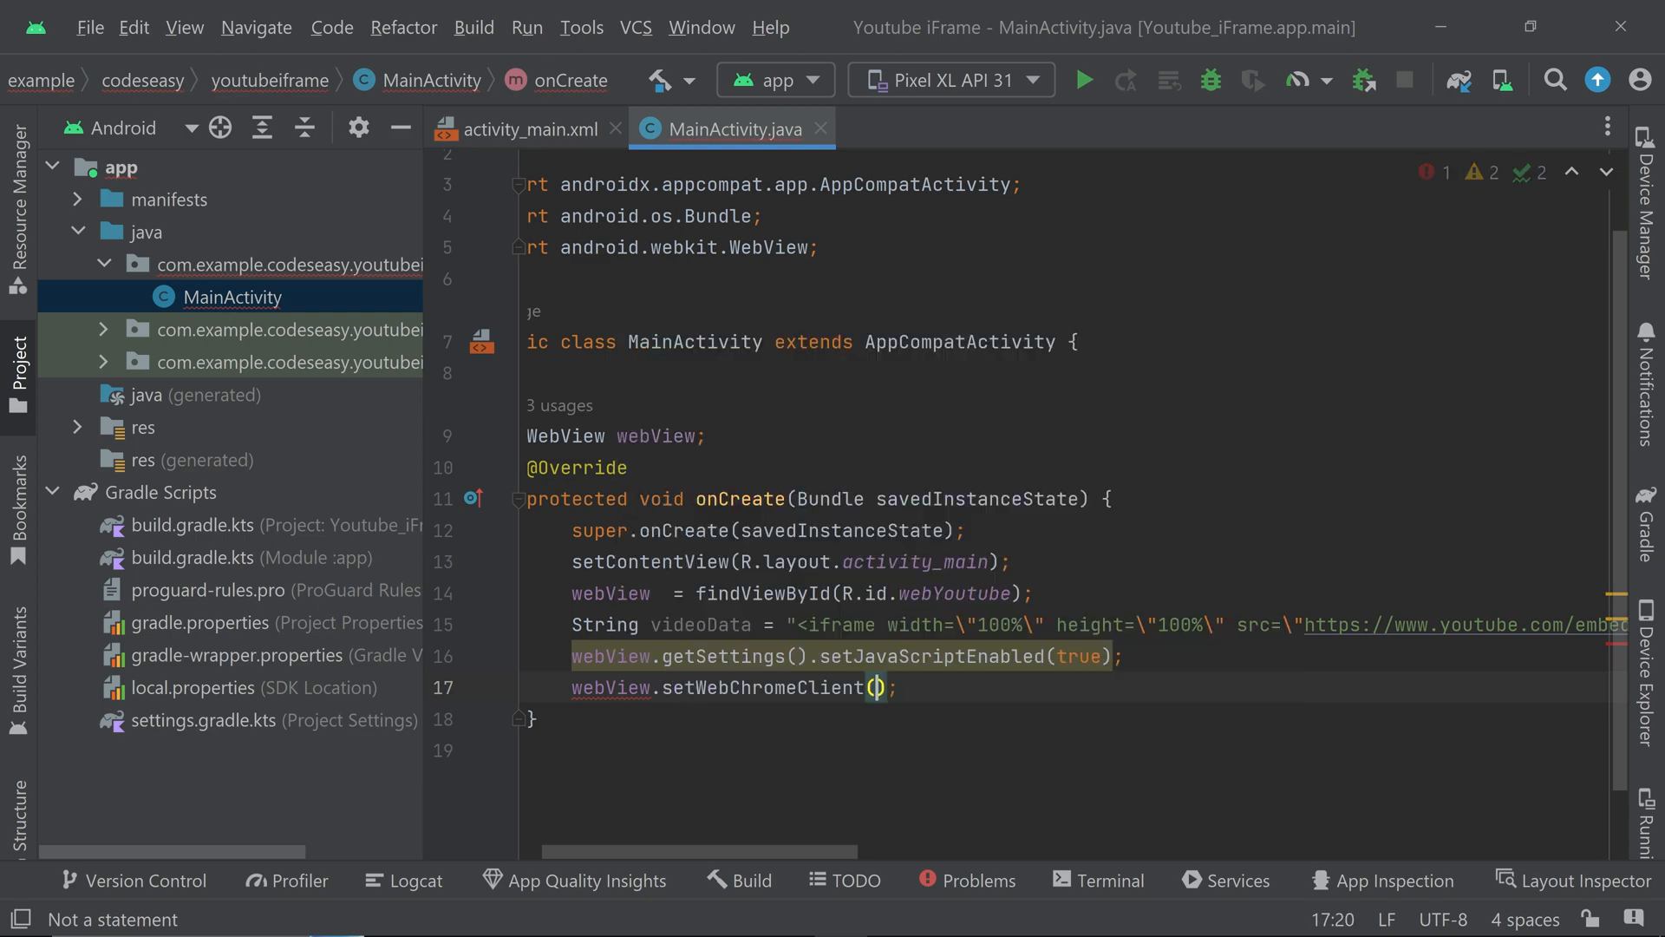
pyautogui.write('new')
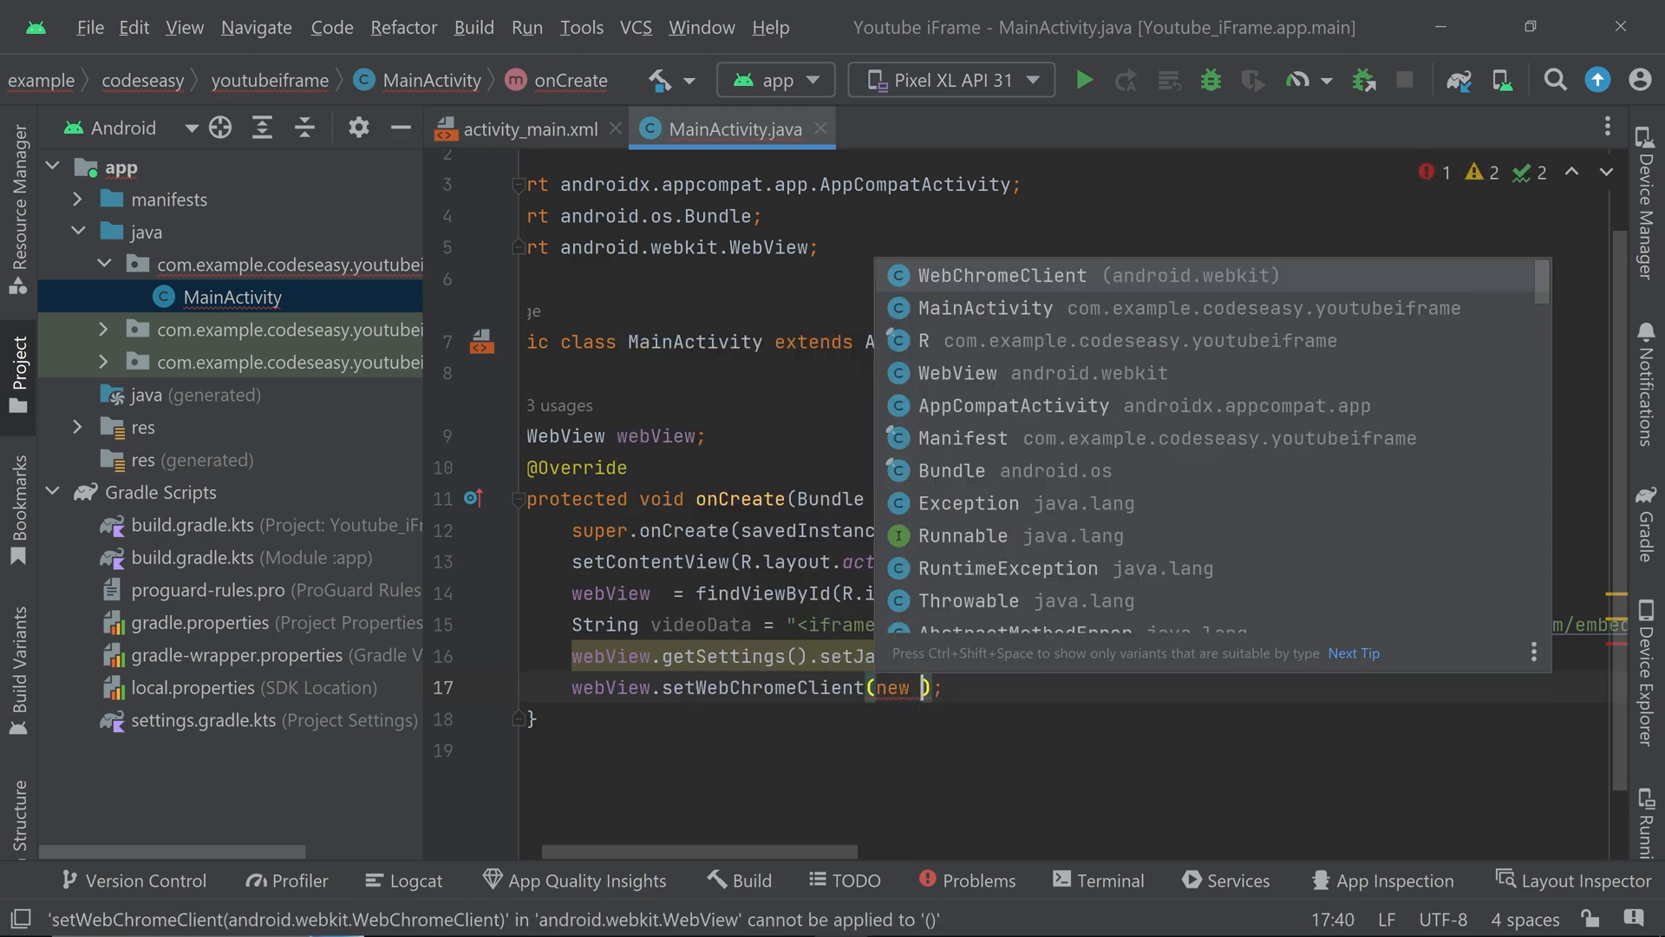
pyautogui.click(1001, 276)
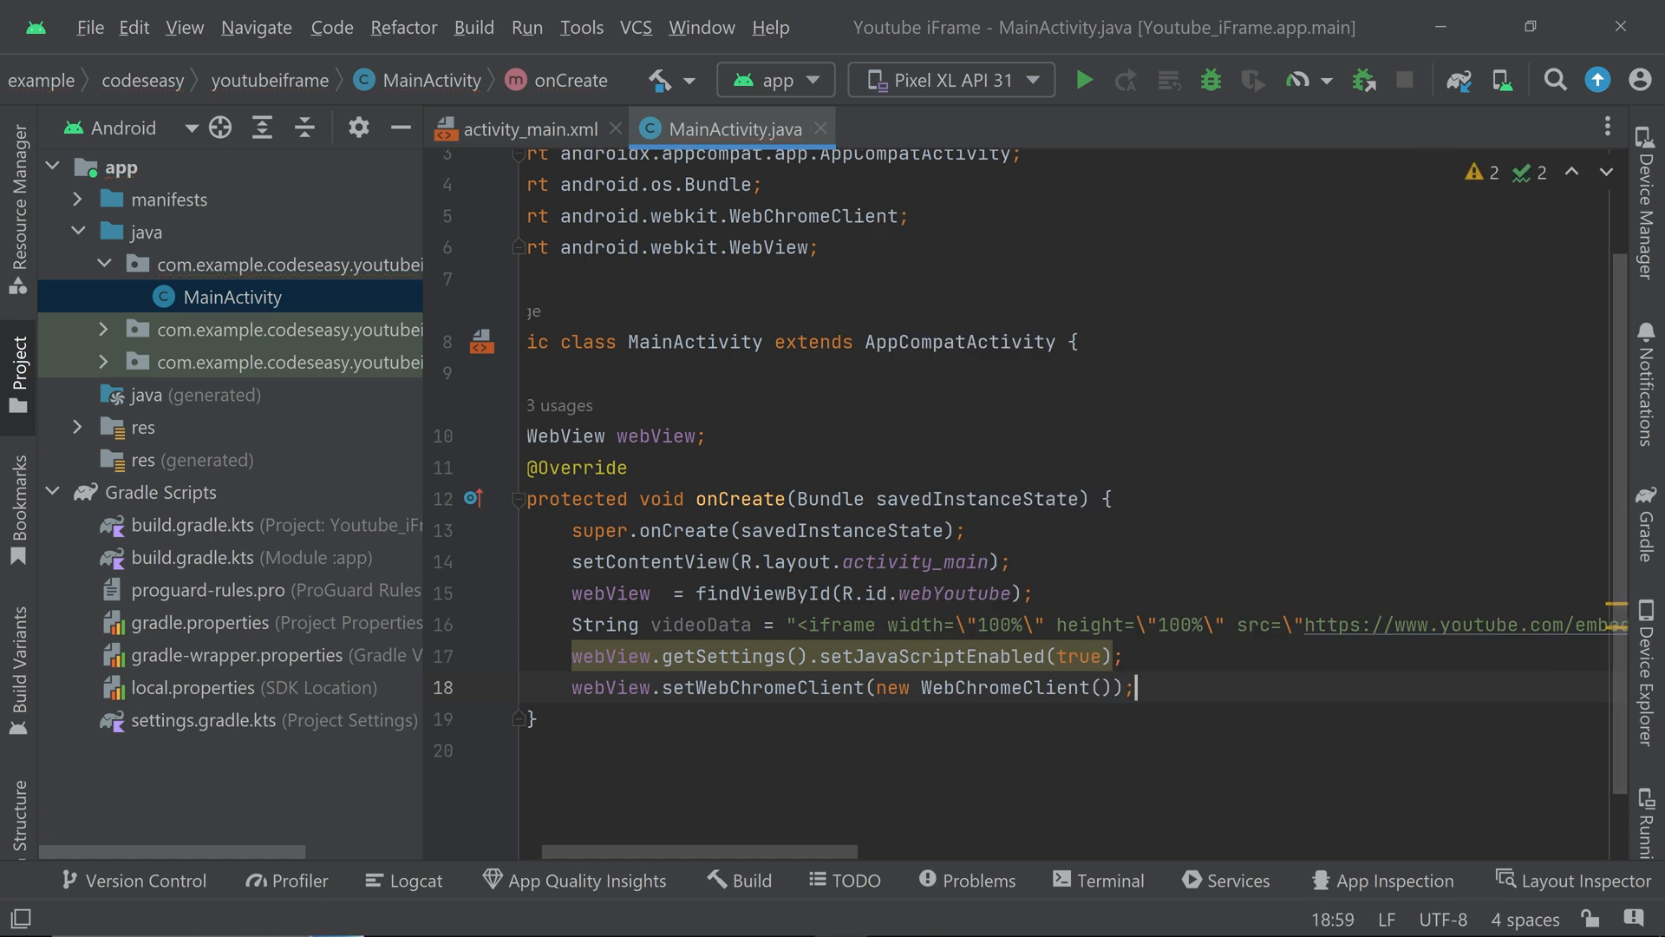
pyautogui.press('enter')
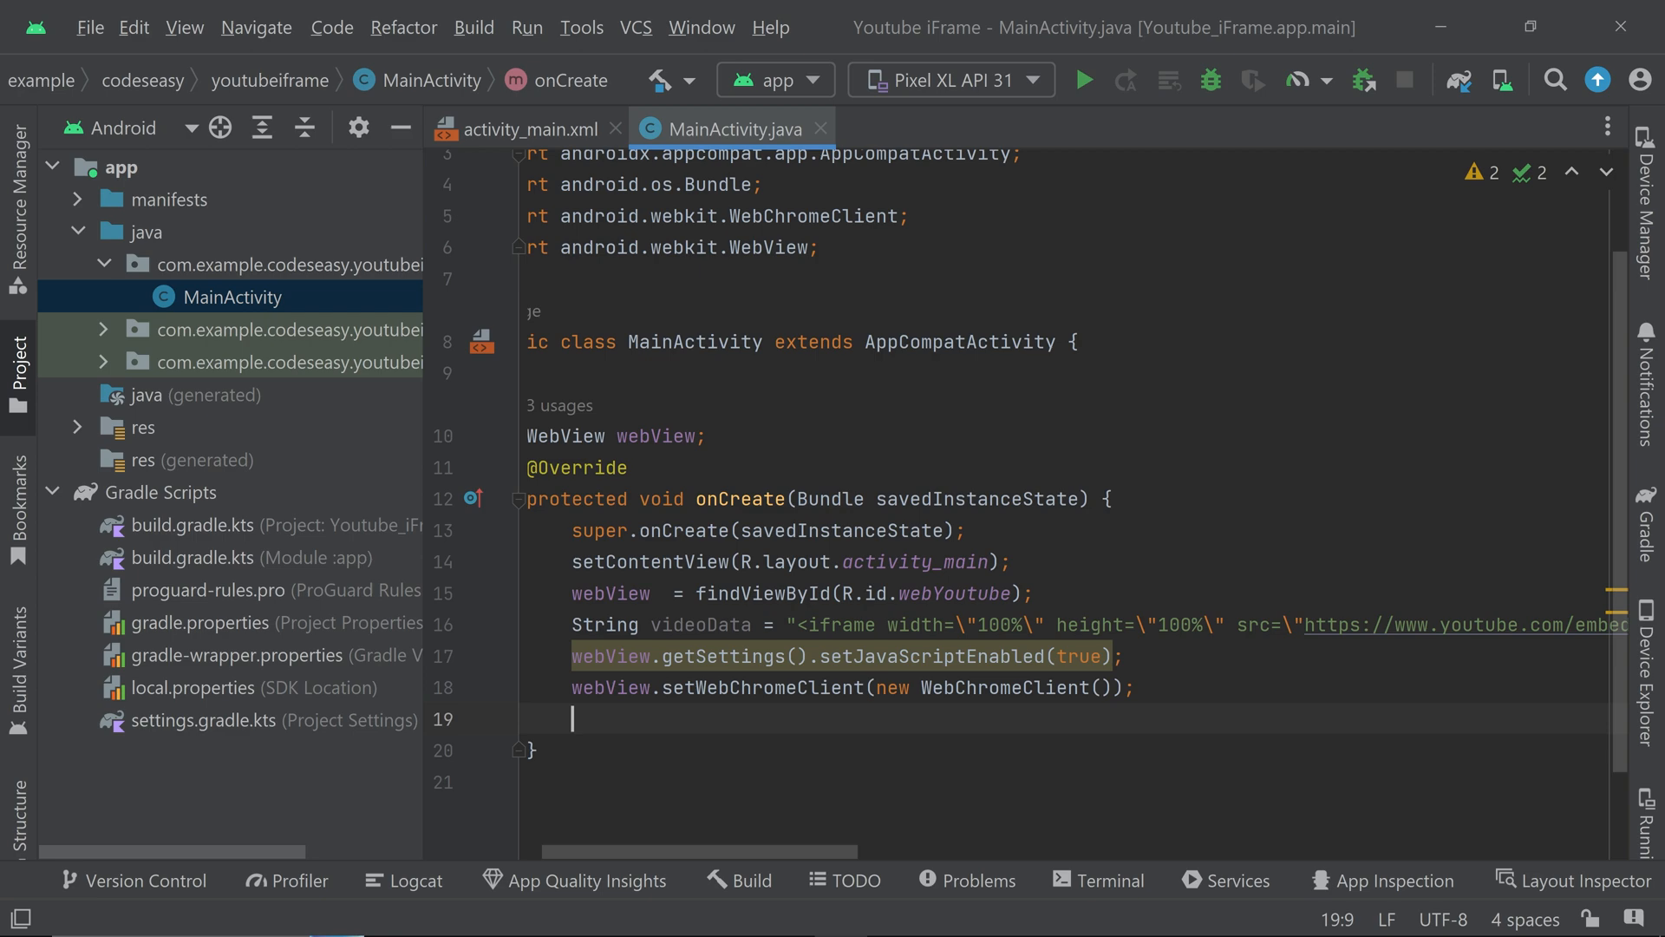
# - Start webView.loadData(videoData ...) and check loadData's expected parameters
pyautogui.write('webView.loadData();')
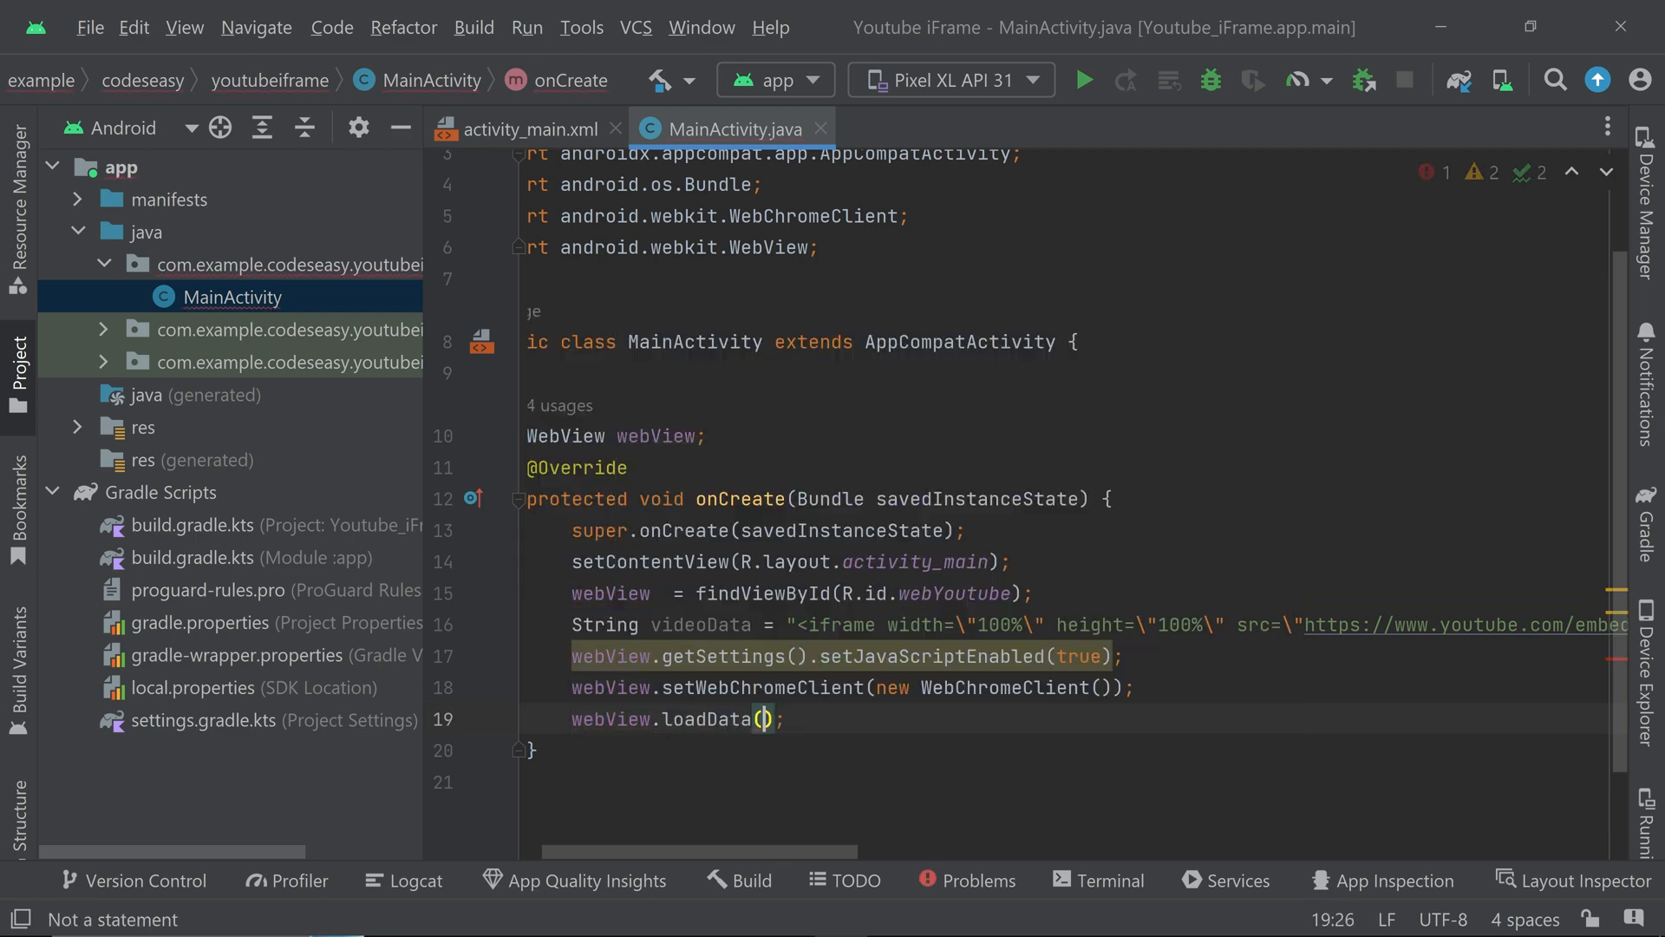
pyautogui.write('videoData')
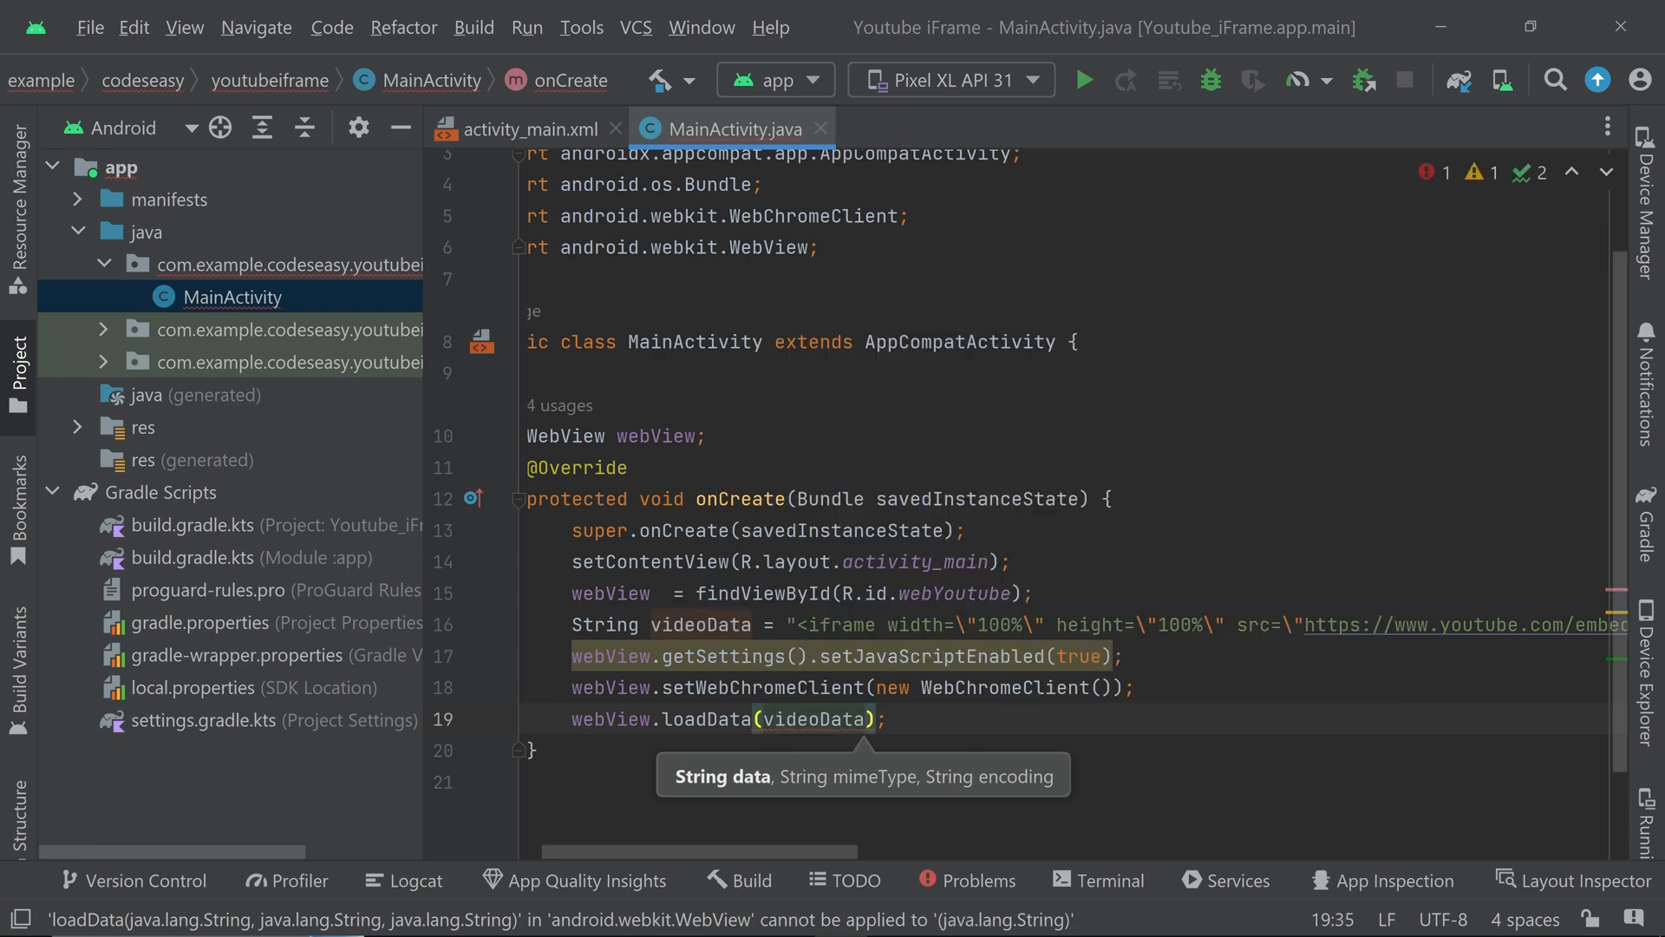
pyautogui.click(697, 718)
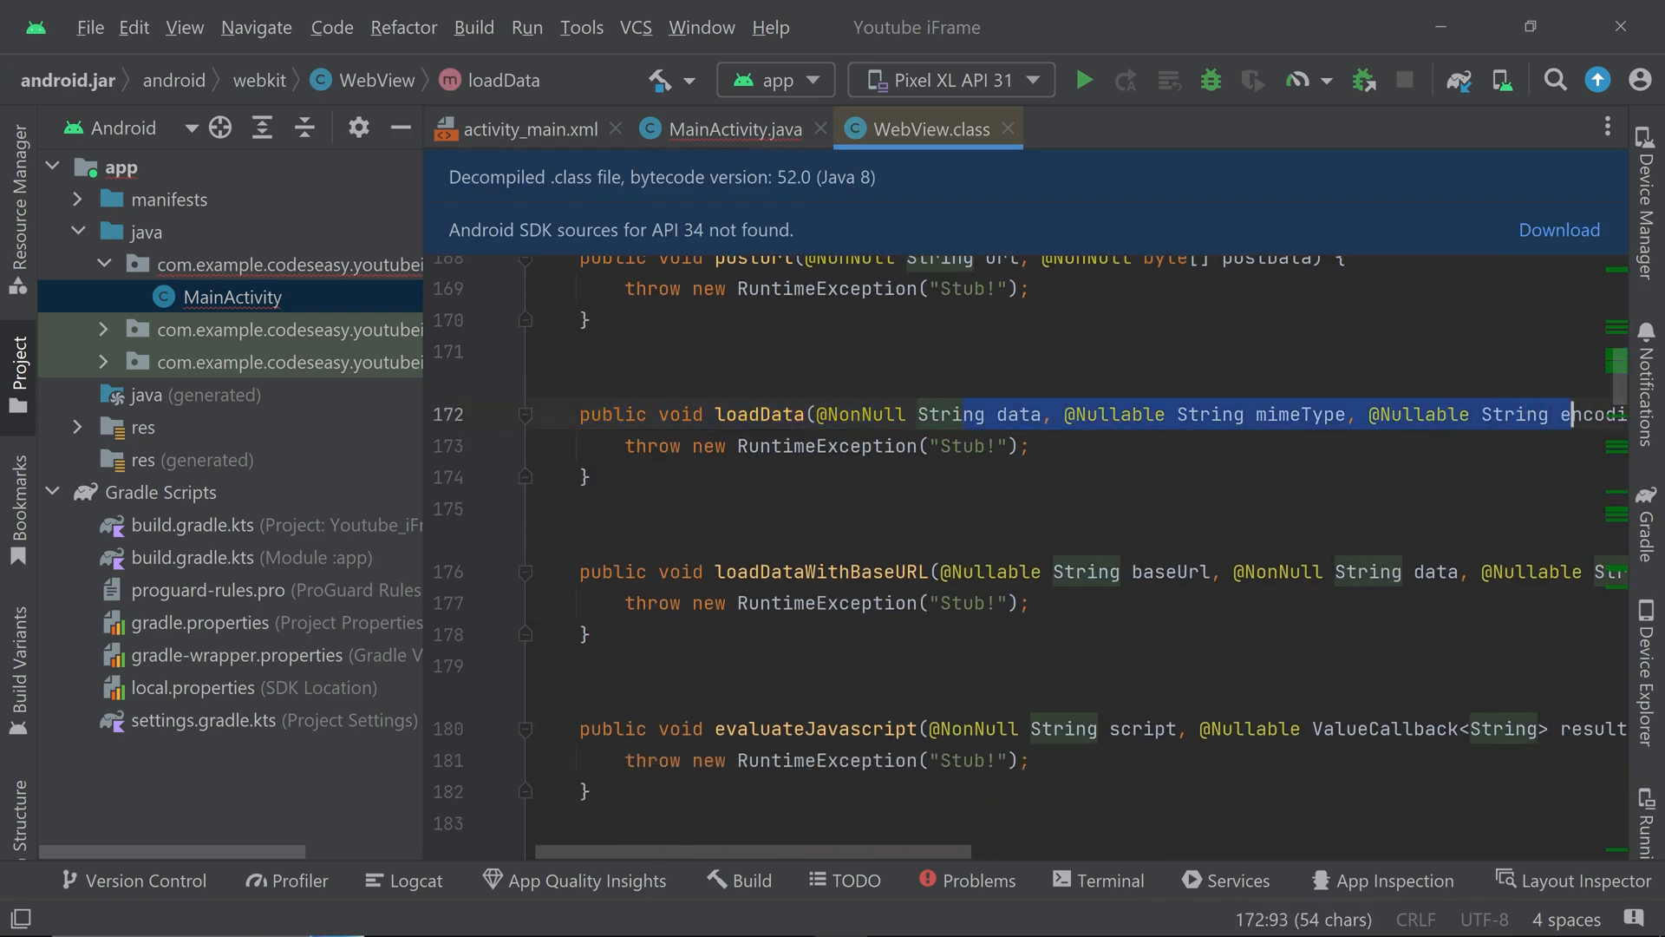
pyautogui.click(730, 128)
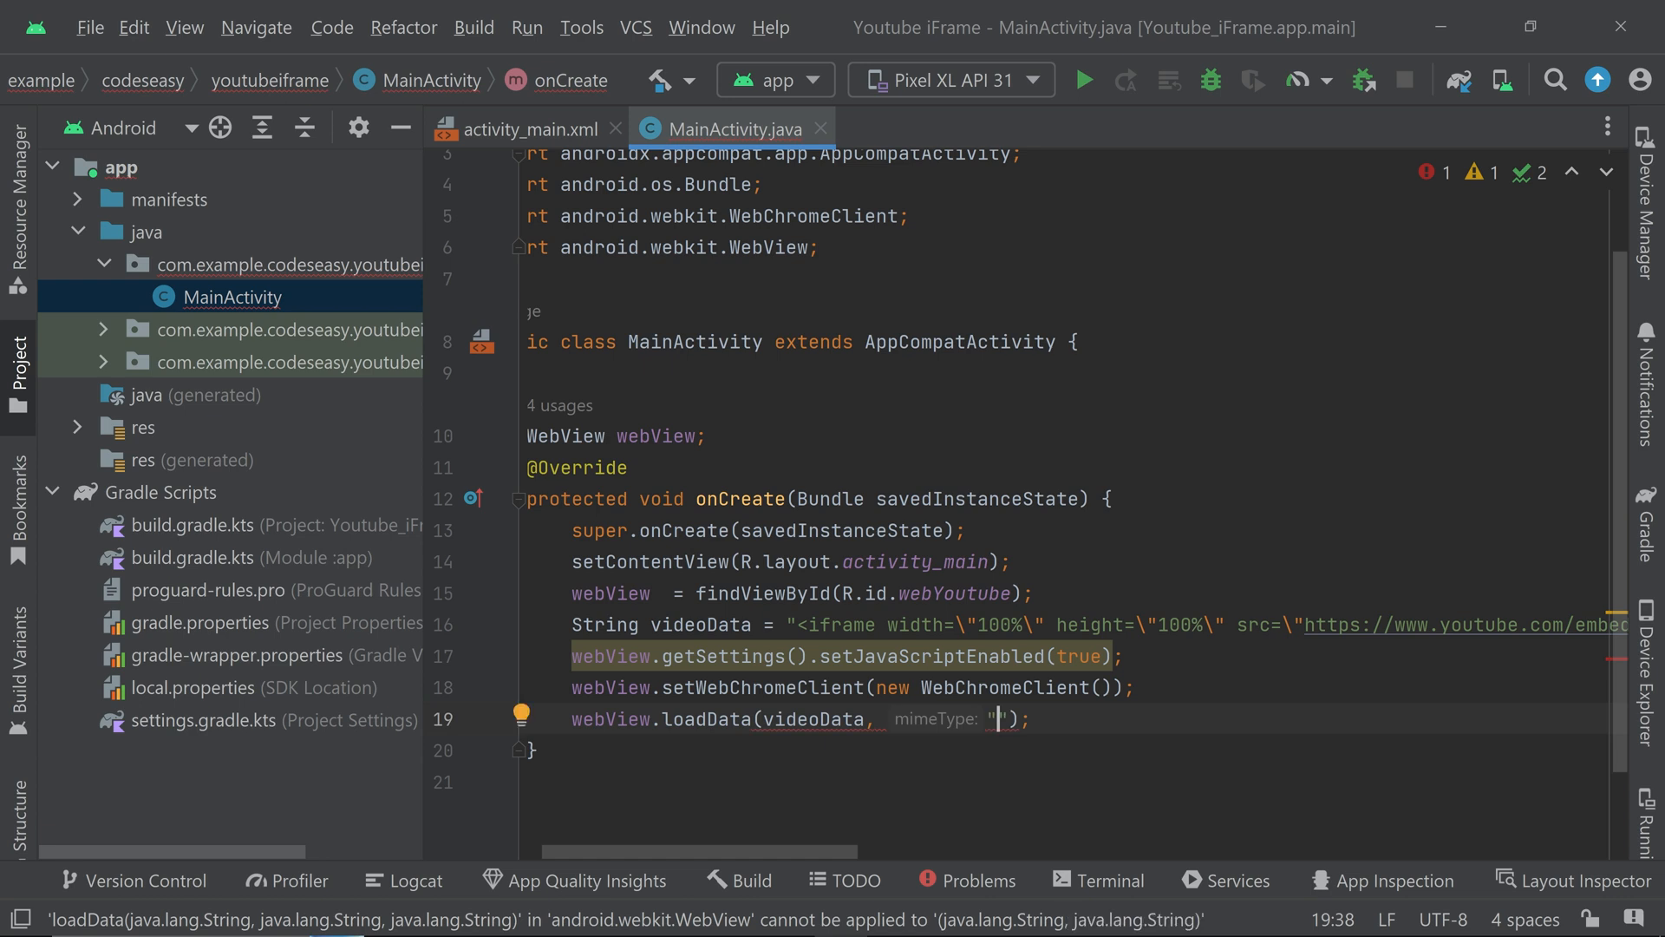
# - Complete the loadData call with "text/html" mime type and "utf-8" encoding
pyautogui.write('te')
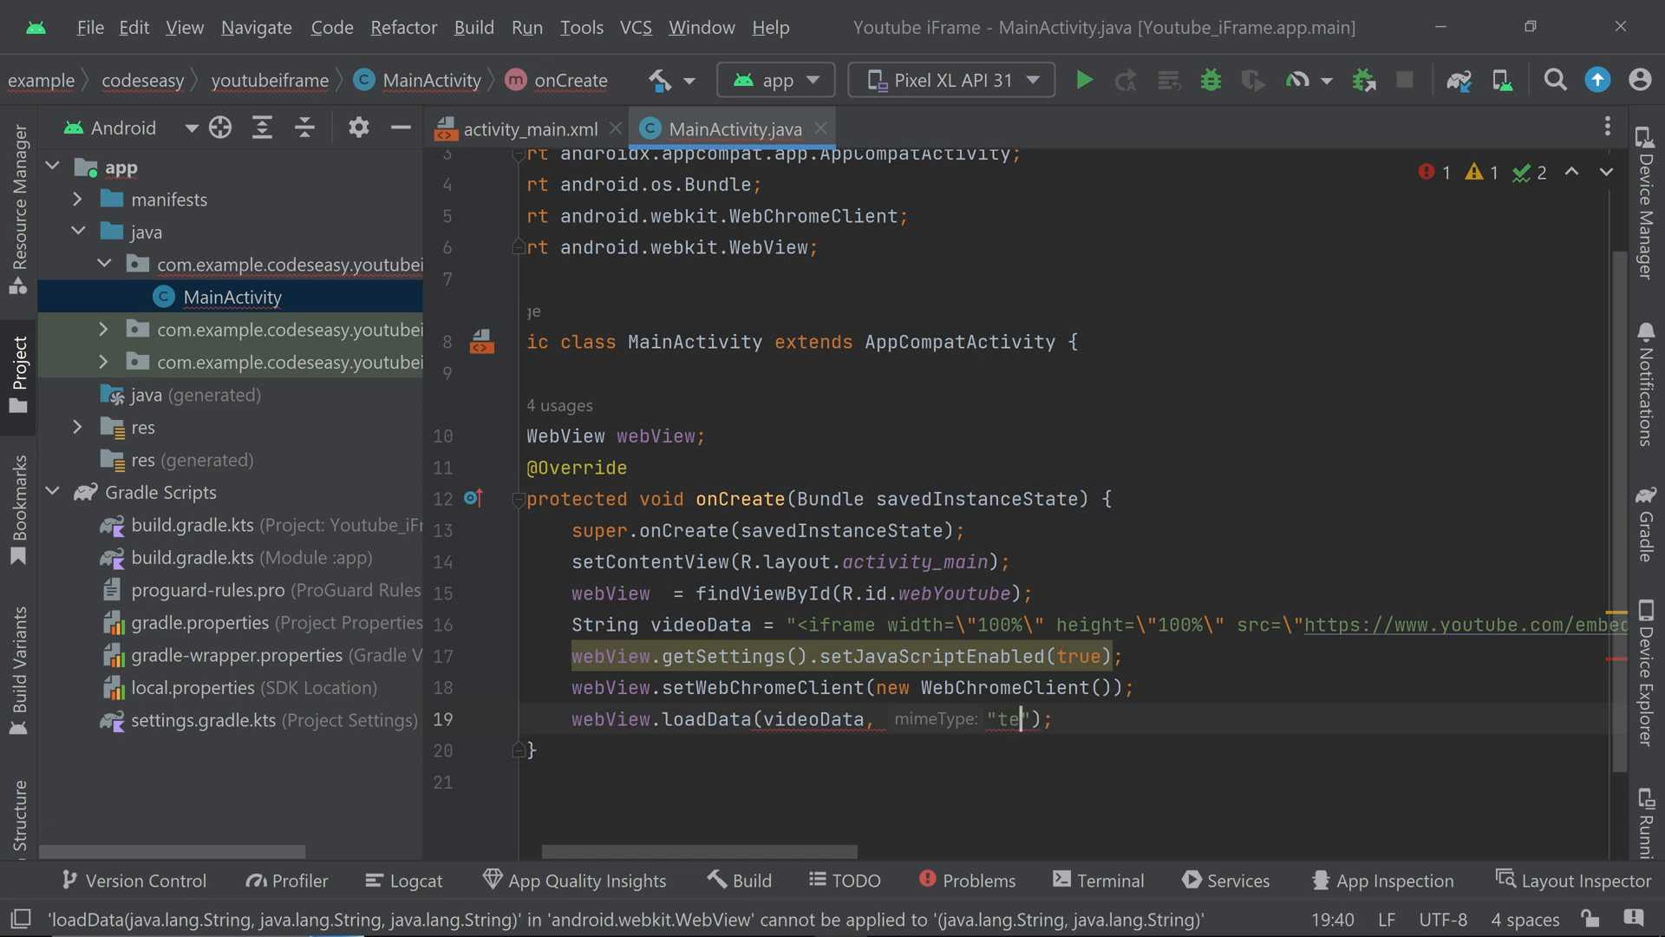
pyautogui.write('xt')
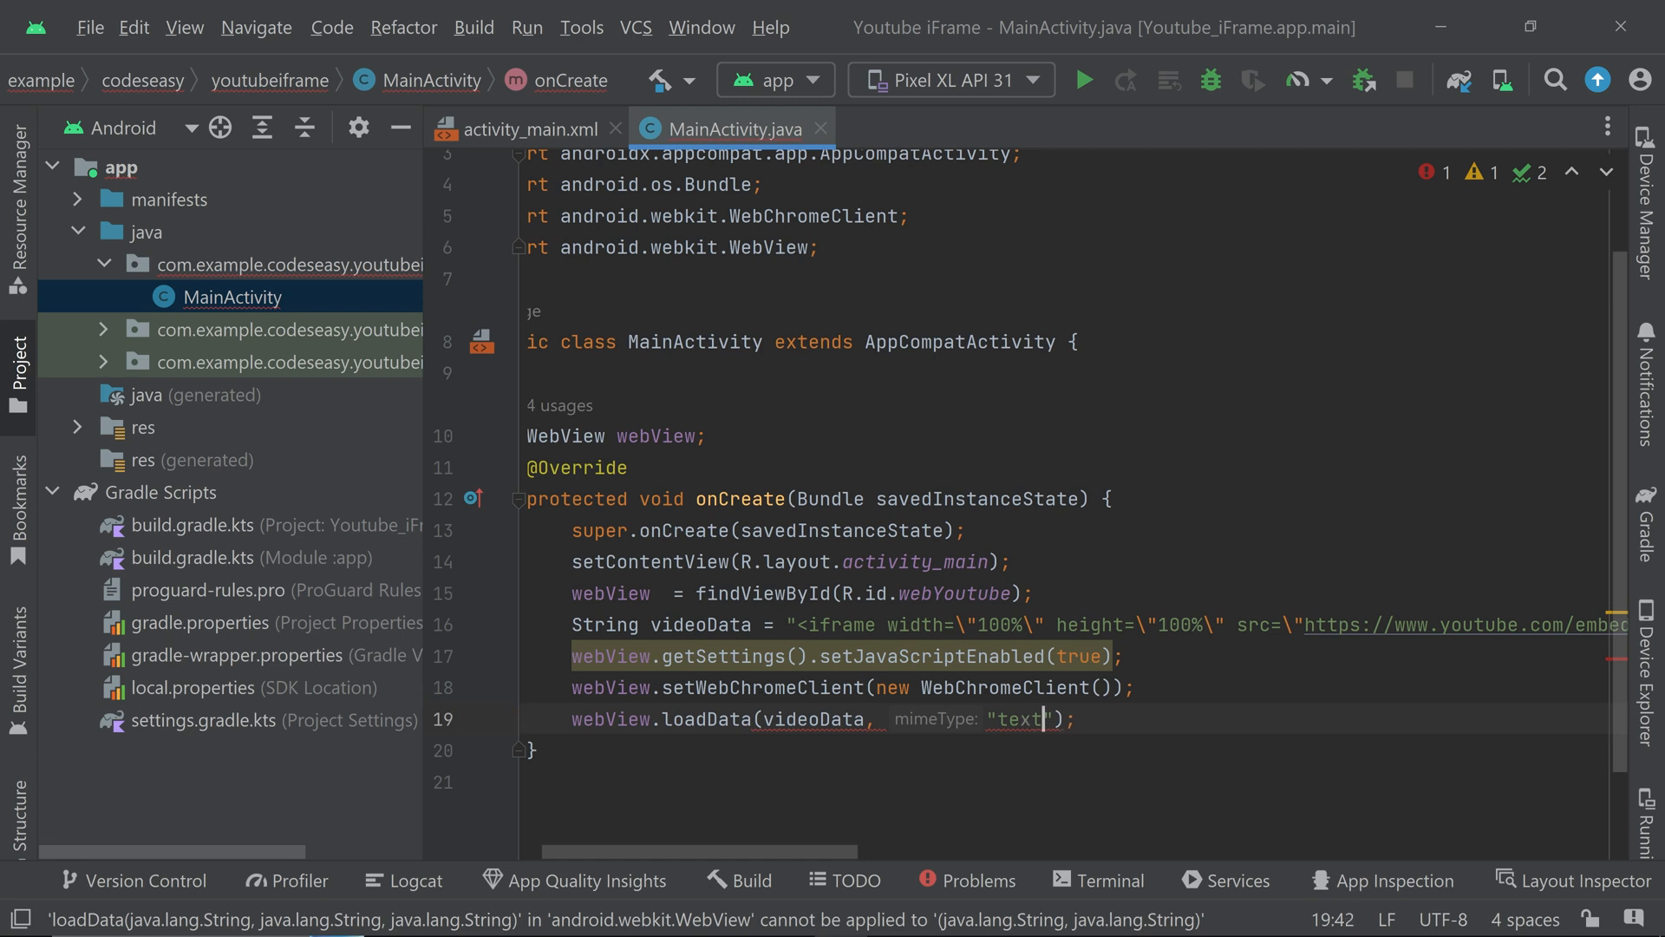
pyautogui.write('/html')
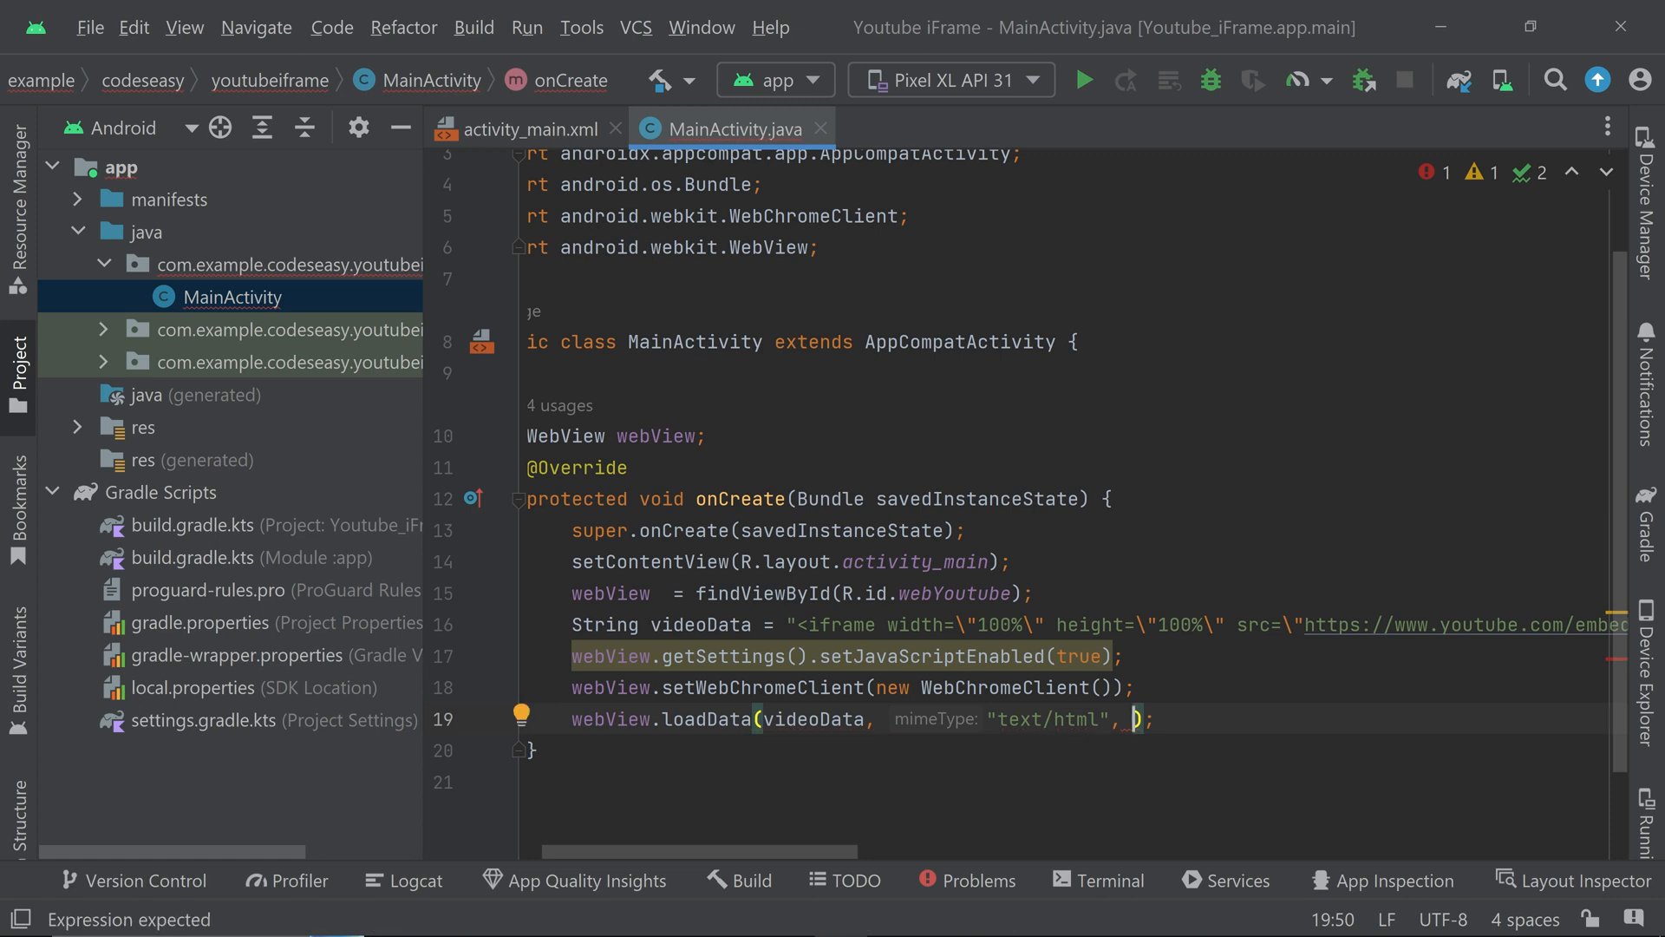
pyautogui.write('""')
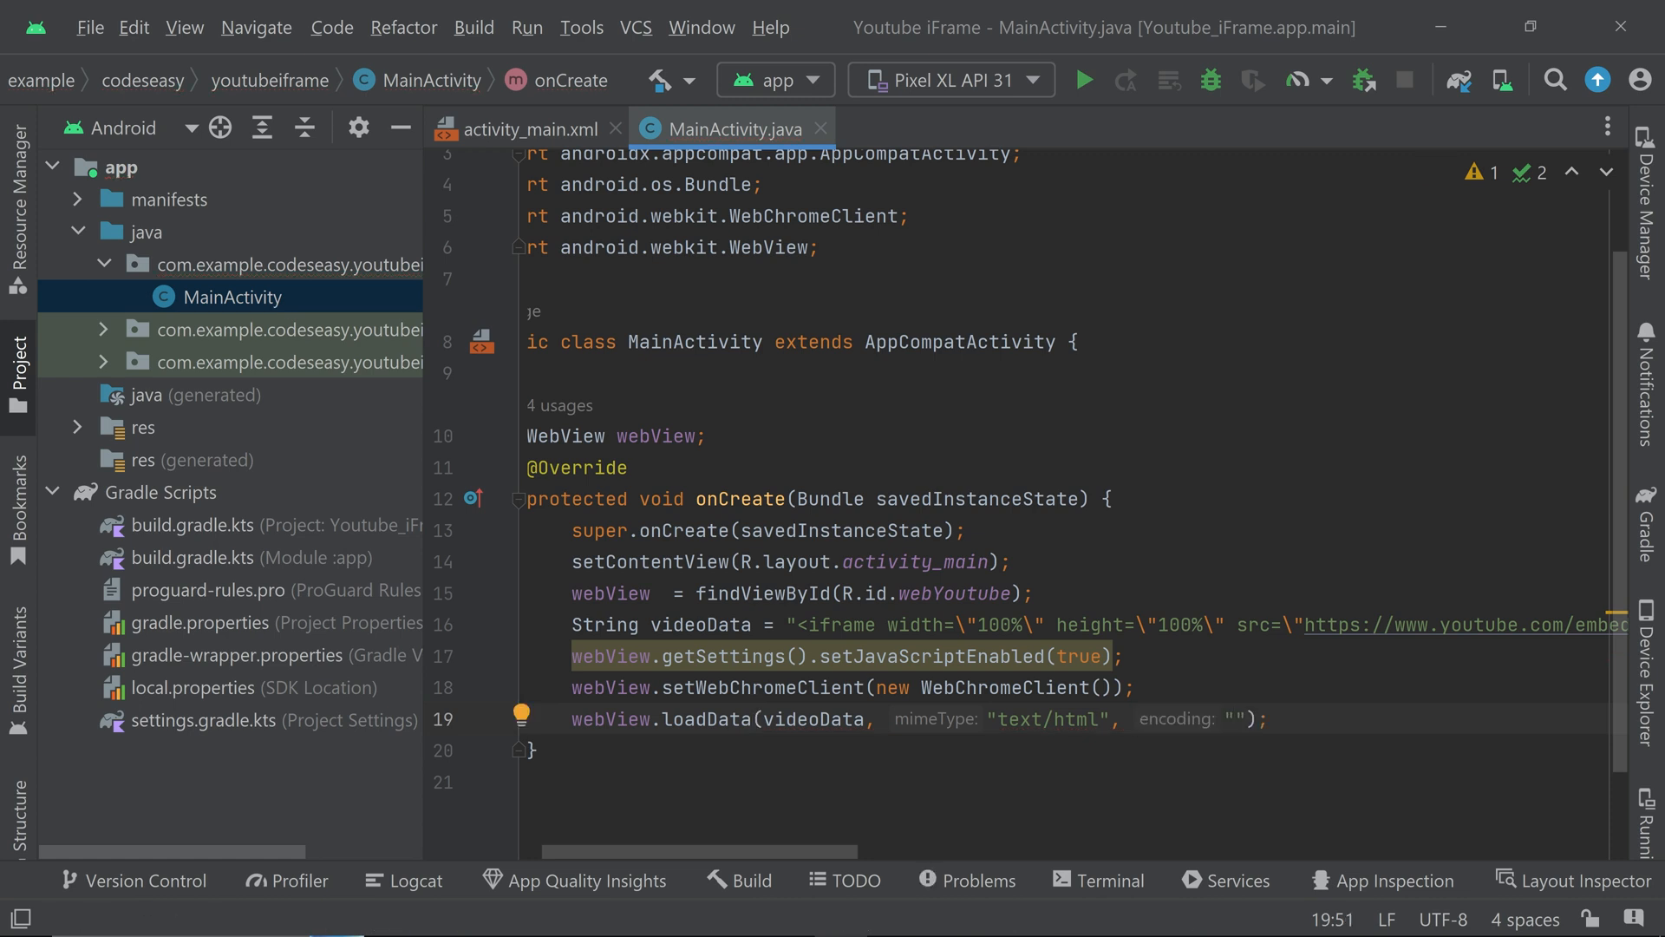
pyautogui.write('u')
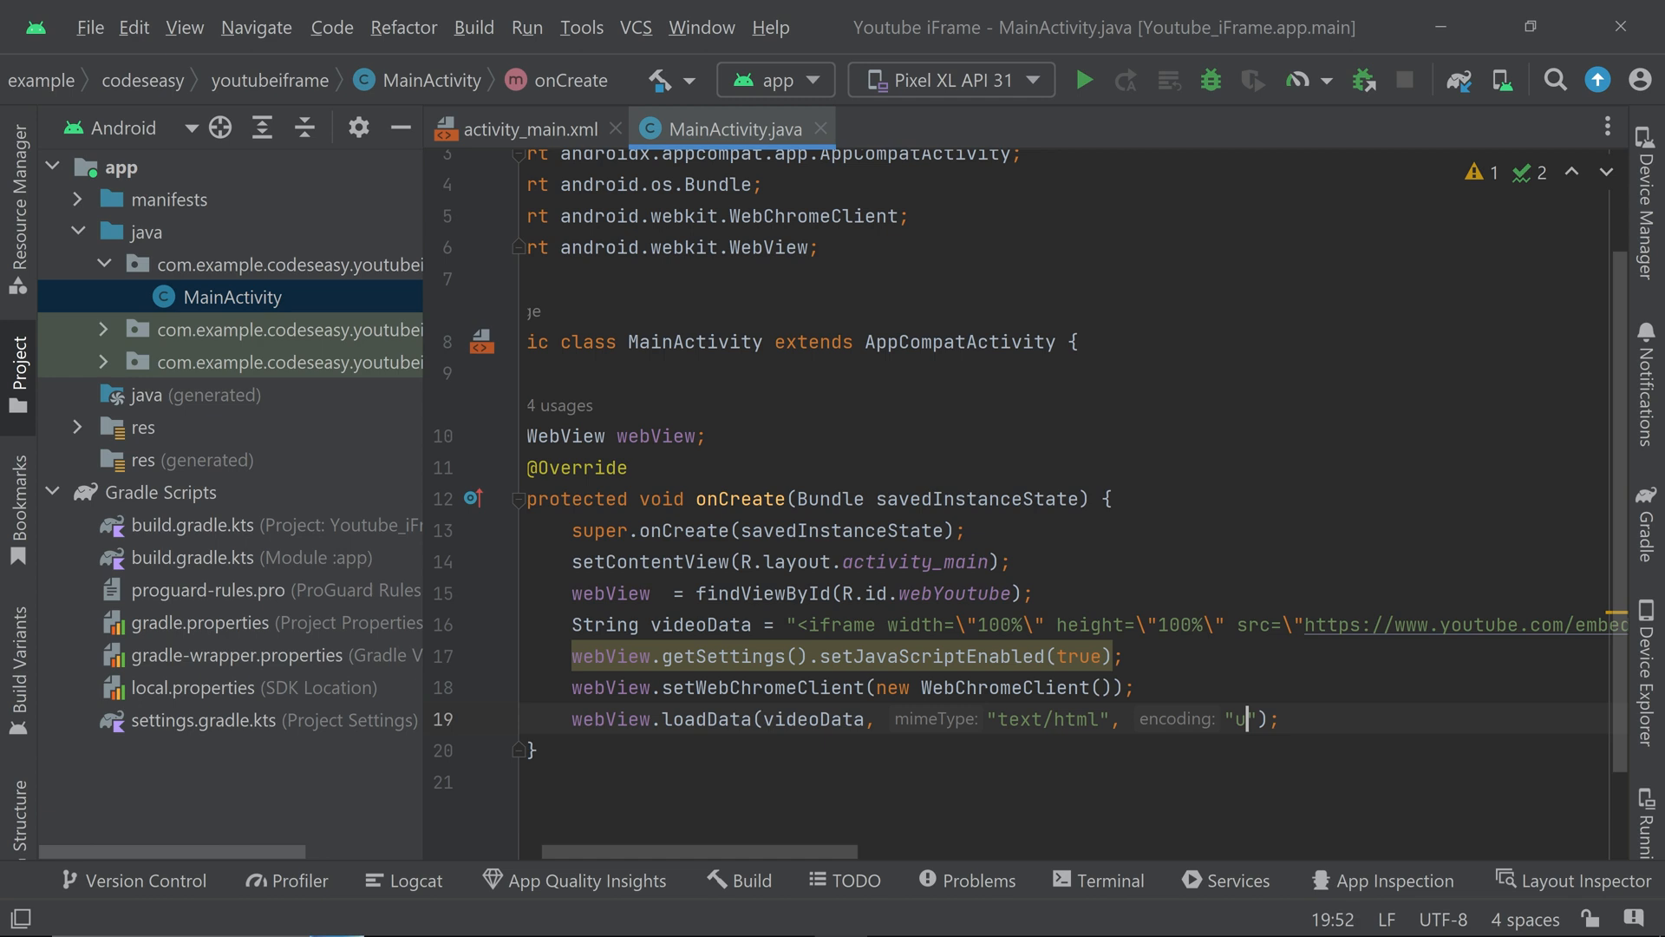
pyautogui.write('tf=')
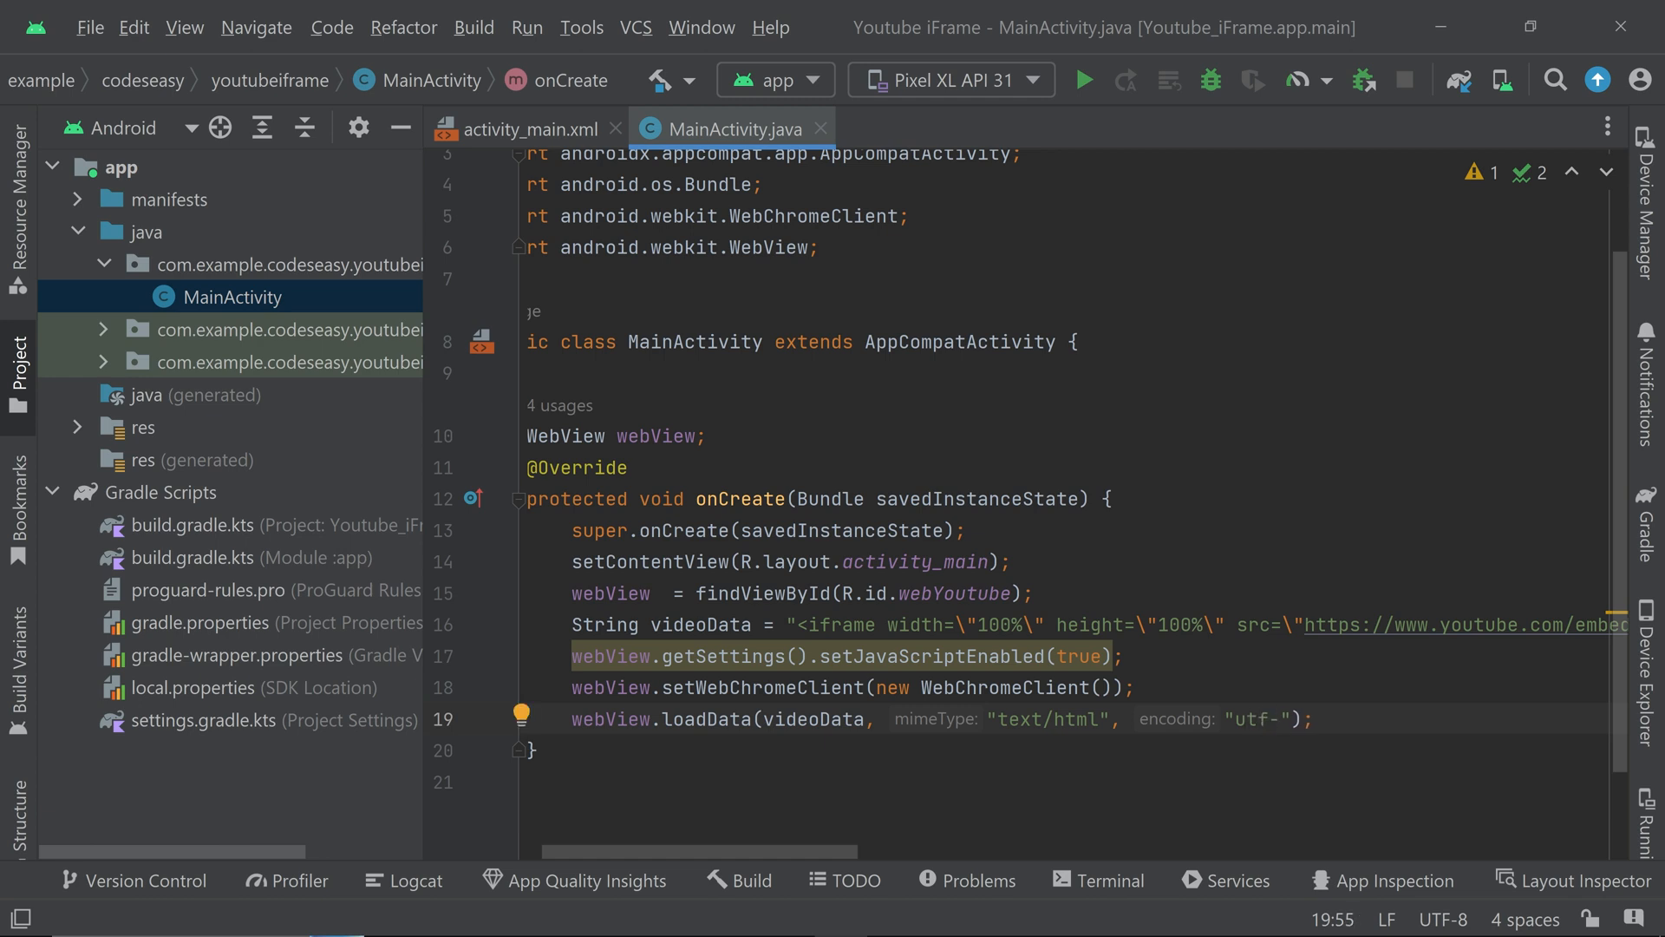
pyautogui.write('8')
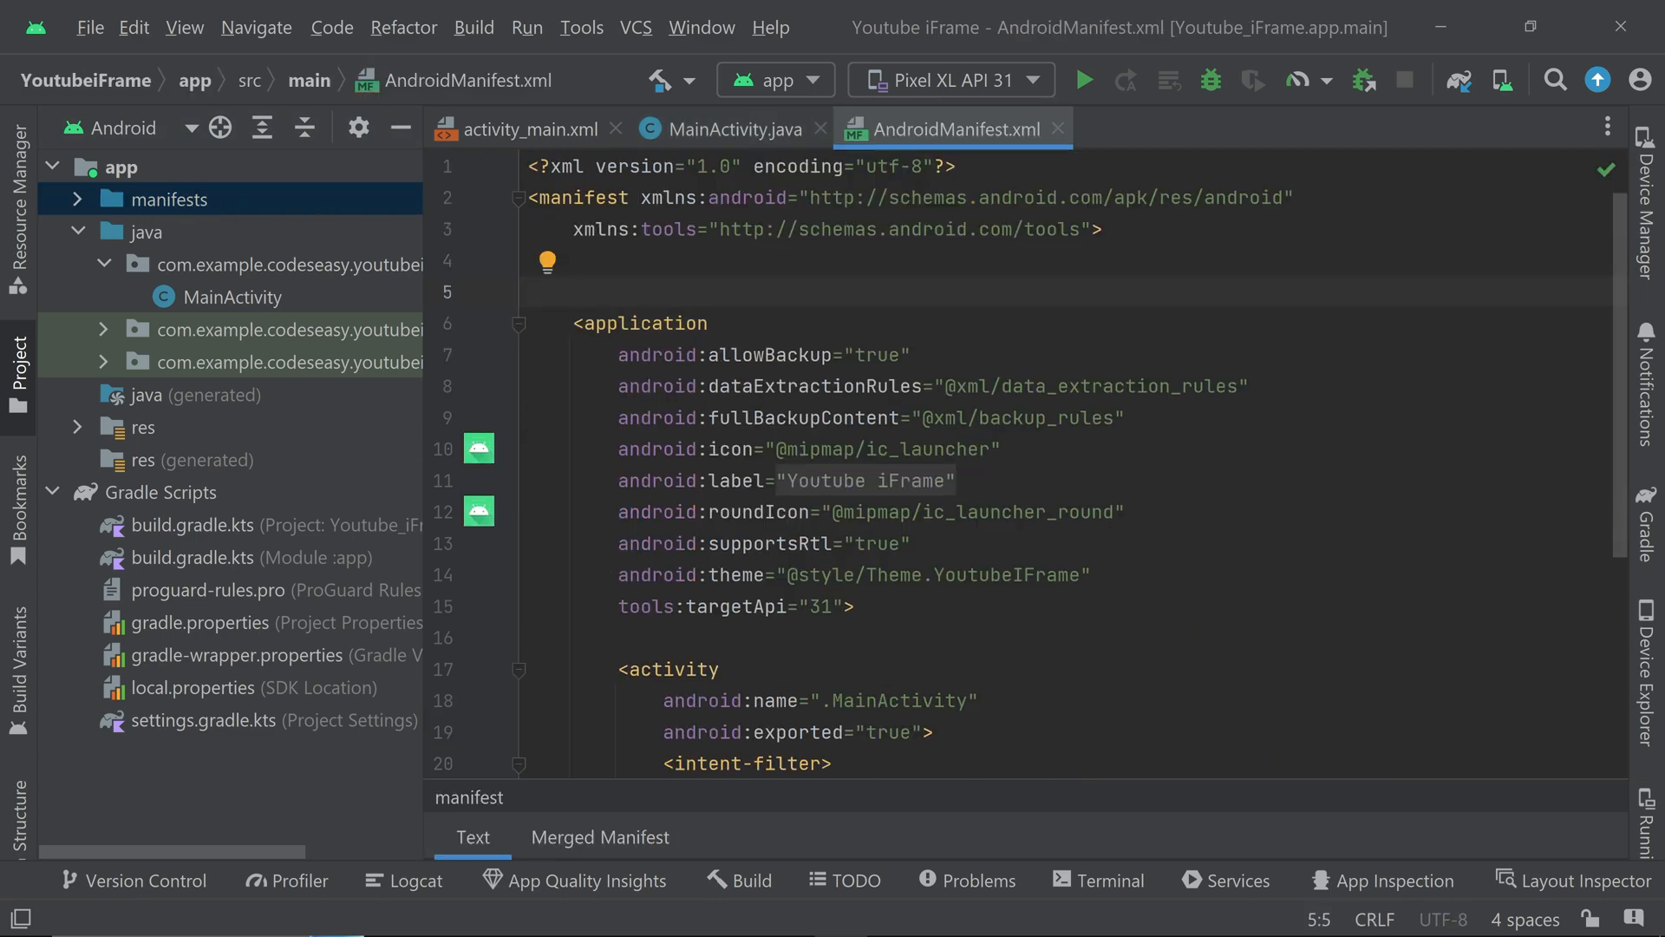
# - Add <uses-permission android:name="android.permission.INTERNET" /> to AndroidManifest.xml
pyautogui.write('<uses-permission android:name="android.permission.INTERNET" />')
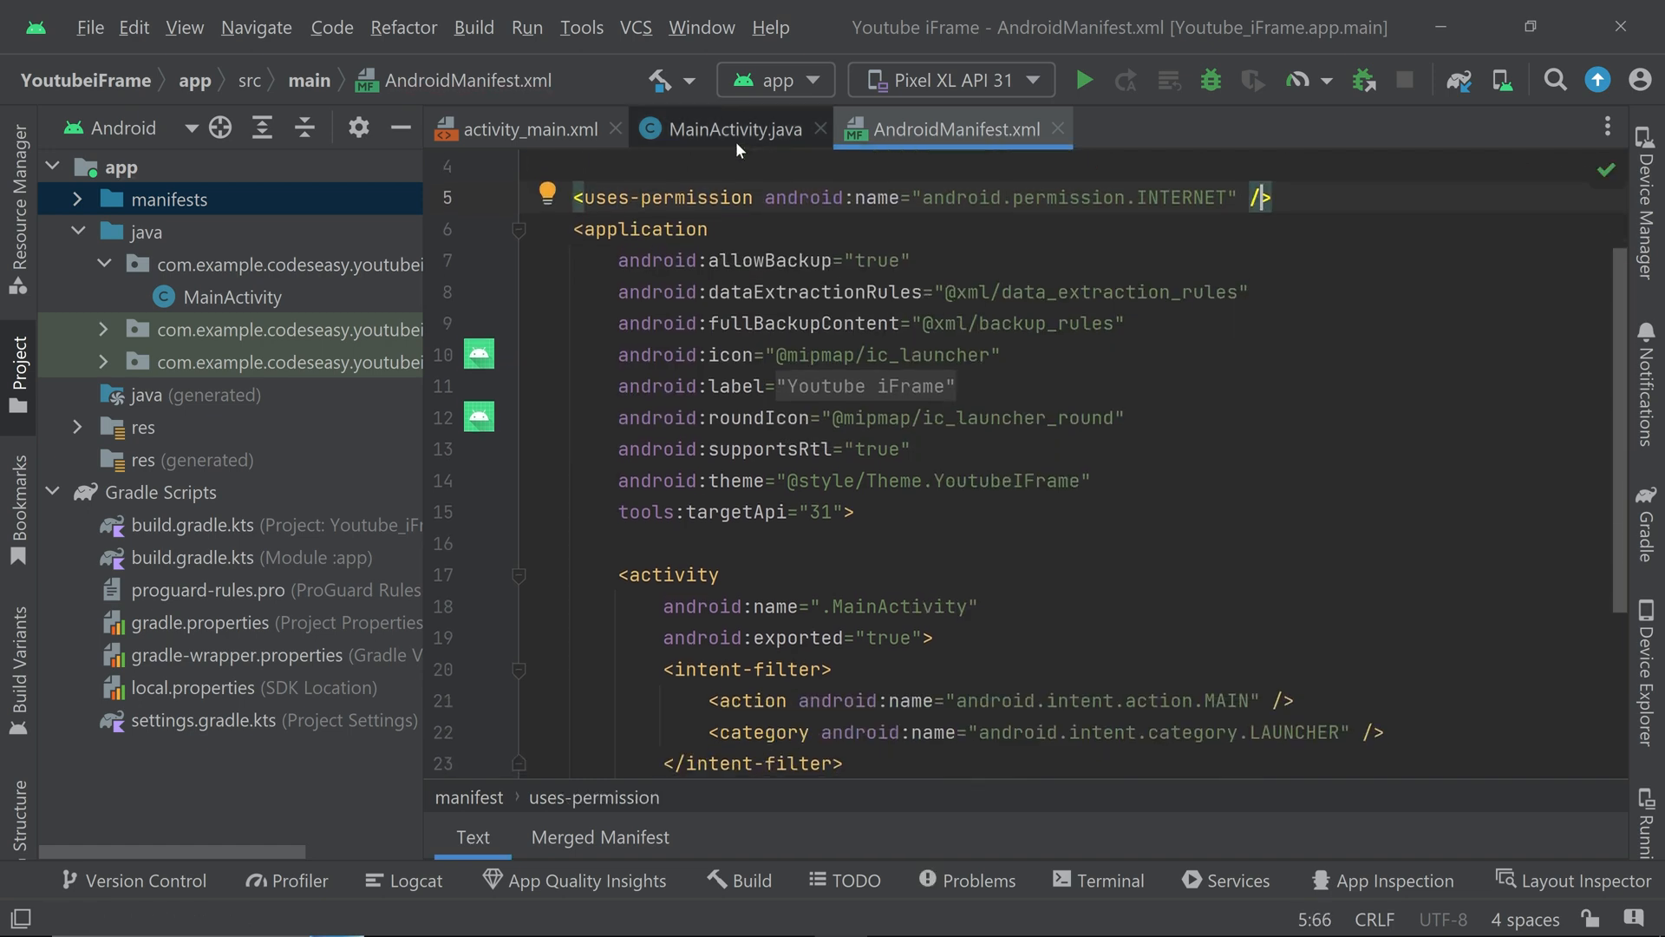
pyautogui.click(529, 129)
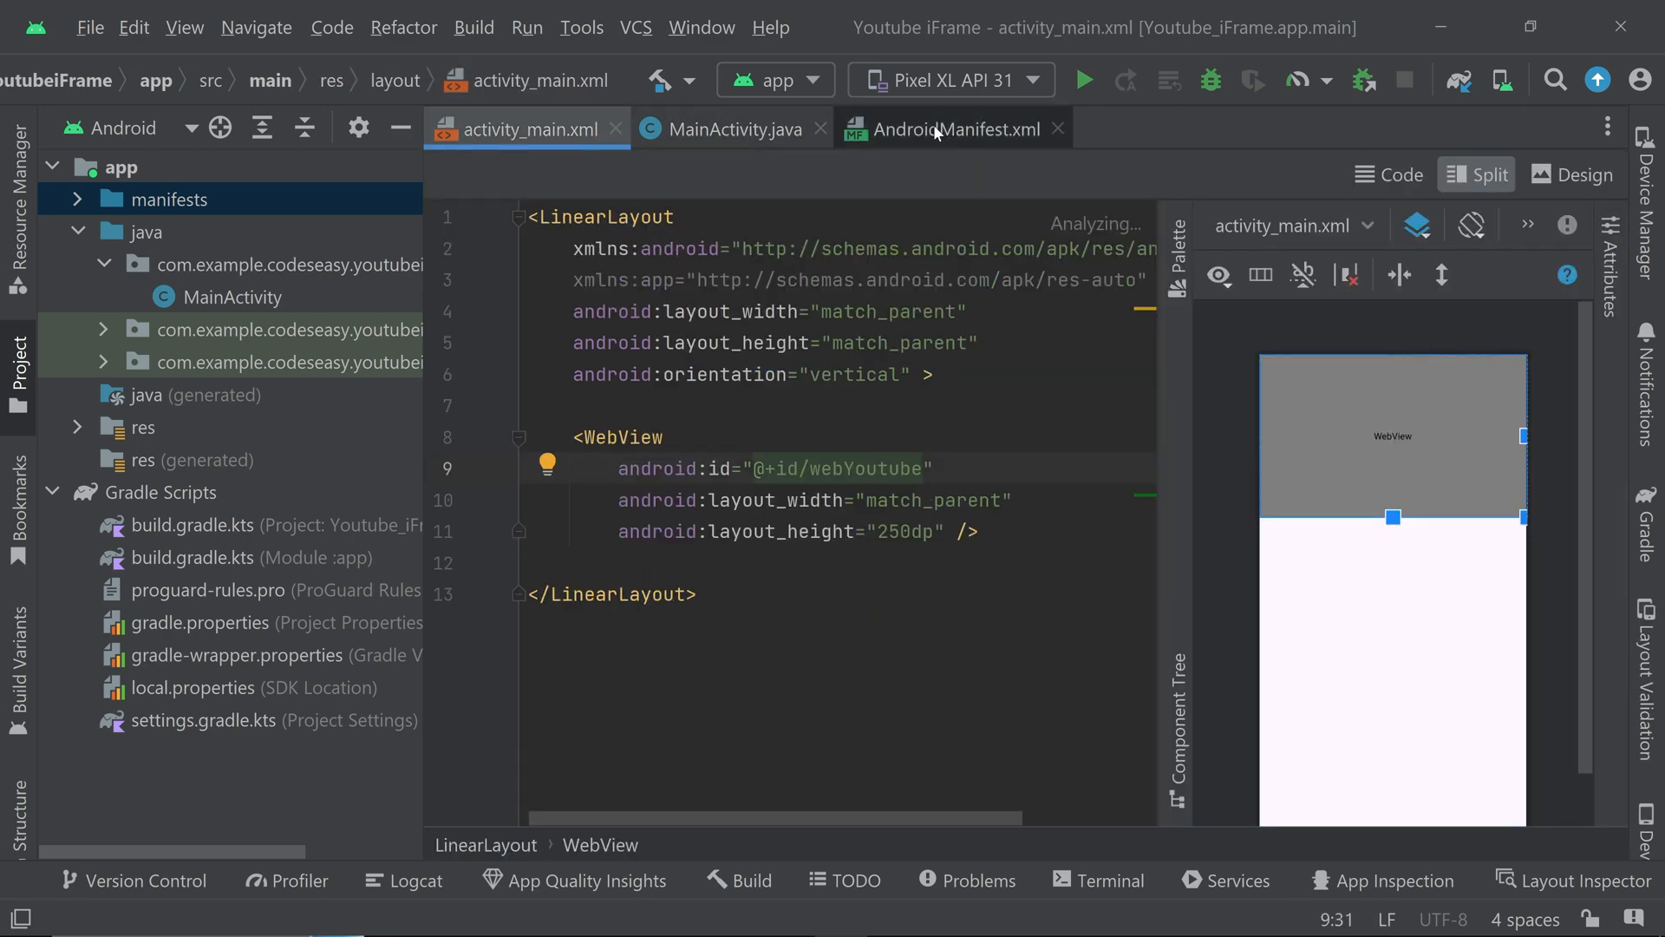
pyautogui.click(959, 128)
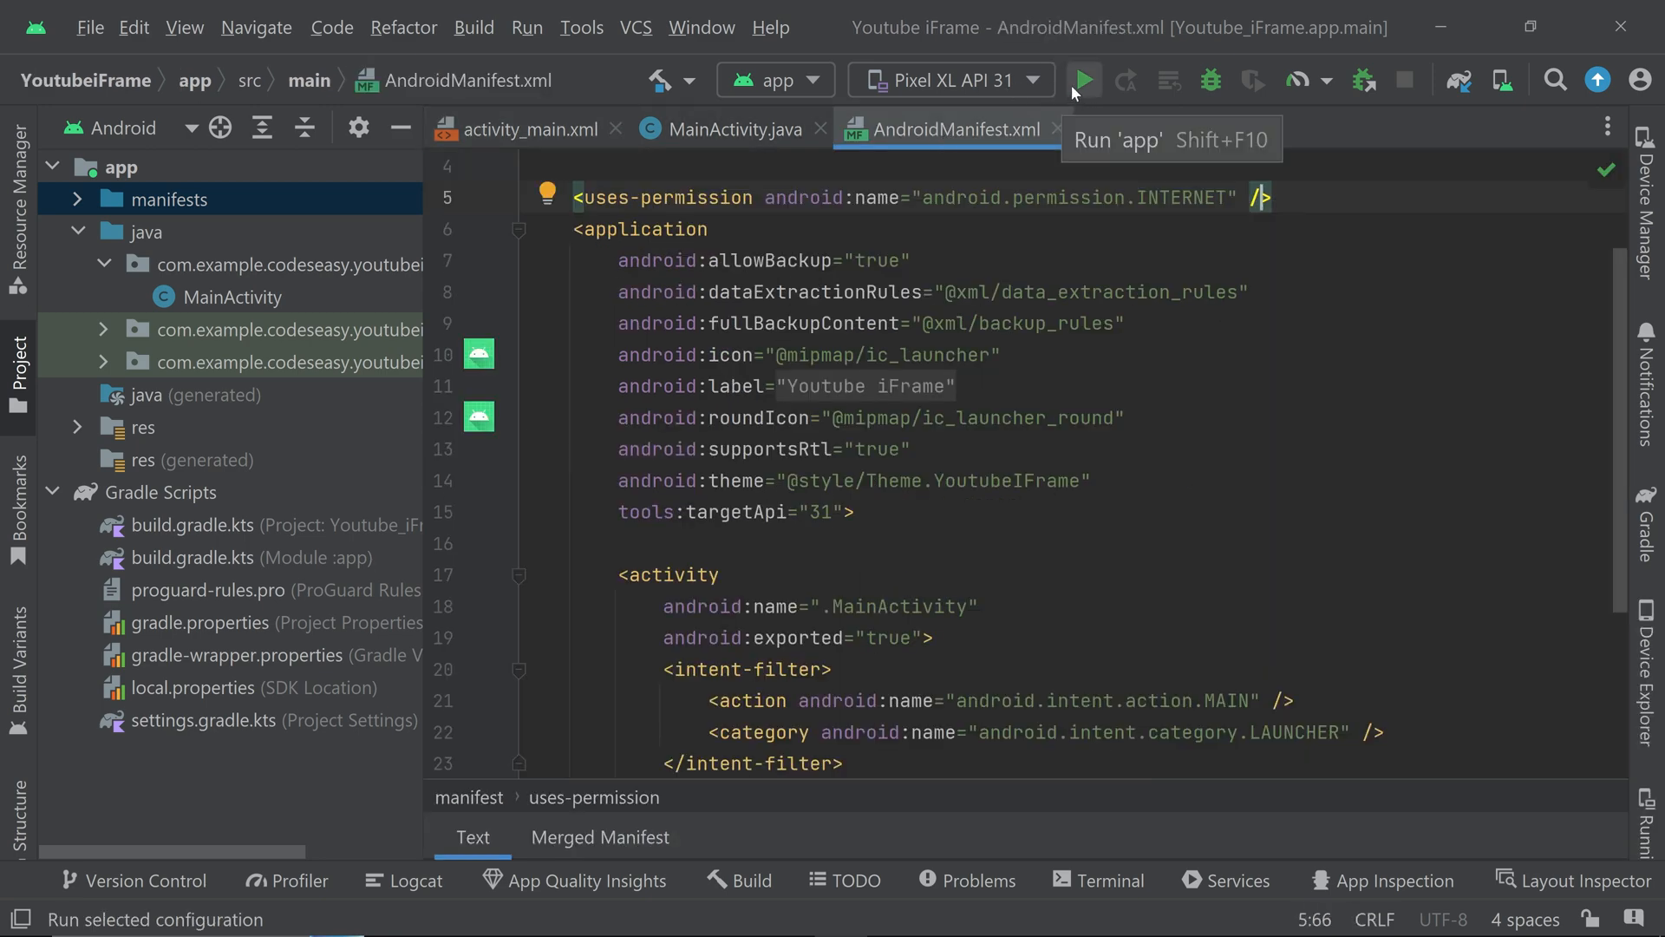
# - Run the app on the emulator and play, then mute, the embedded Laravel YouTube video in the WebView
pyautogui.click(945, 80)
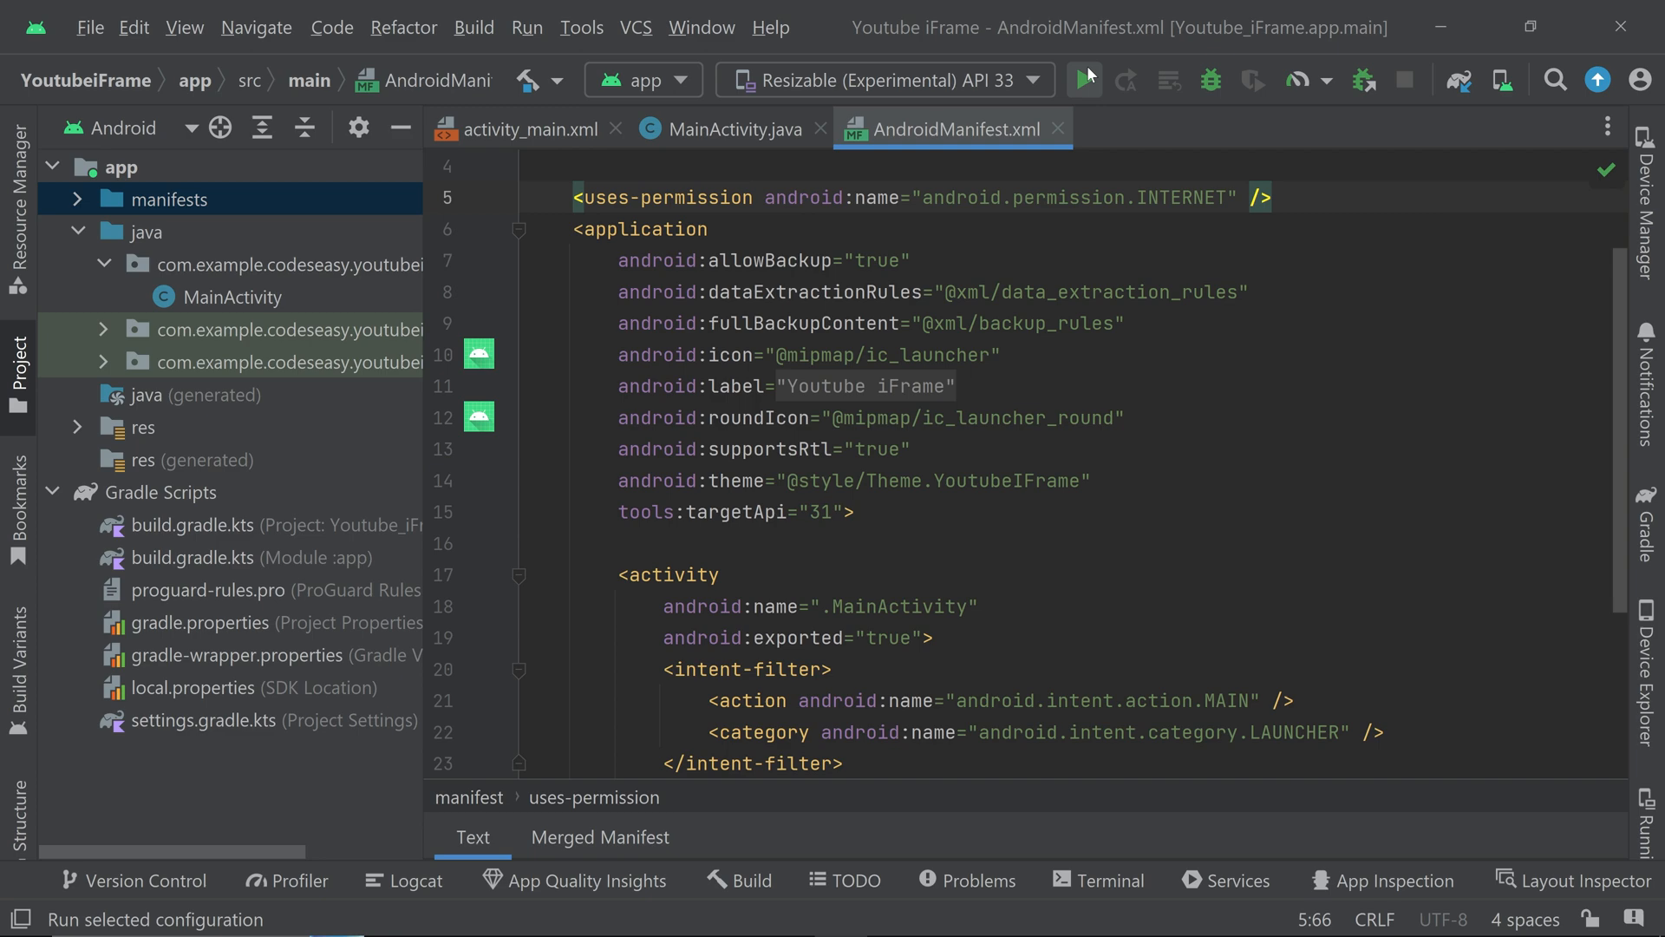
pyautogui.click(1082, 80)
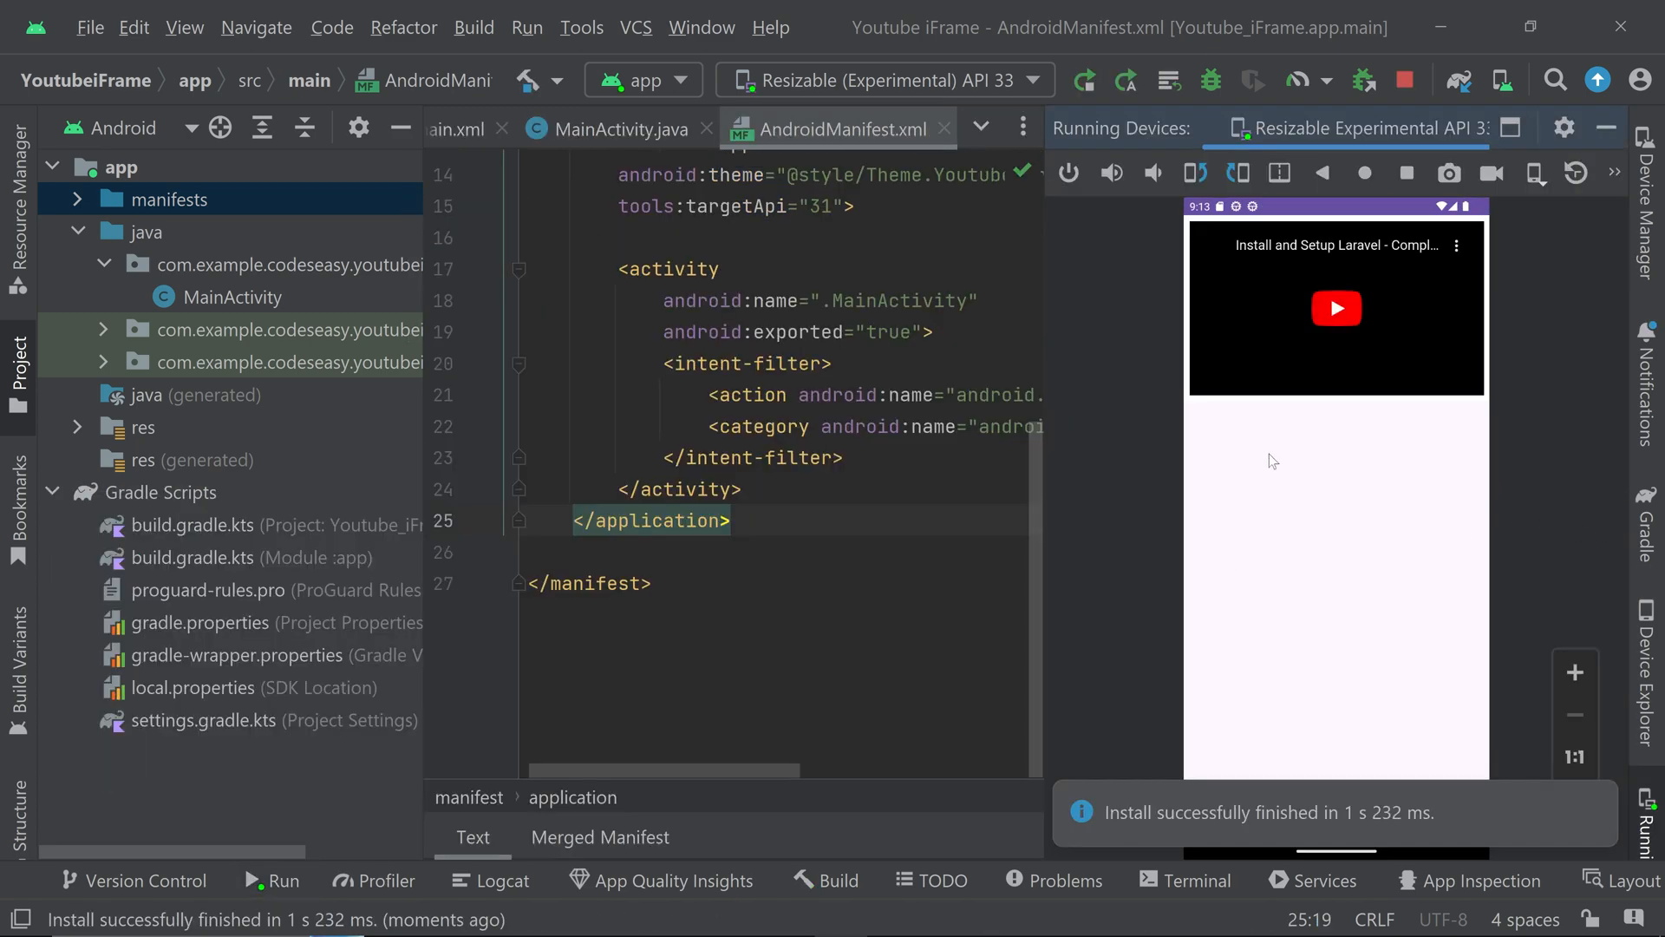
pyautogui.moveTo(1403, 375)
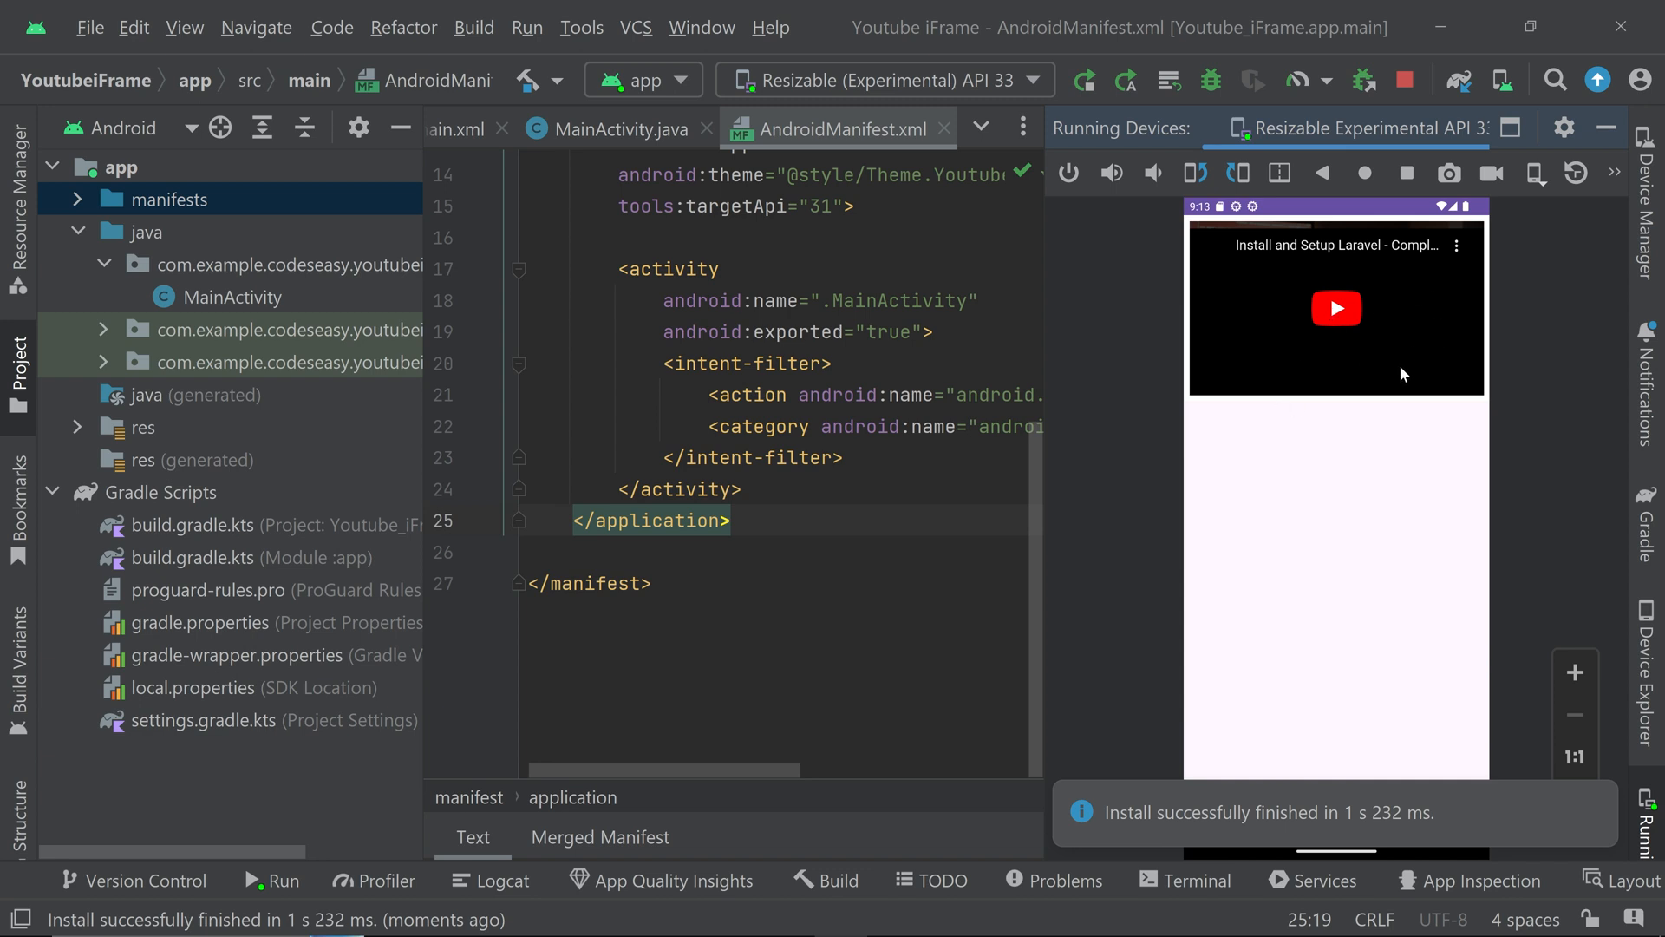
pyautogui.click(1336, 309)
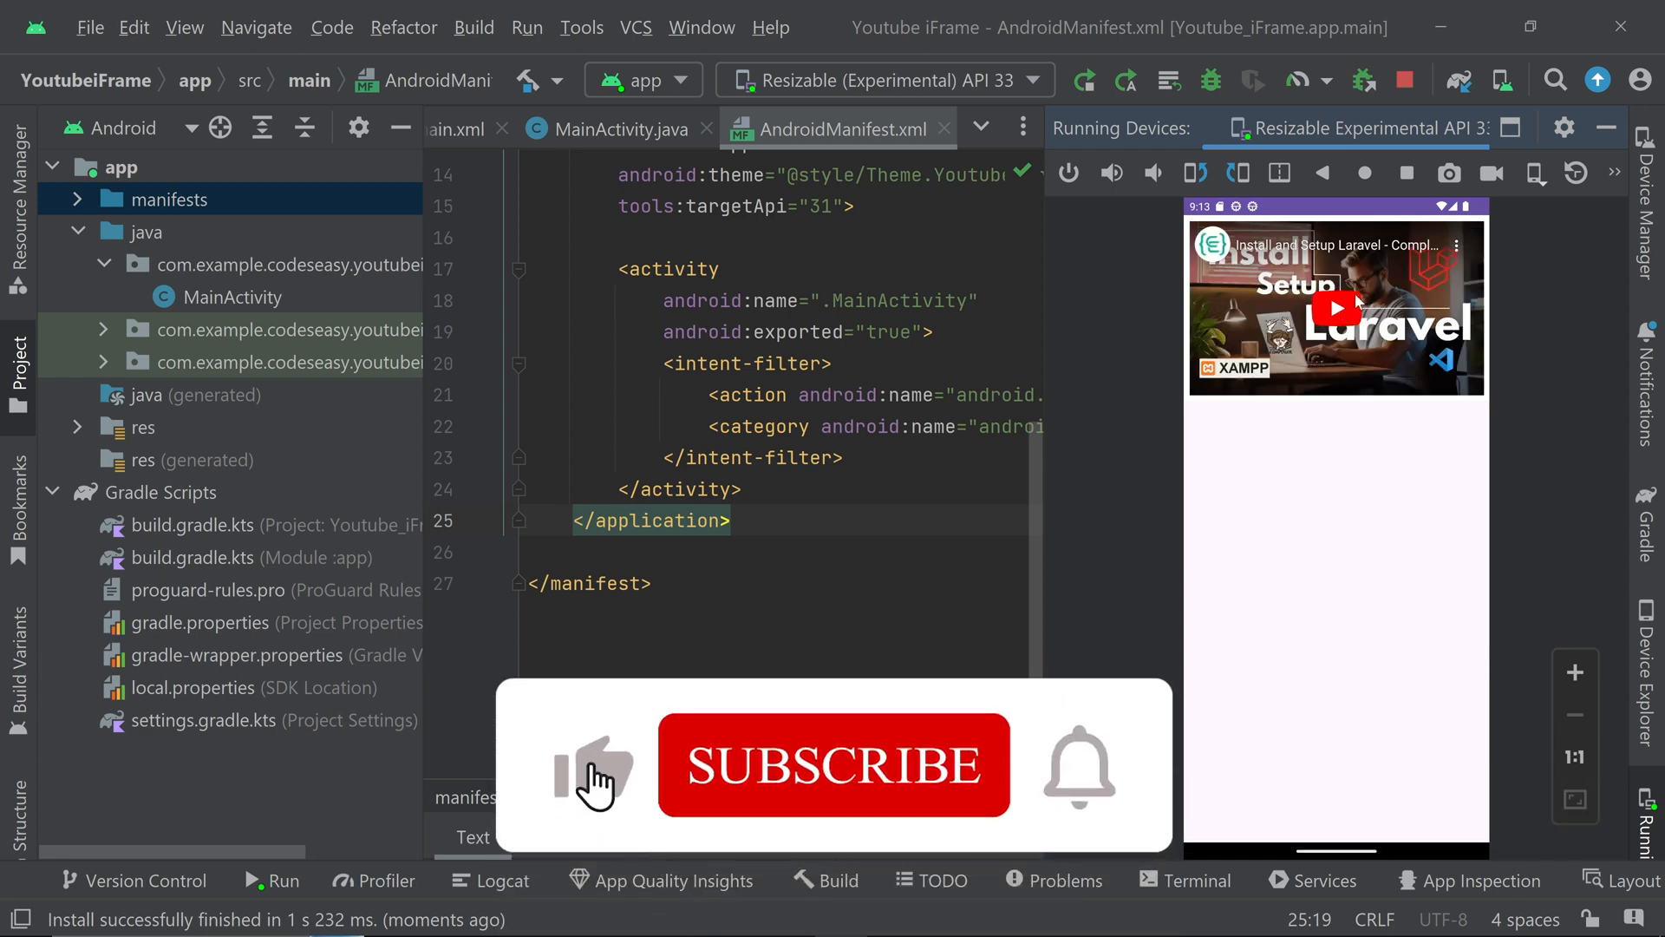
pyautogui.click(833, 765)
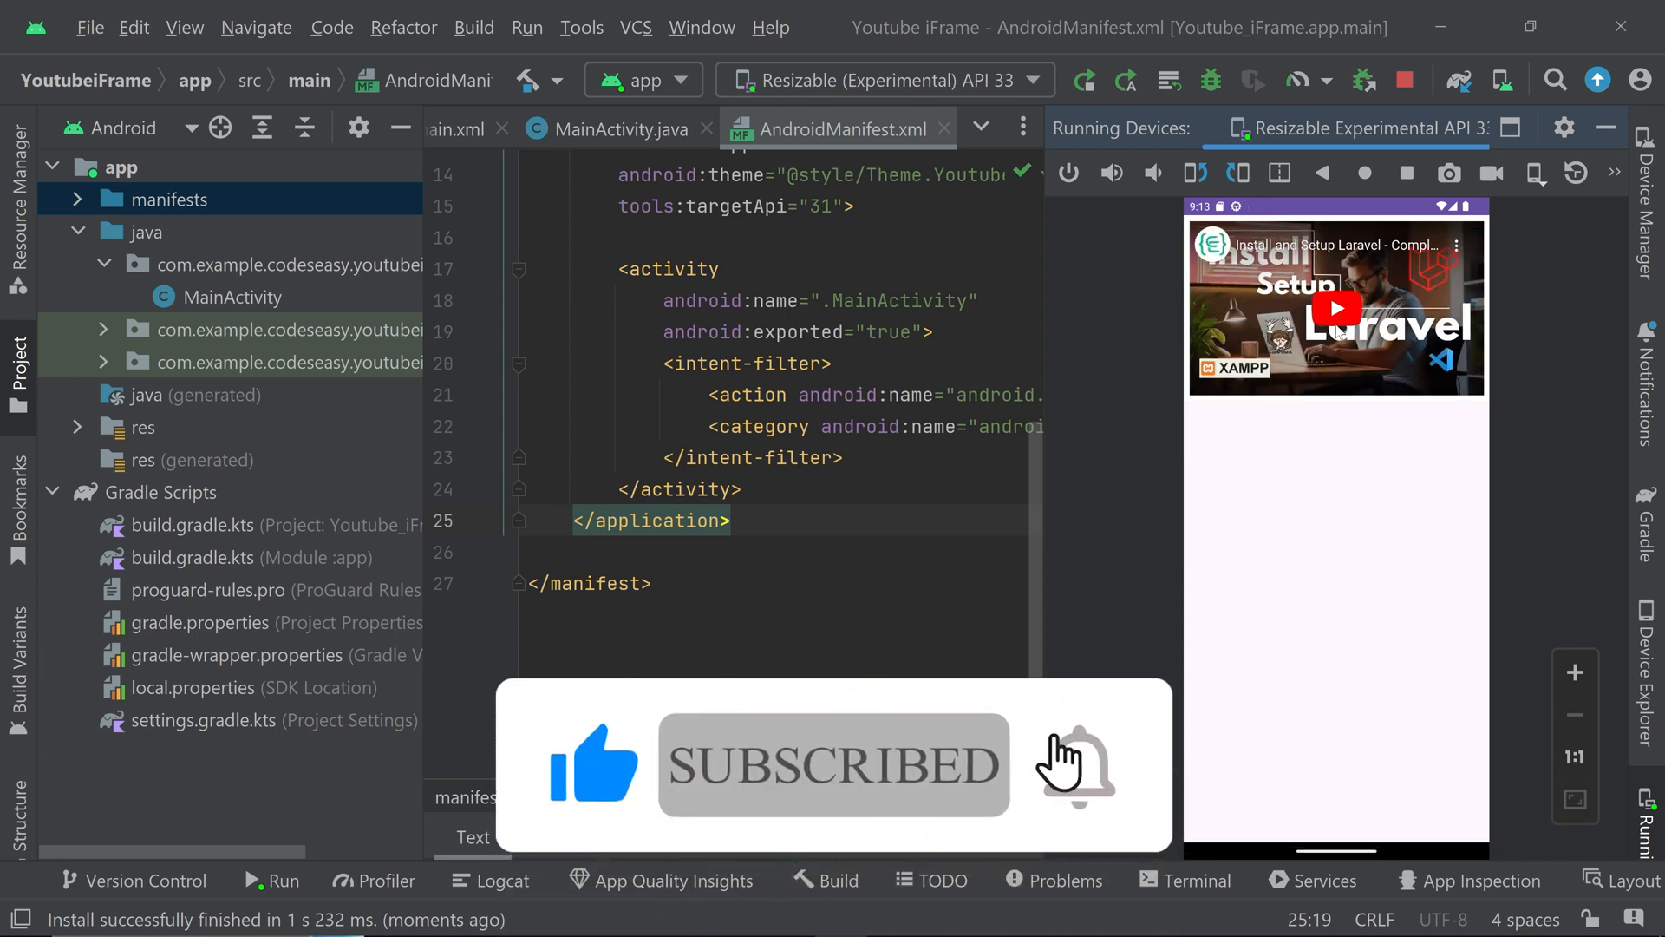
pyautogui.click(1336, 309)
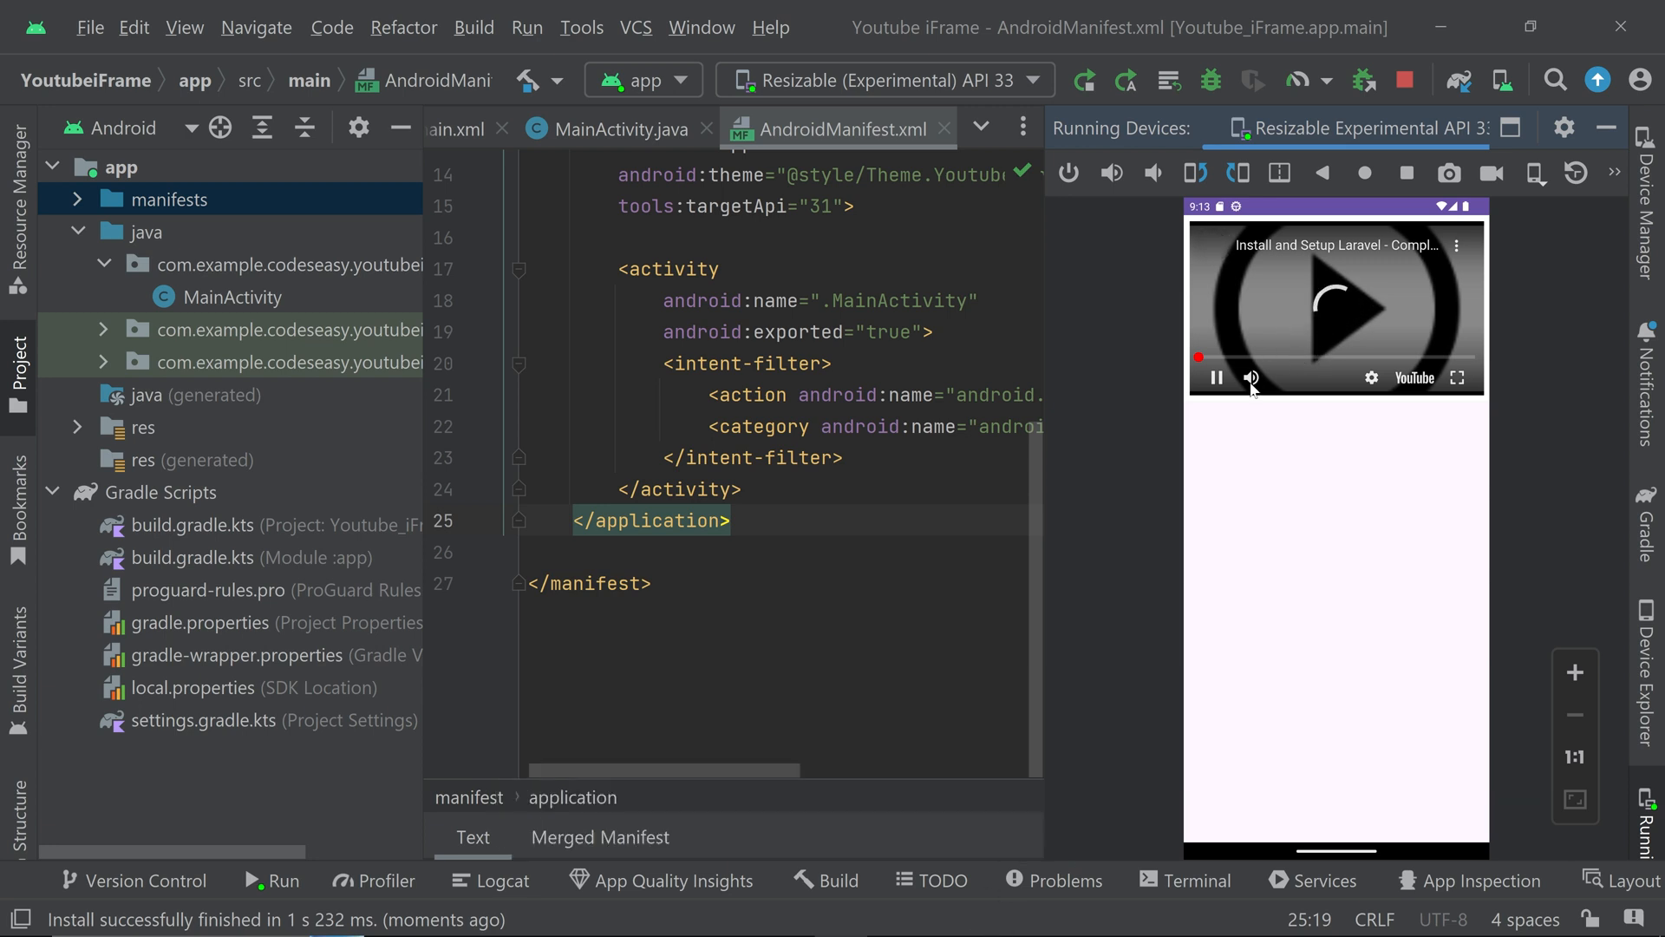
pyautogui.click(1251, 376)
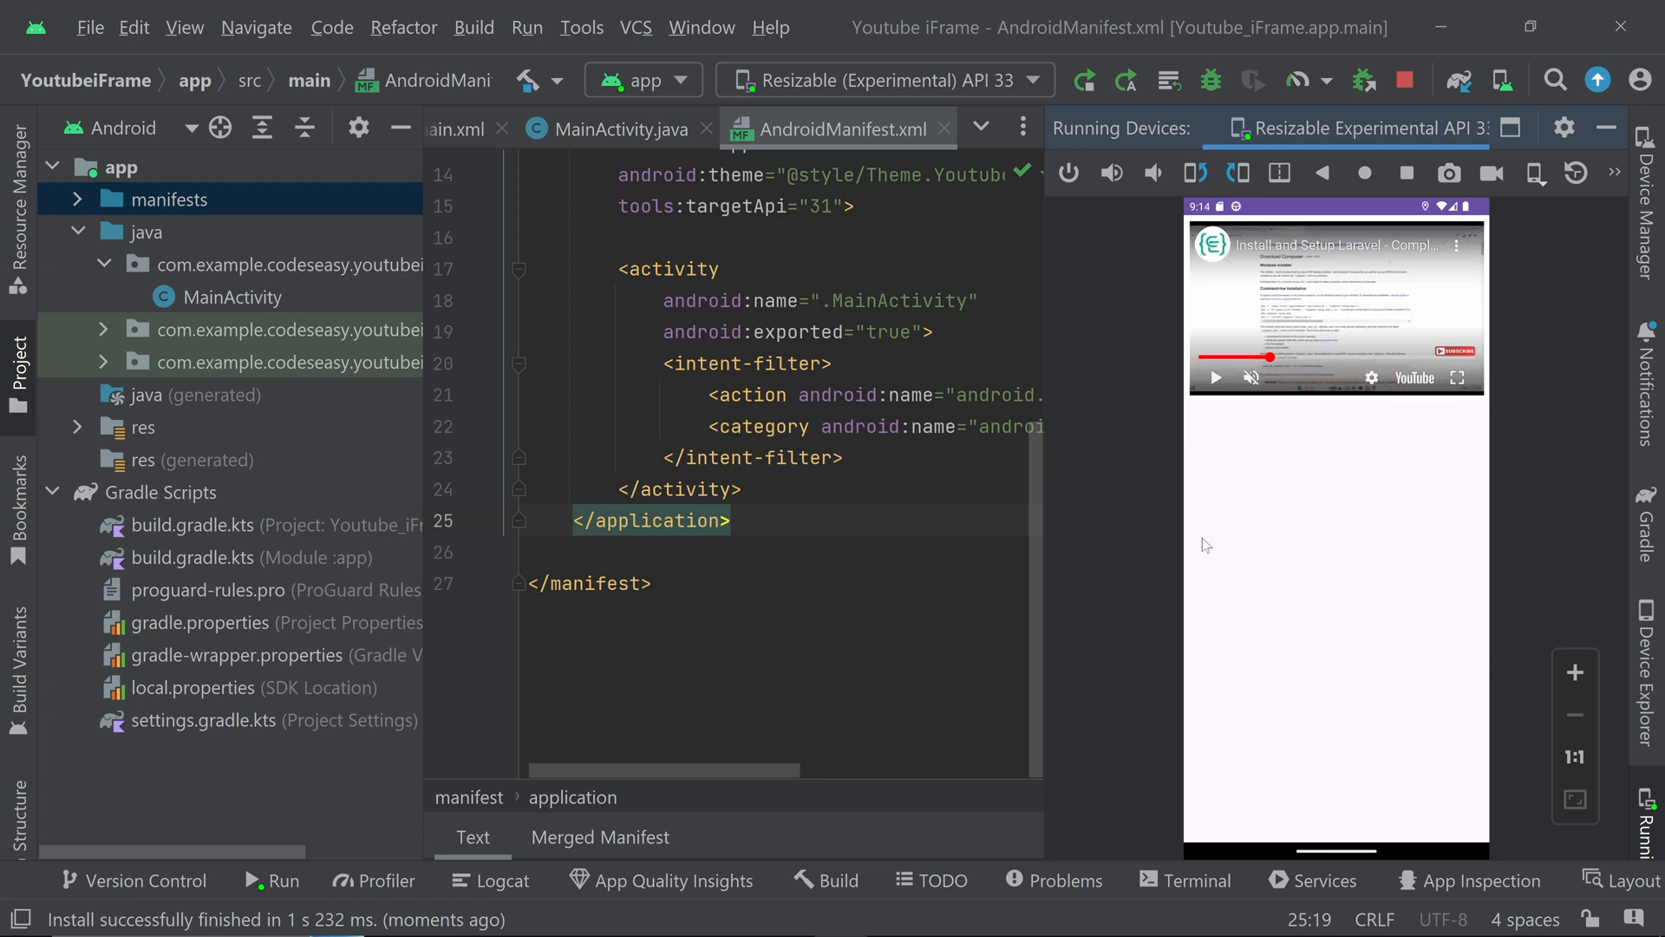
pyautogui.moveTo(1247, 541)
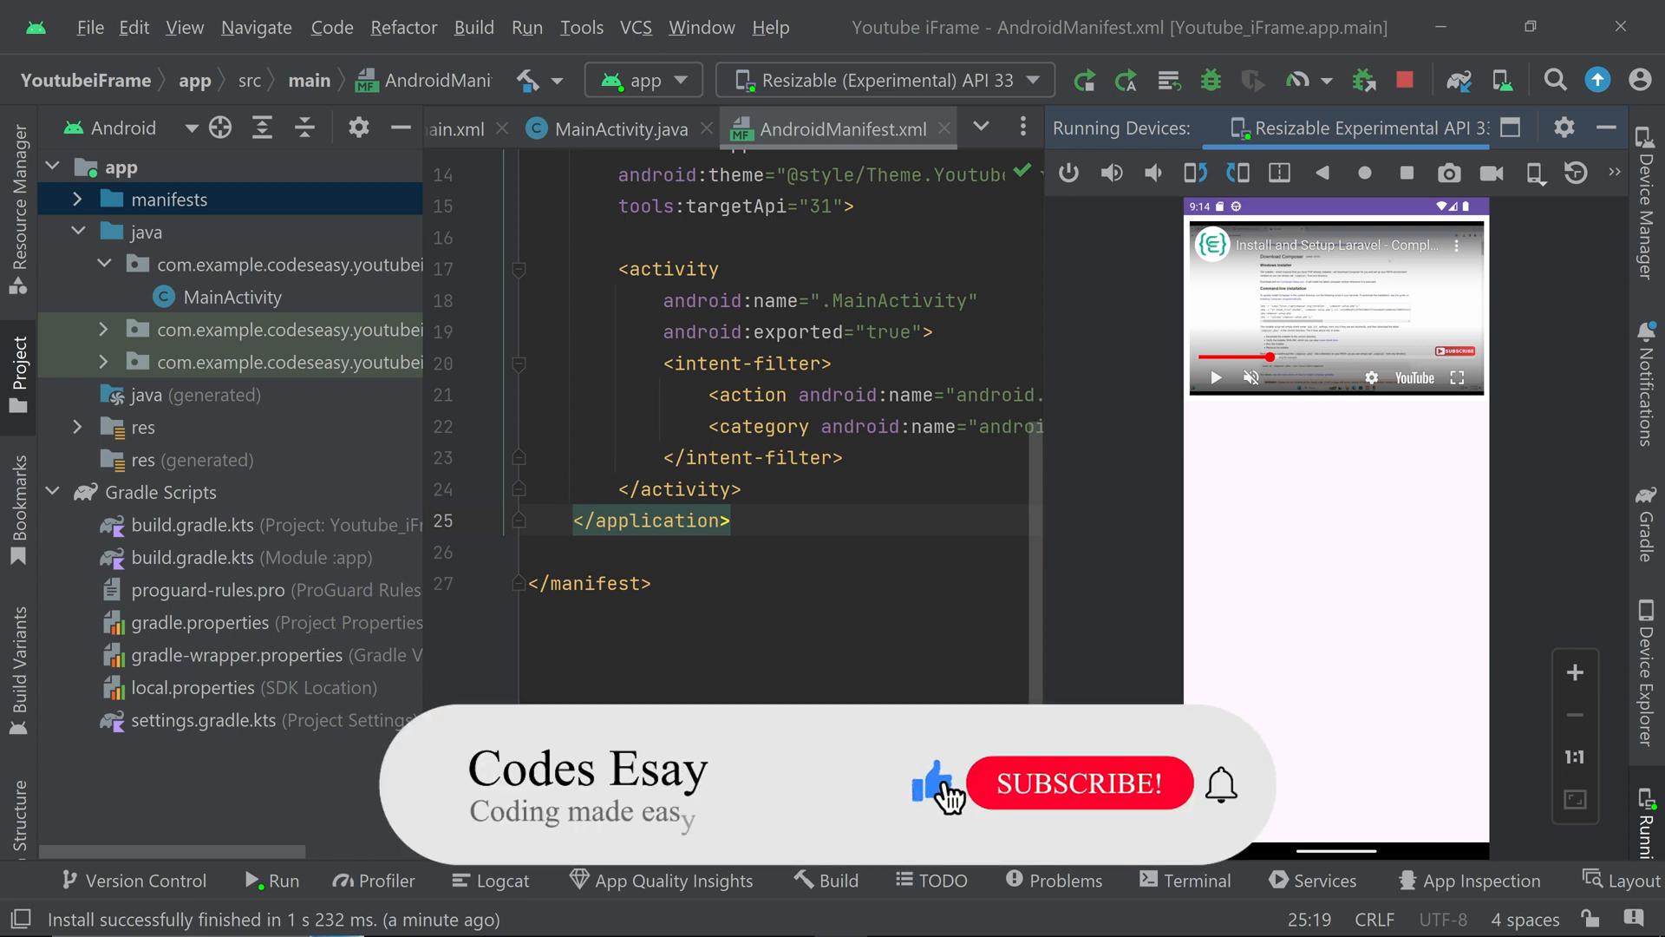
pyautogui.click(1077, 784)
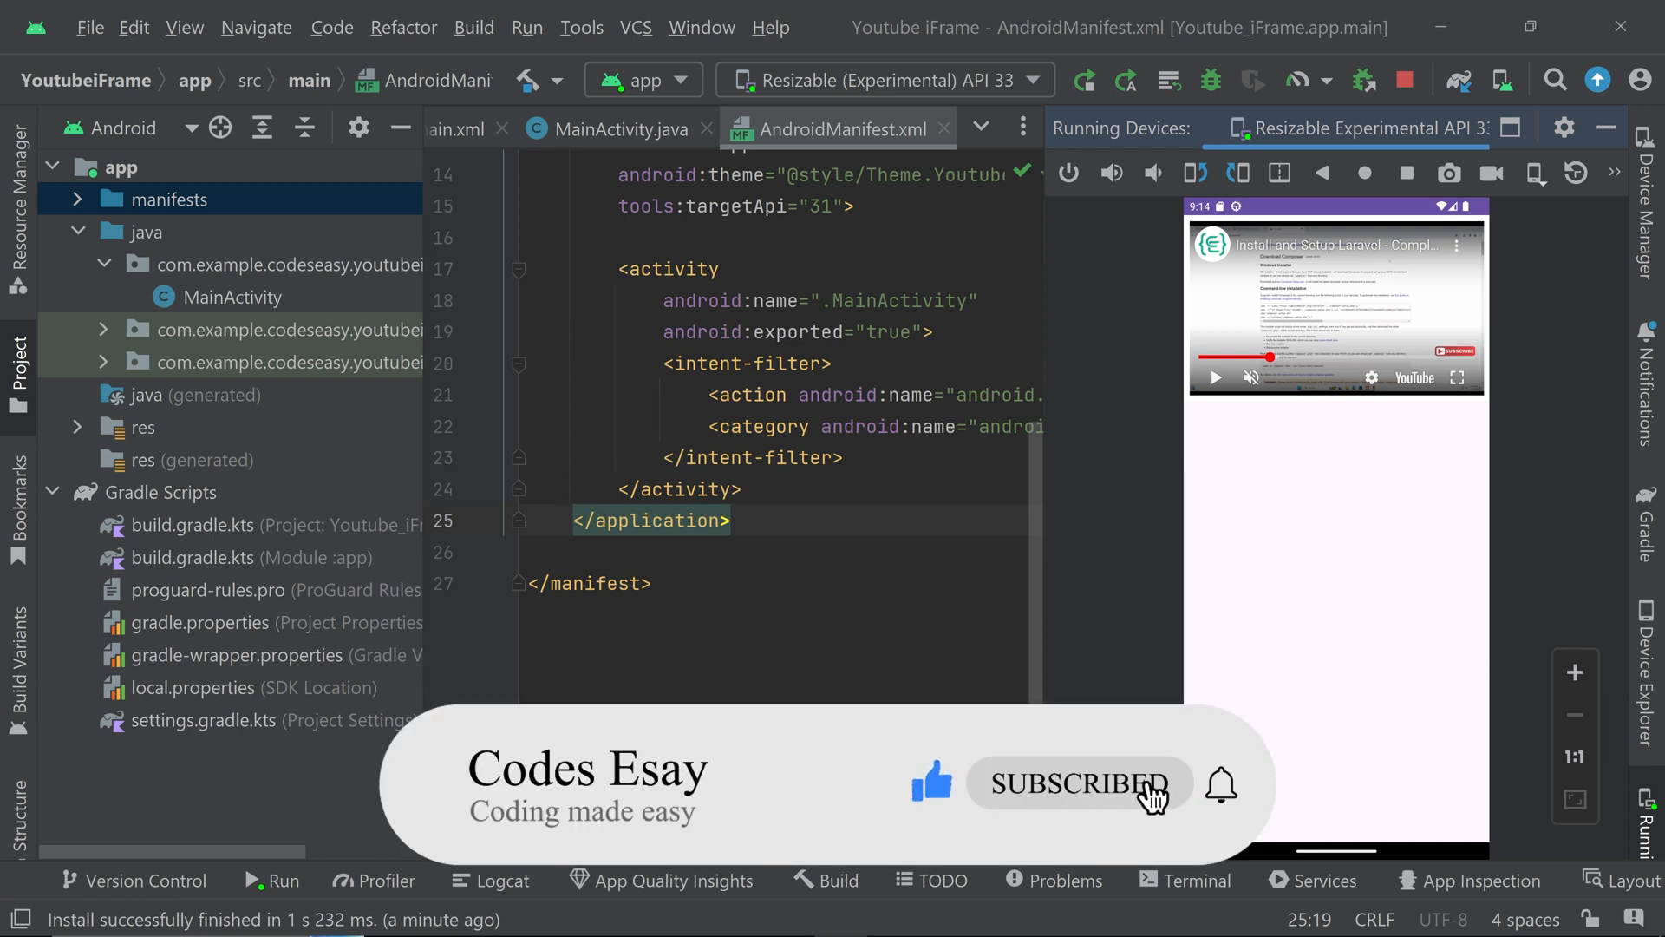